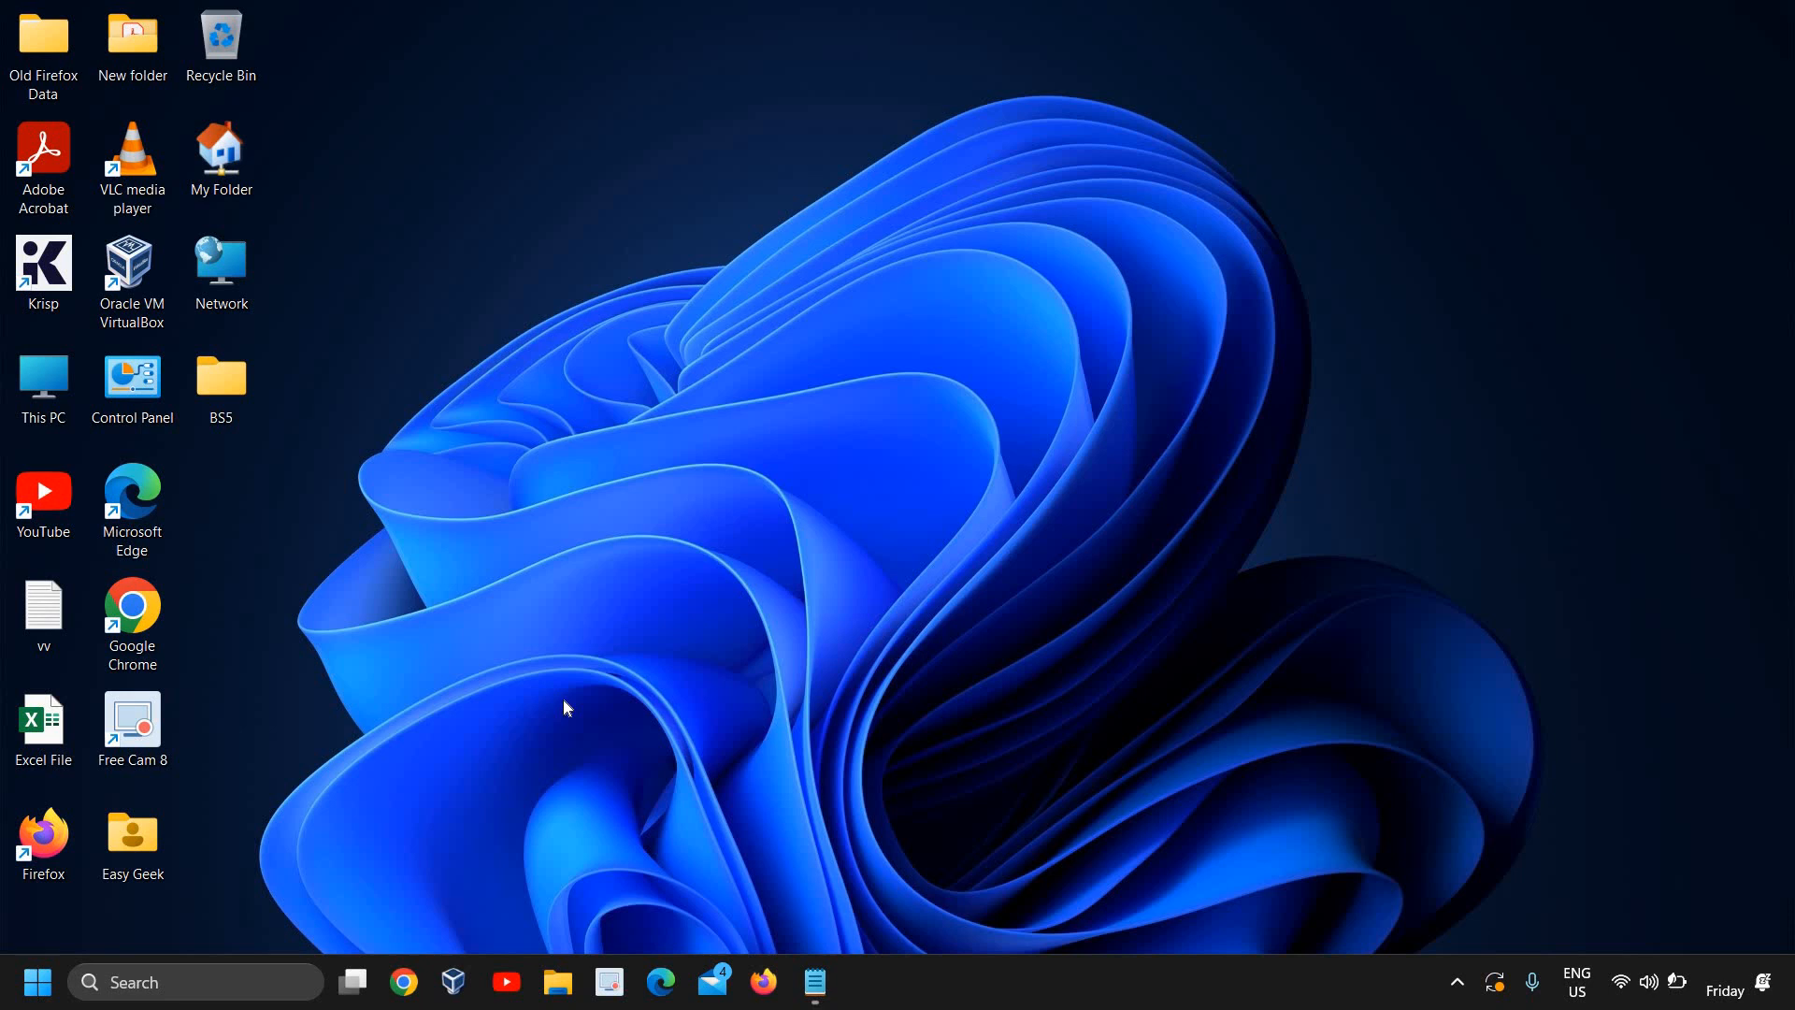
mouse_move(565, 701)
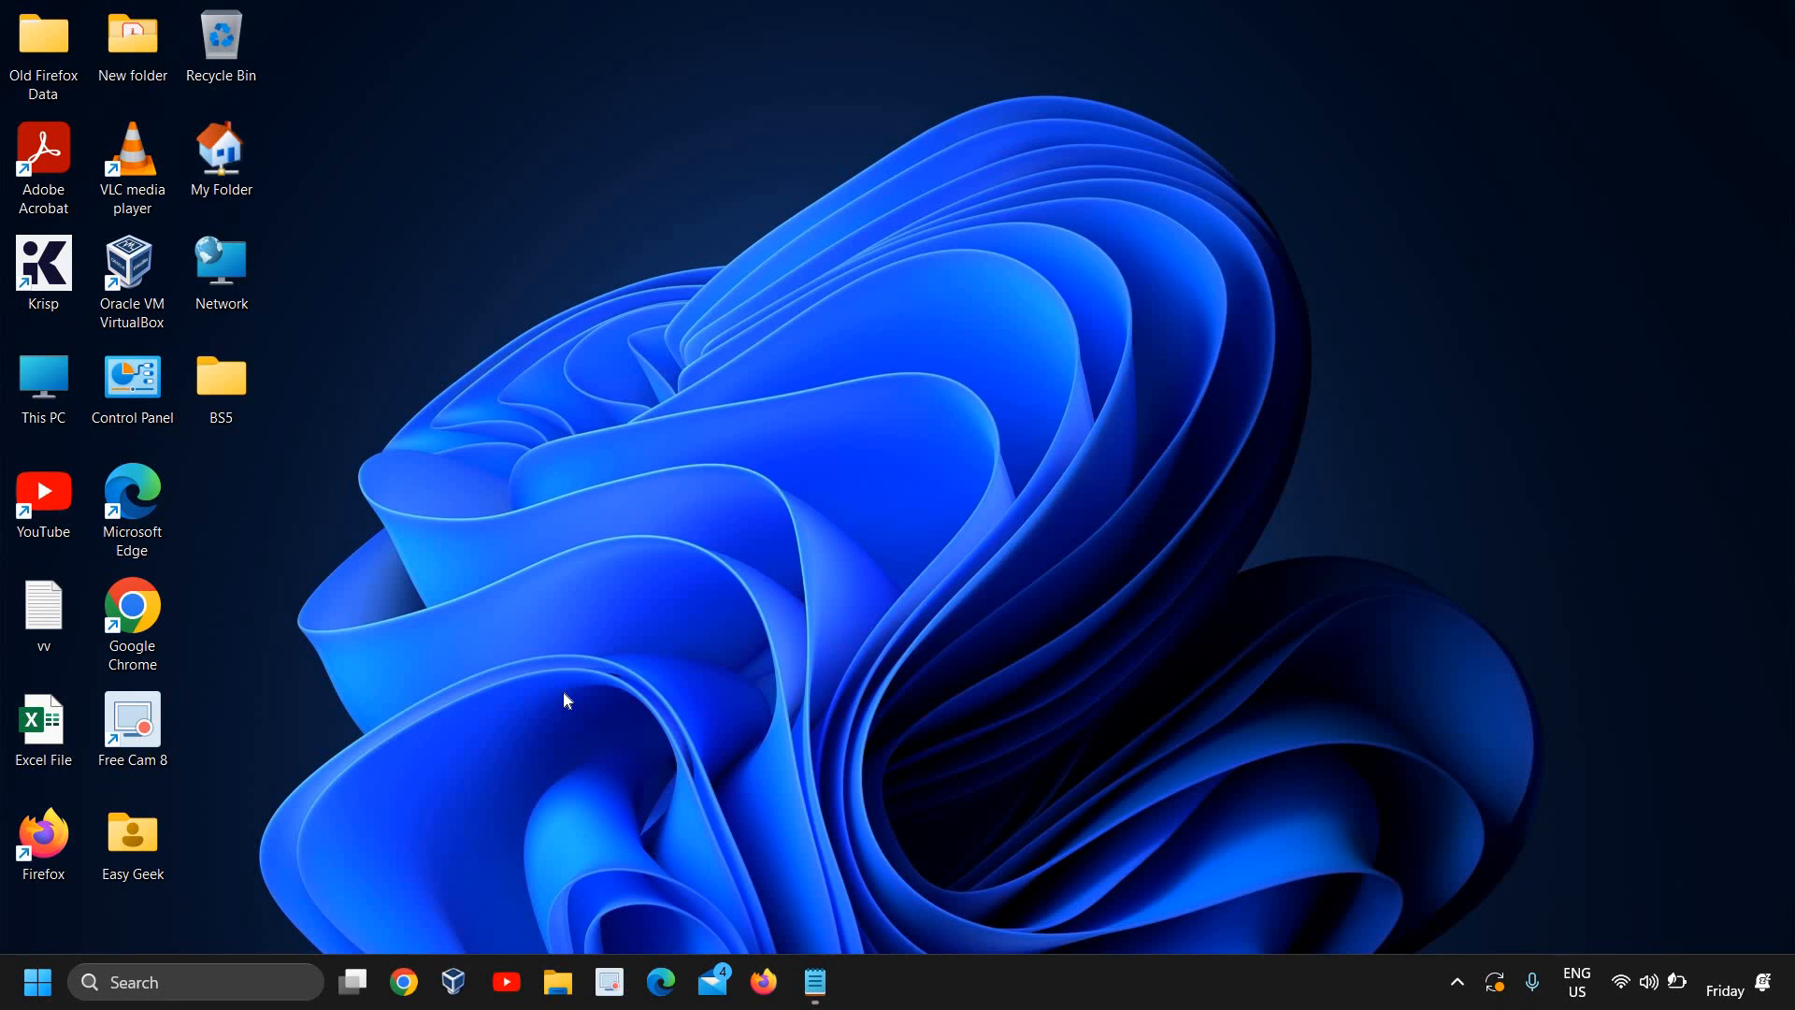
mouse_move(1012, 235)
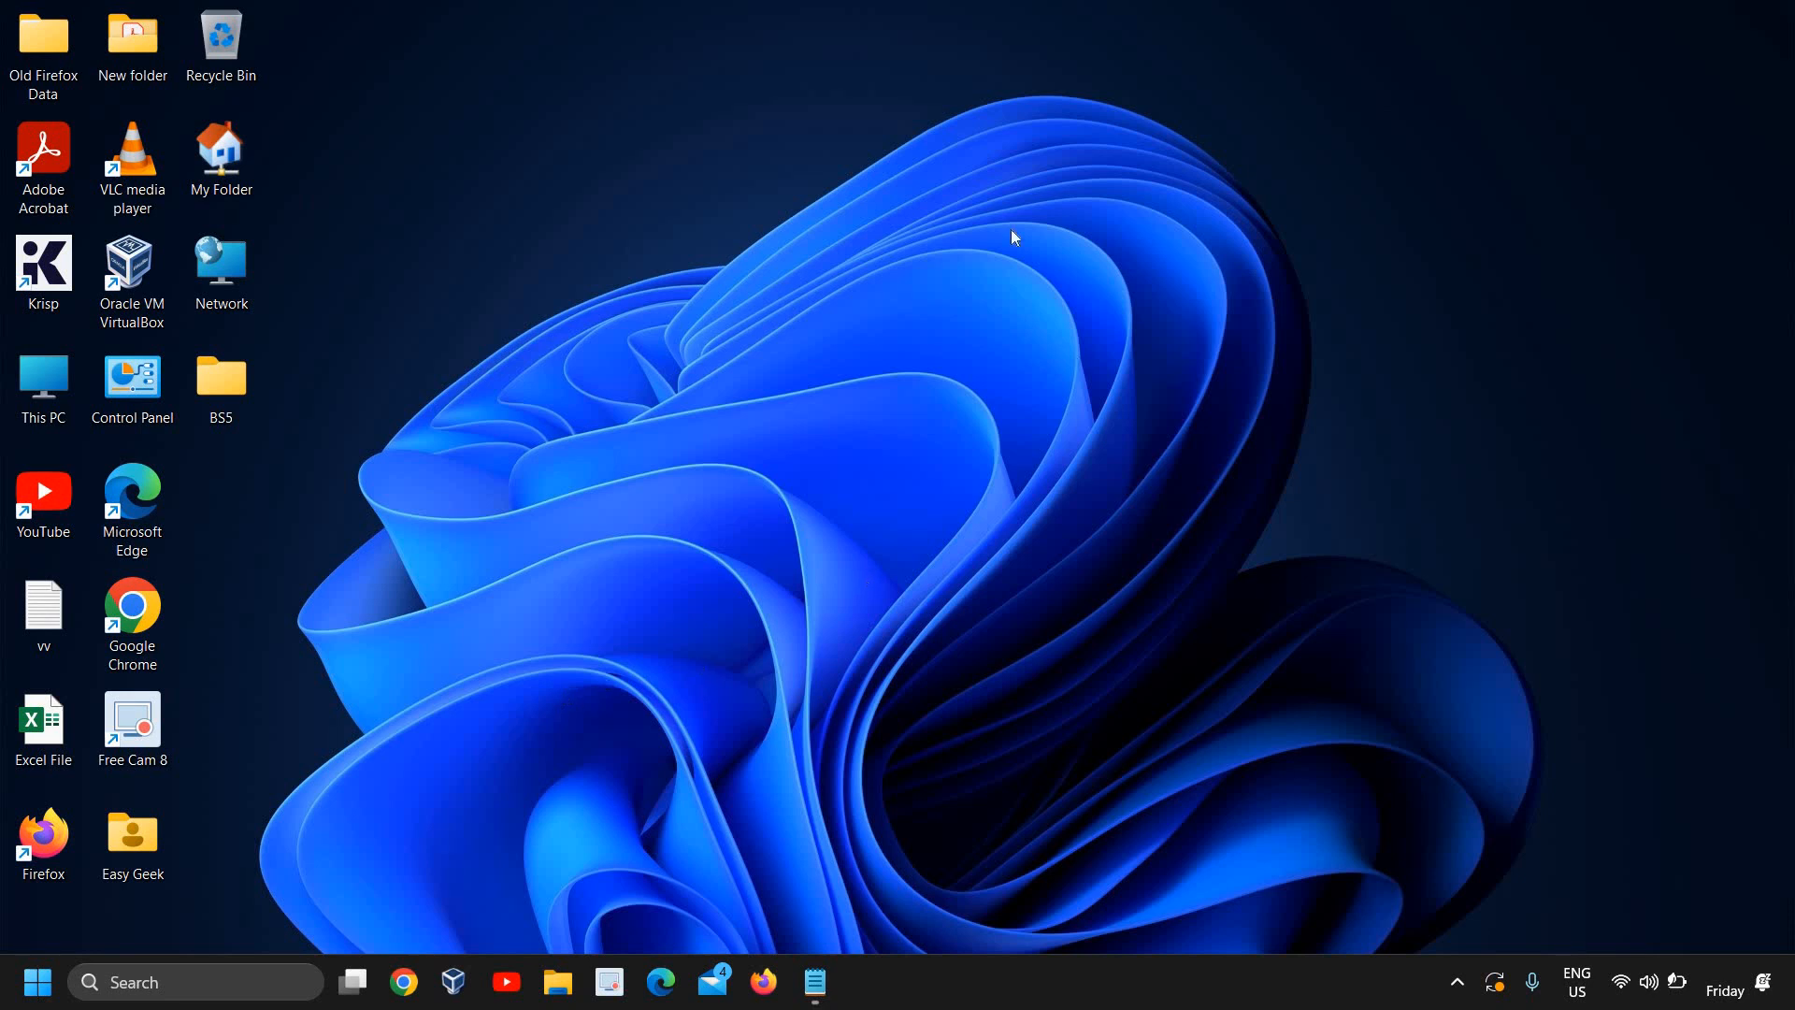
mouse_move(805, 456)
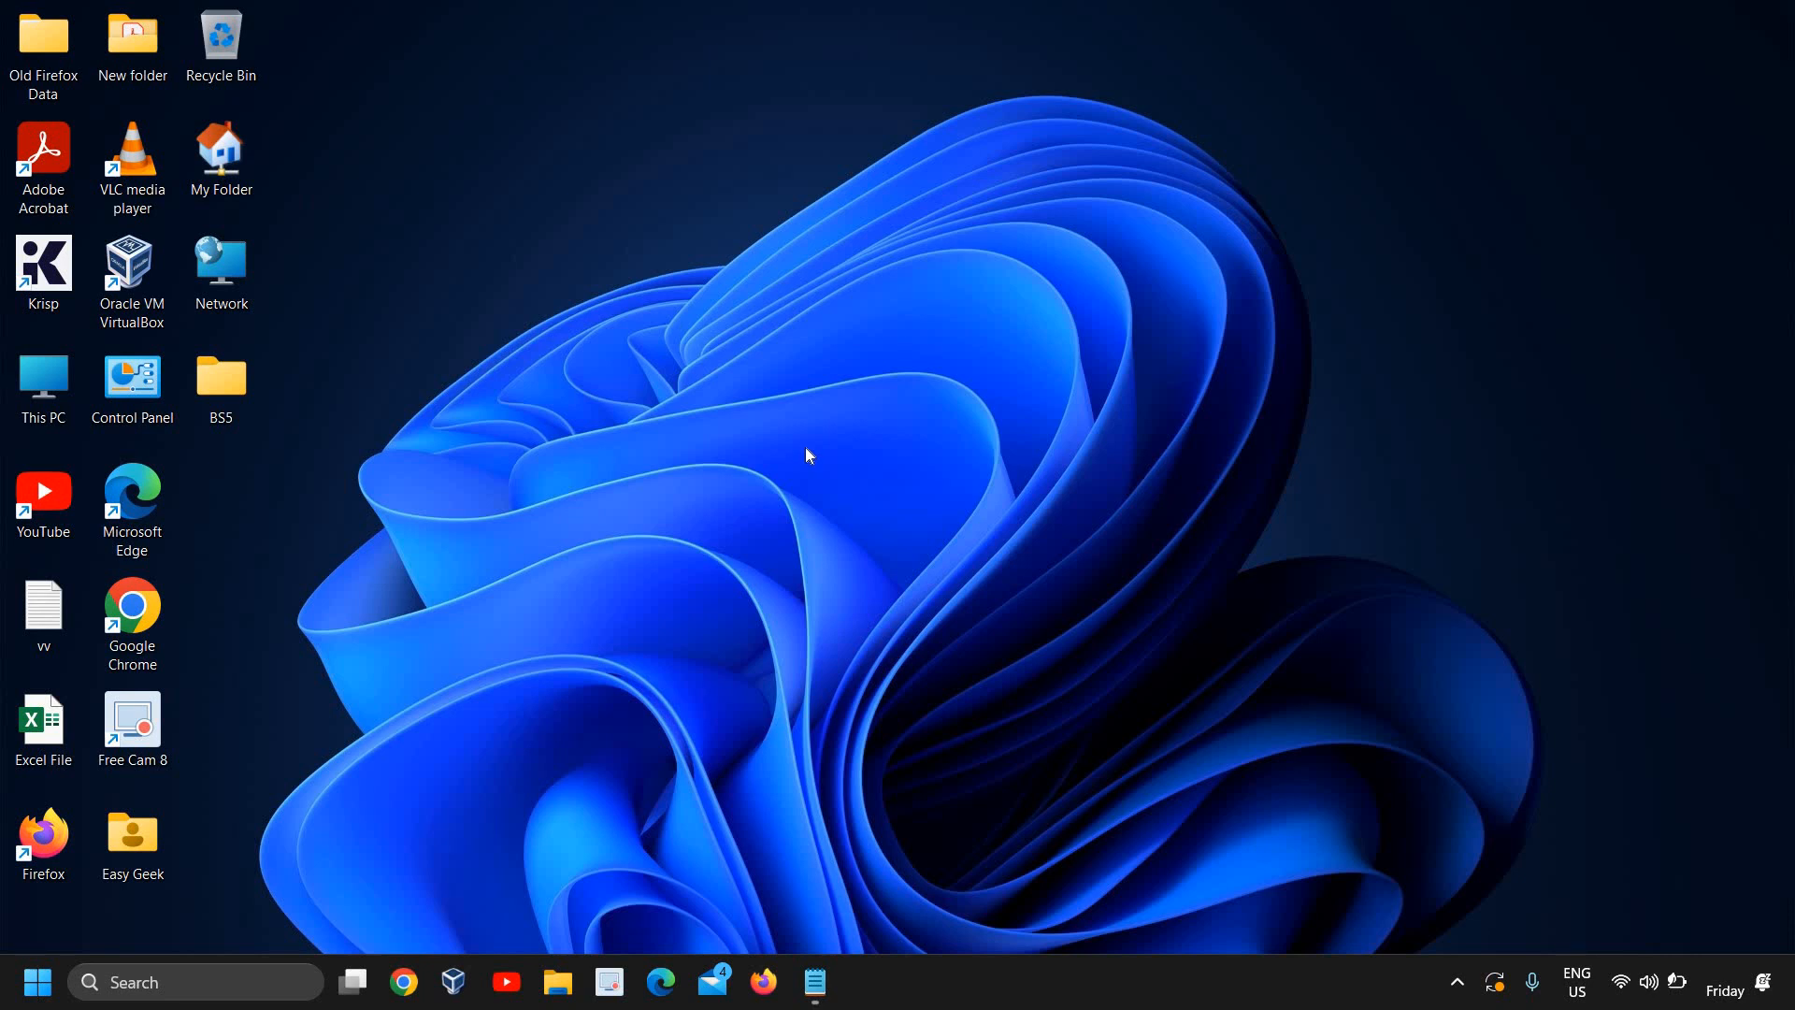
mouse_move(722, 549)
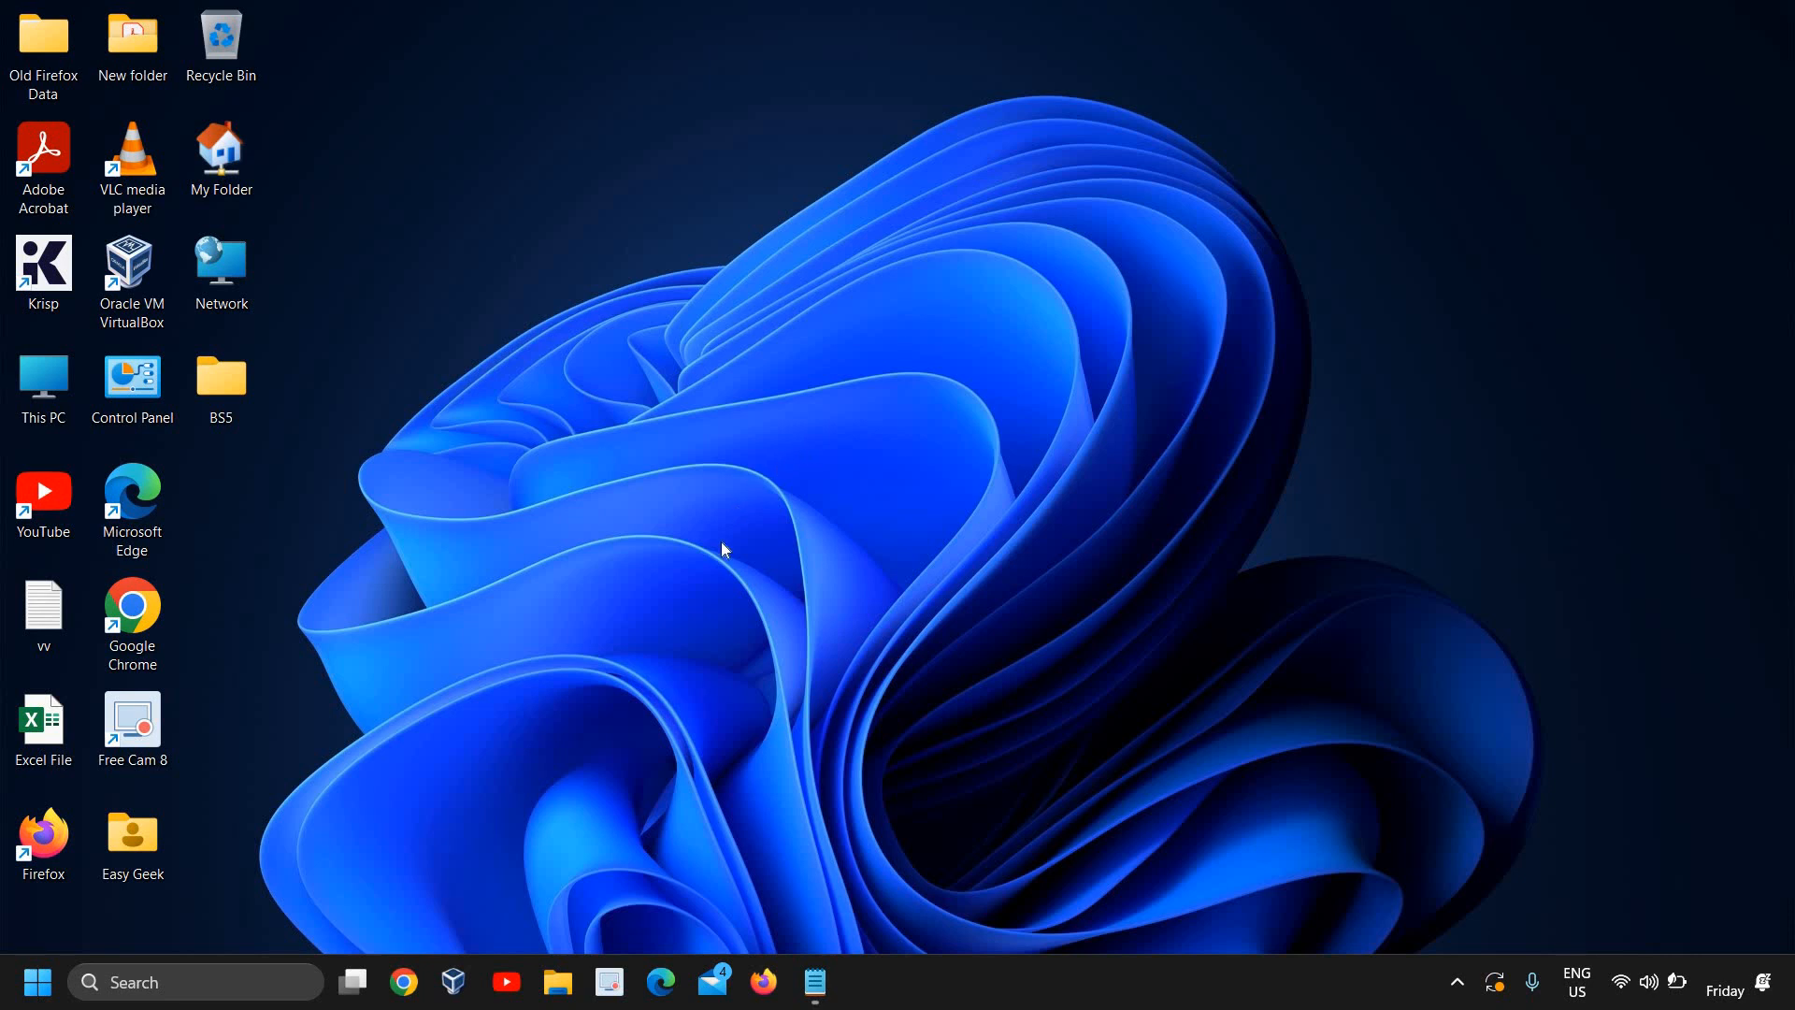
mouse_move(545, 581)
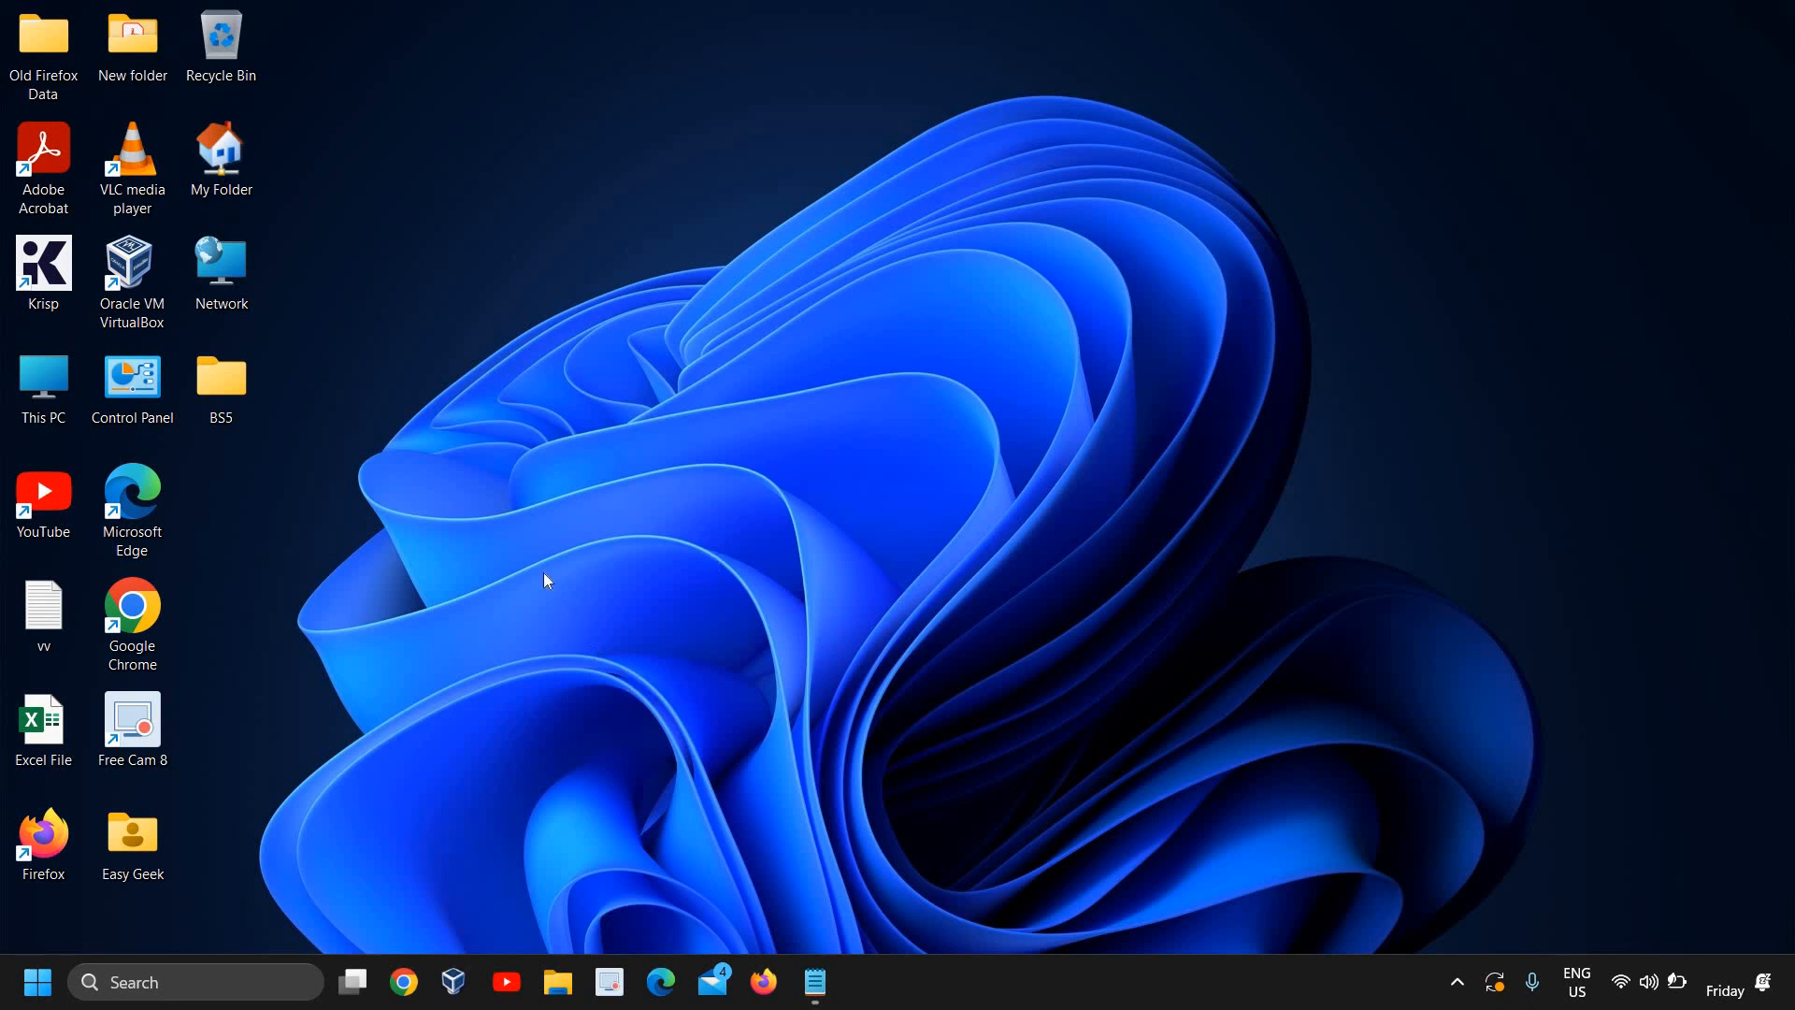
mouse_move(535, 605)
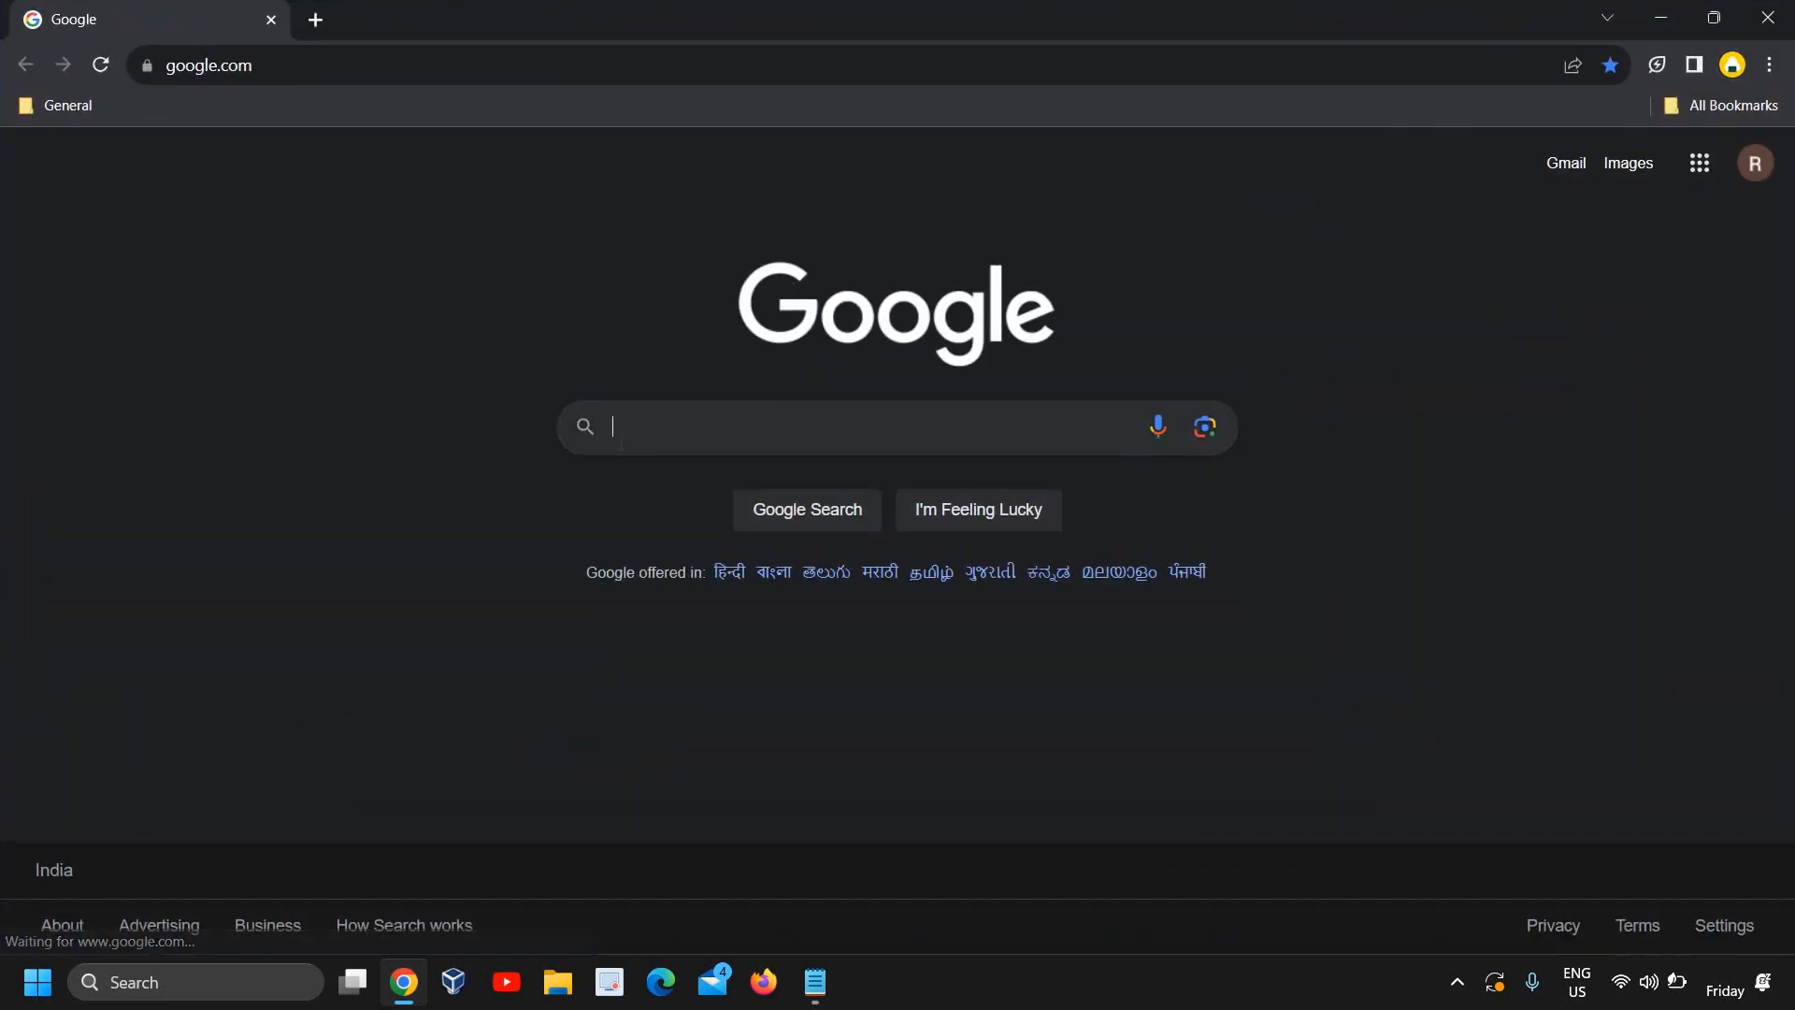
Search Google for 'download windows 11 iso' in Chrome.
type("down")
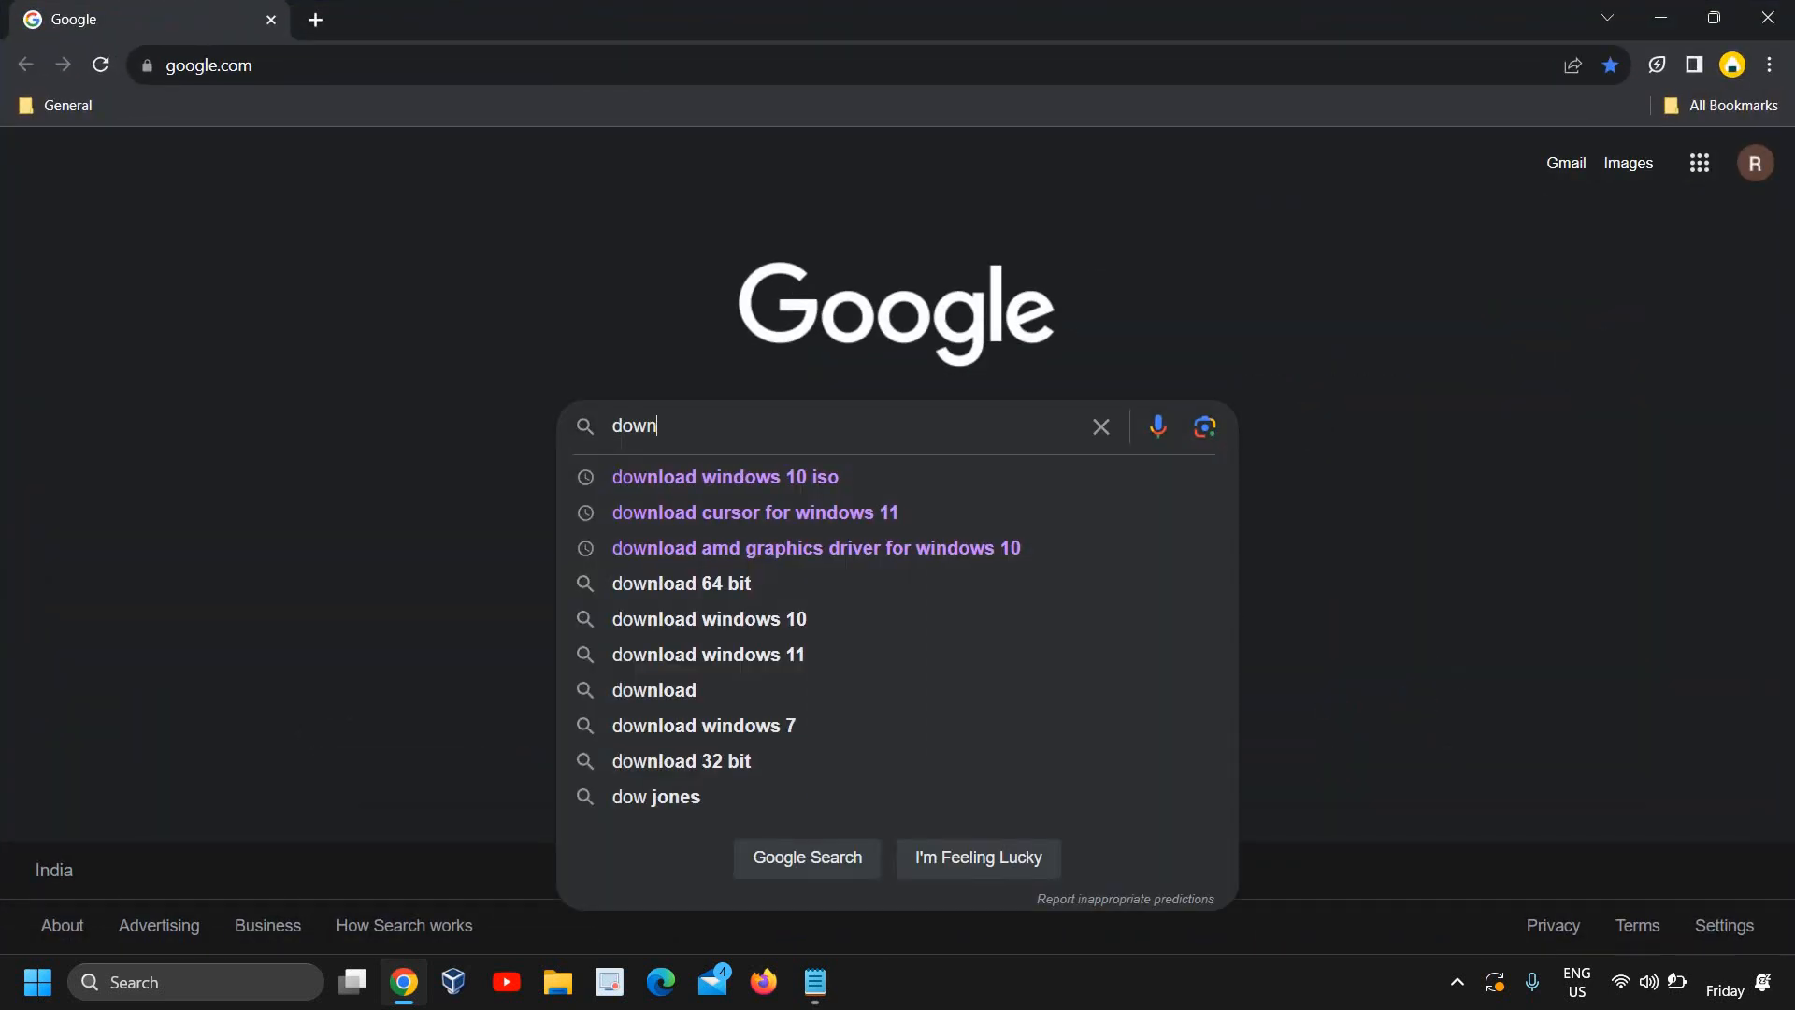
left_click(725, 477)
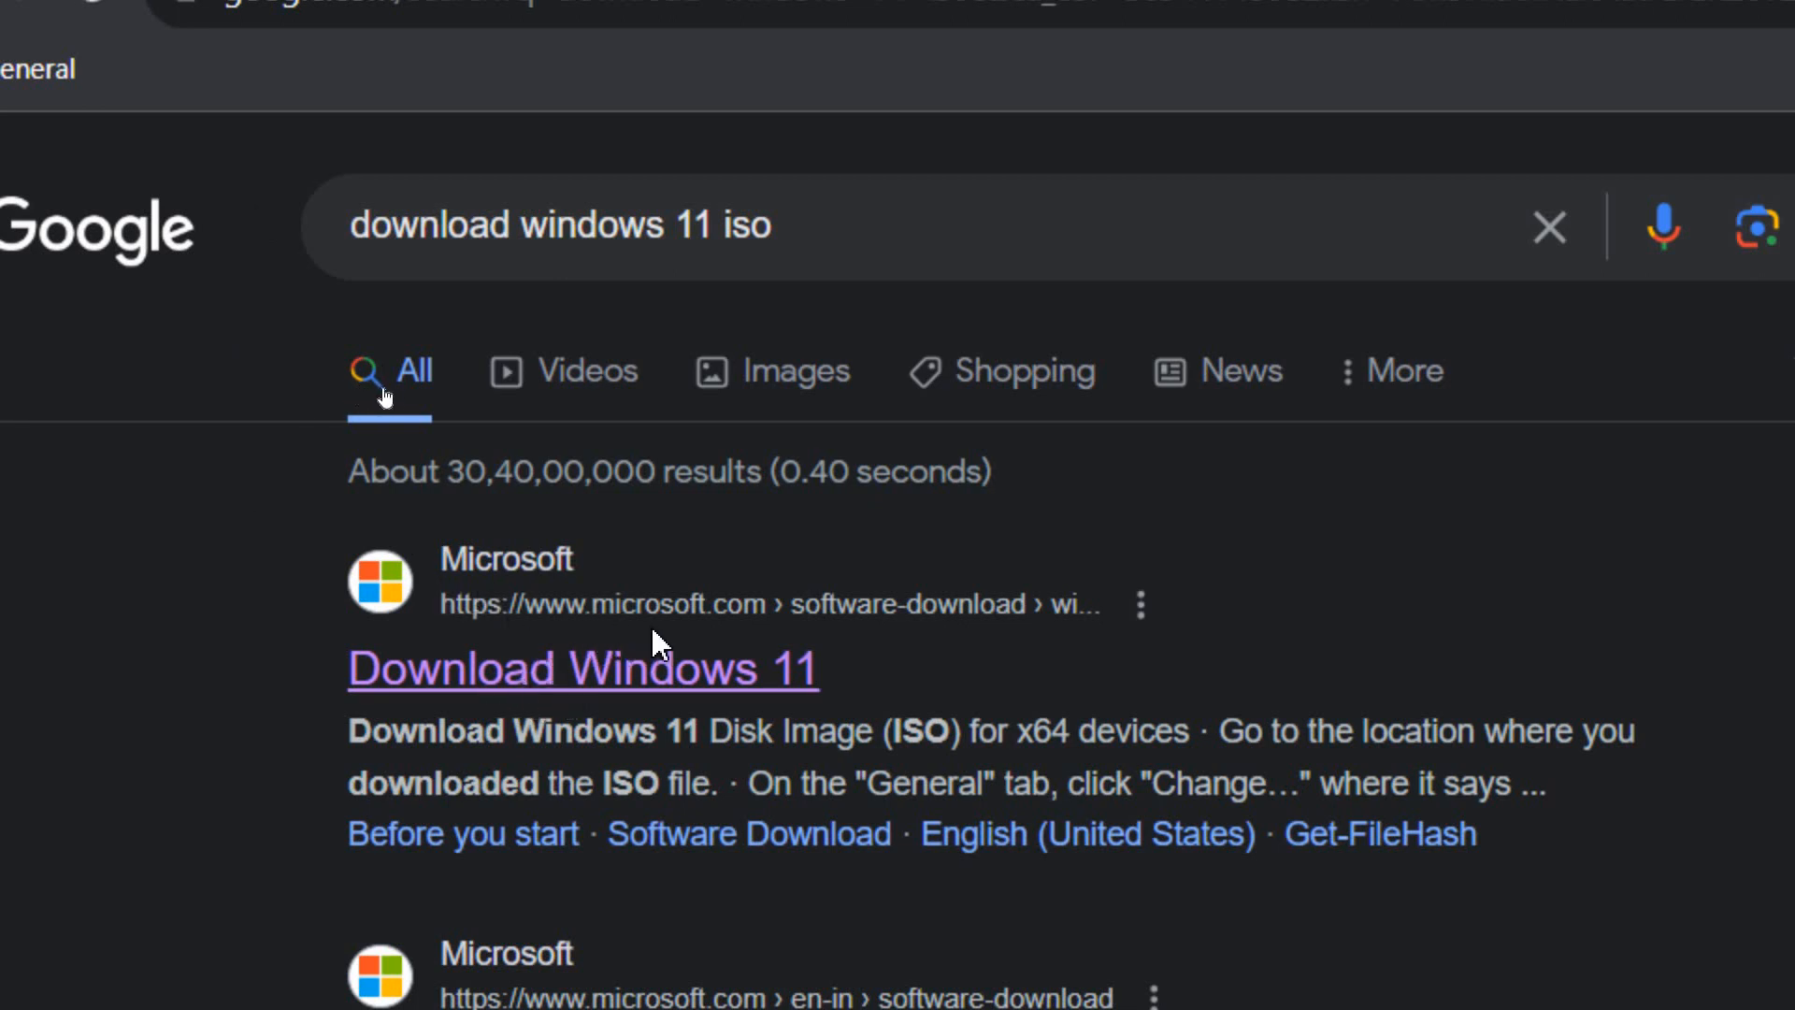
mouse_move(711, 692)
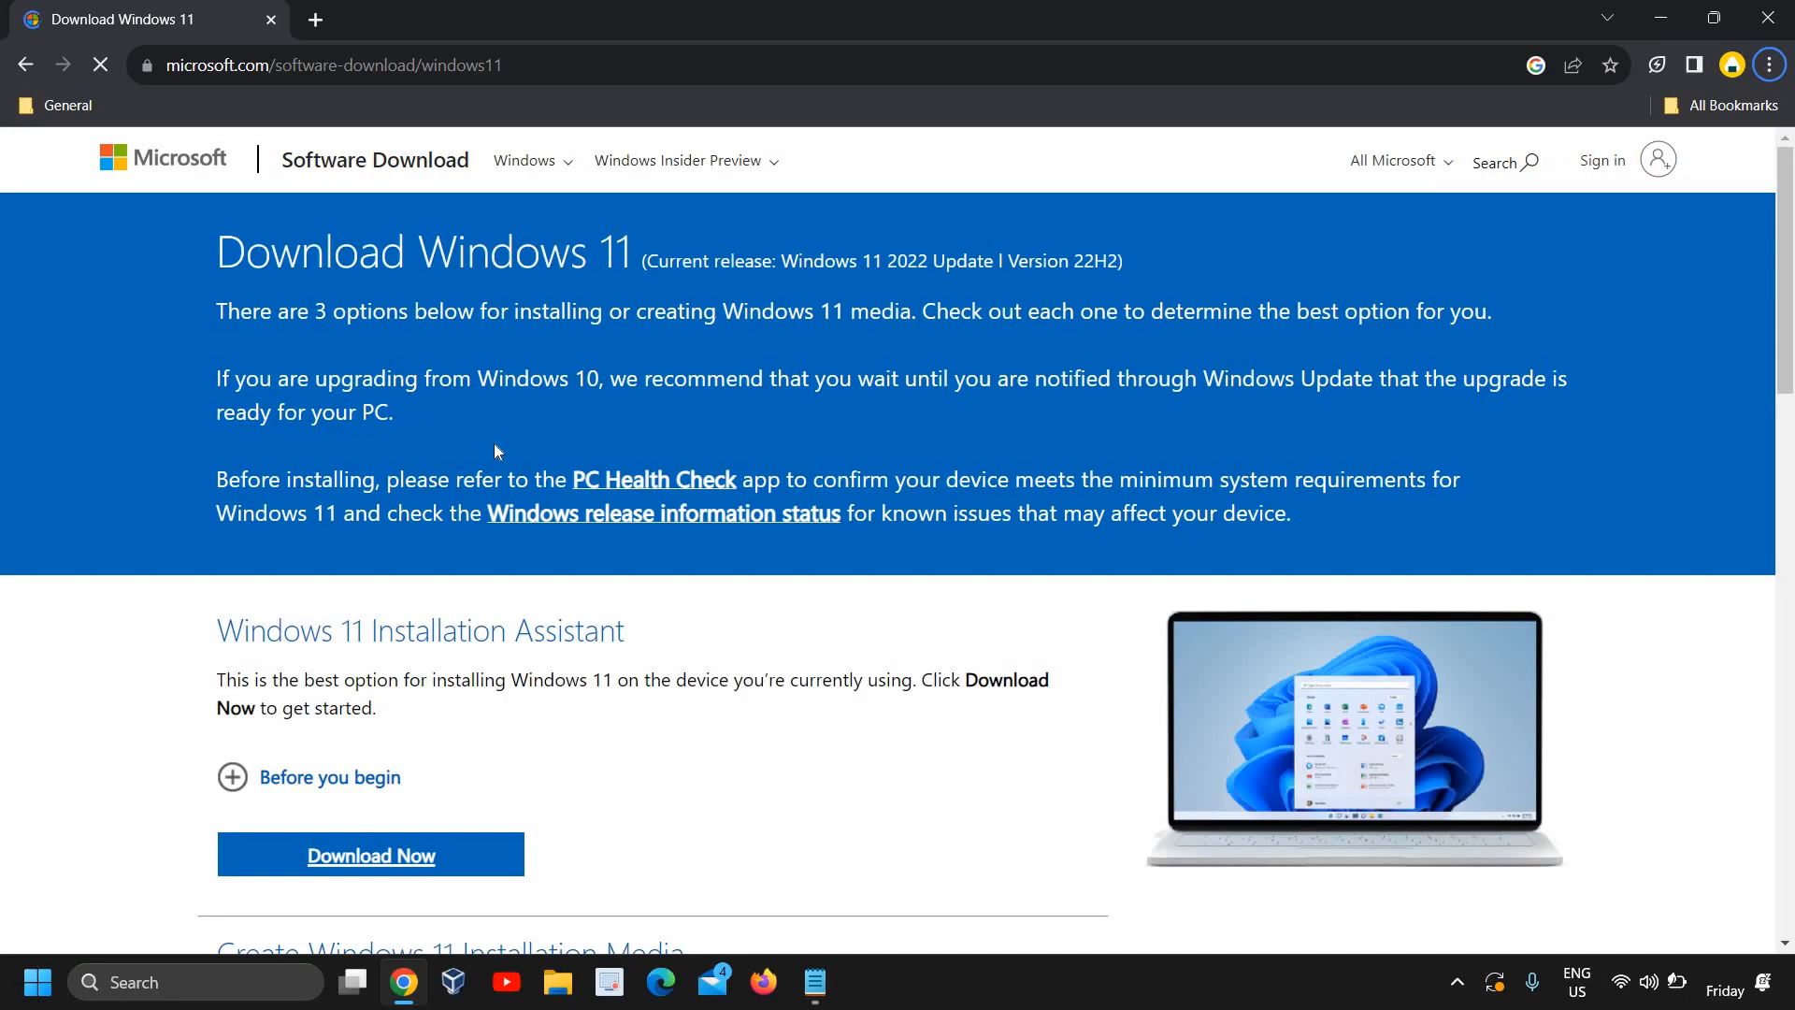
Choose 'Windows 11 (multi-edition ISO for x64 devices)' in the disk image download section.
scroll("down", 3)
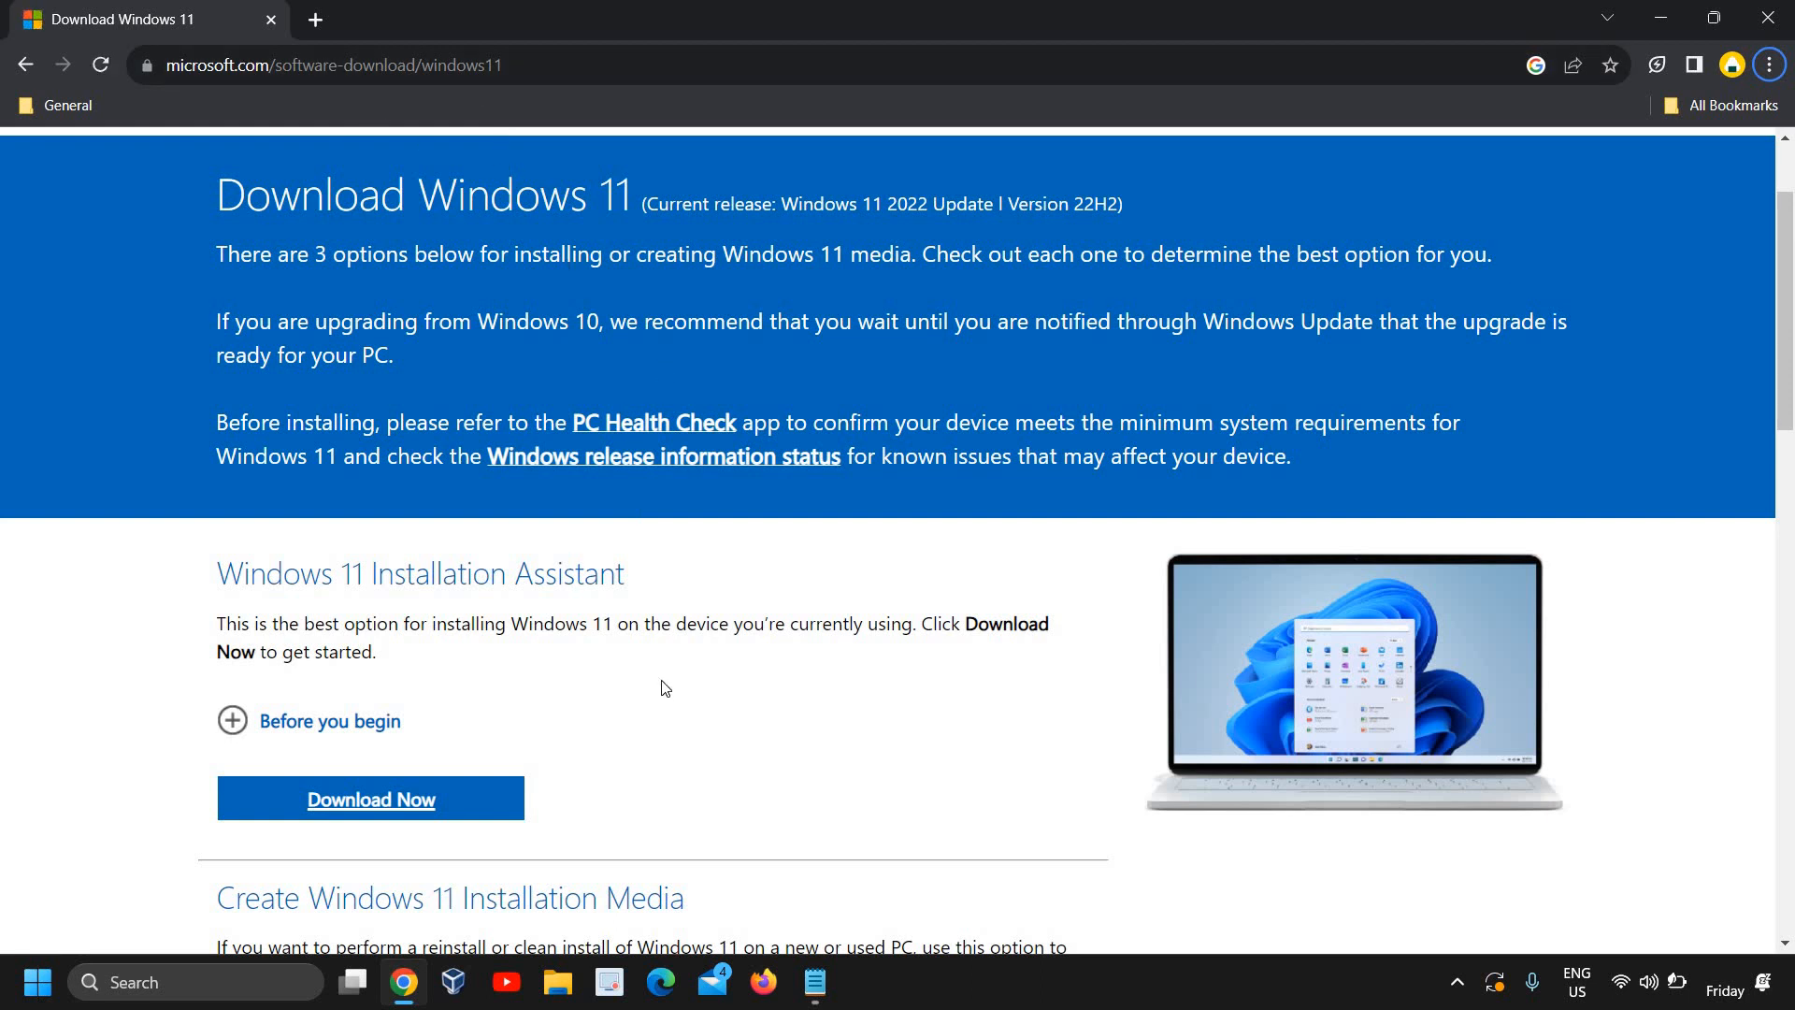
mouse_move(454, 592)
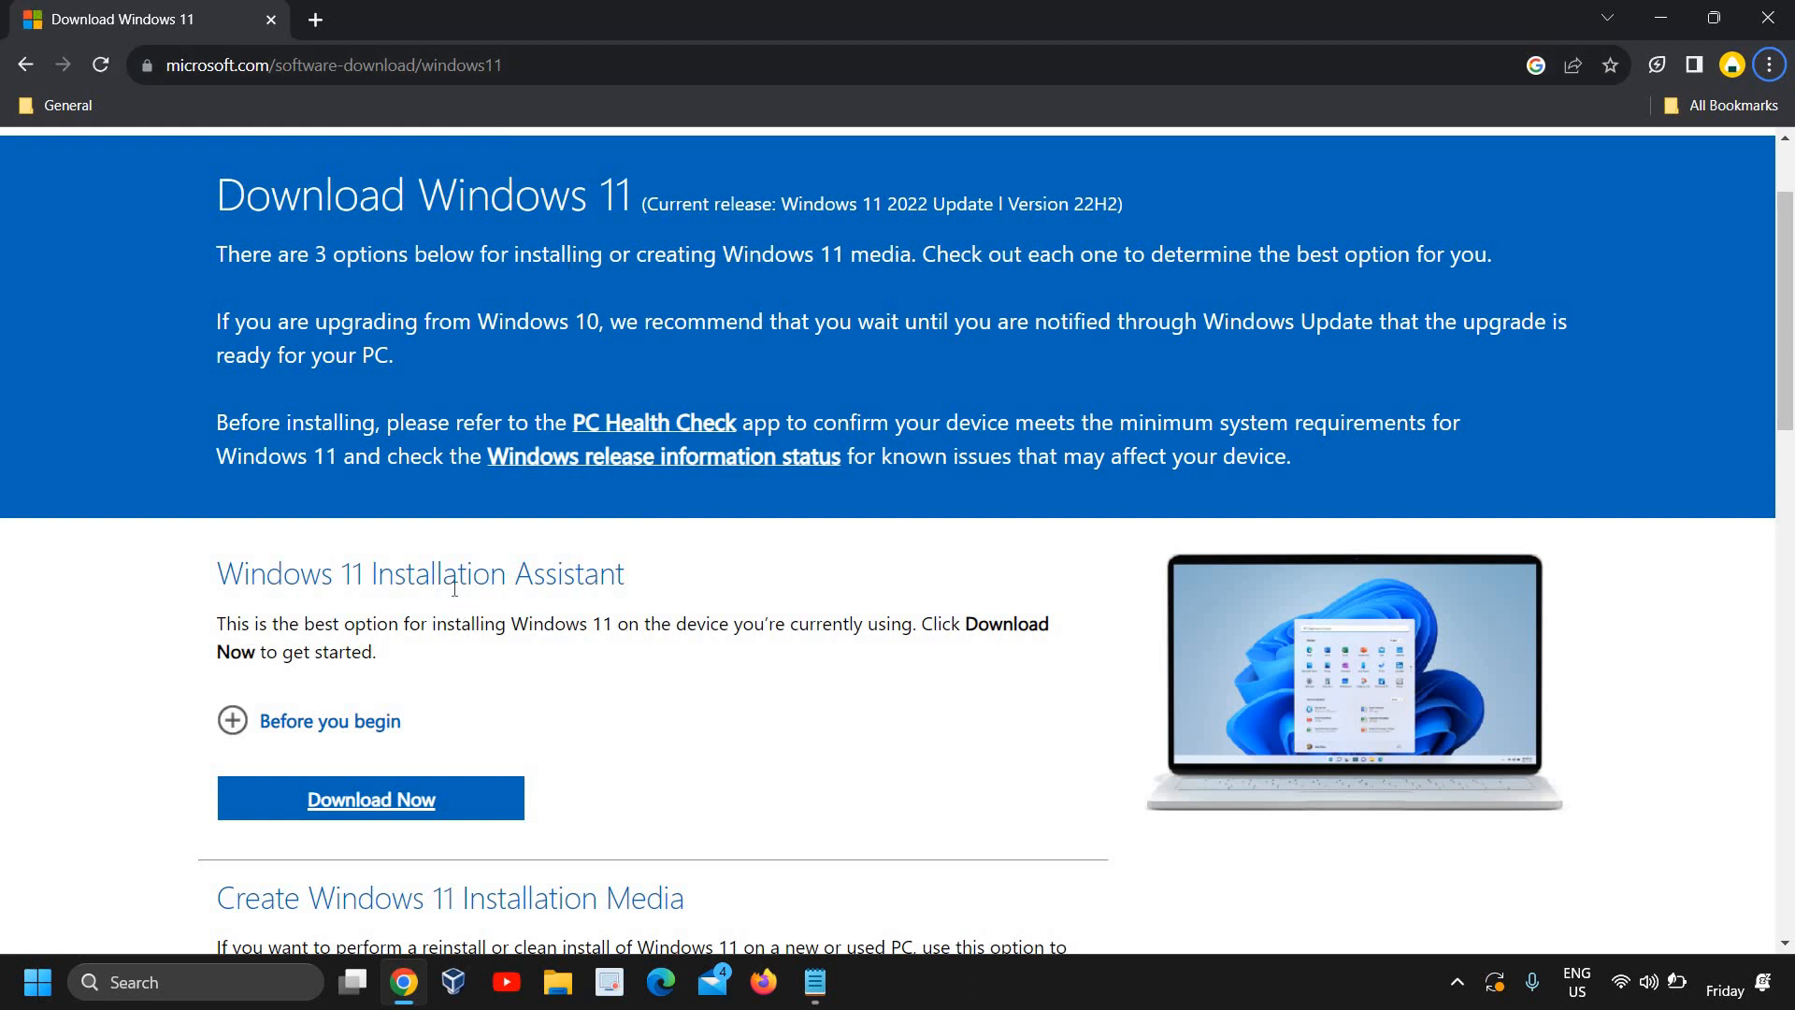
scroll("down", 3)
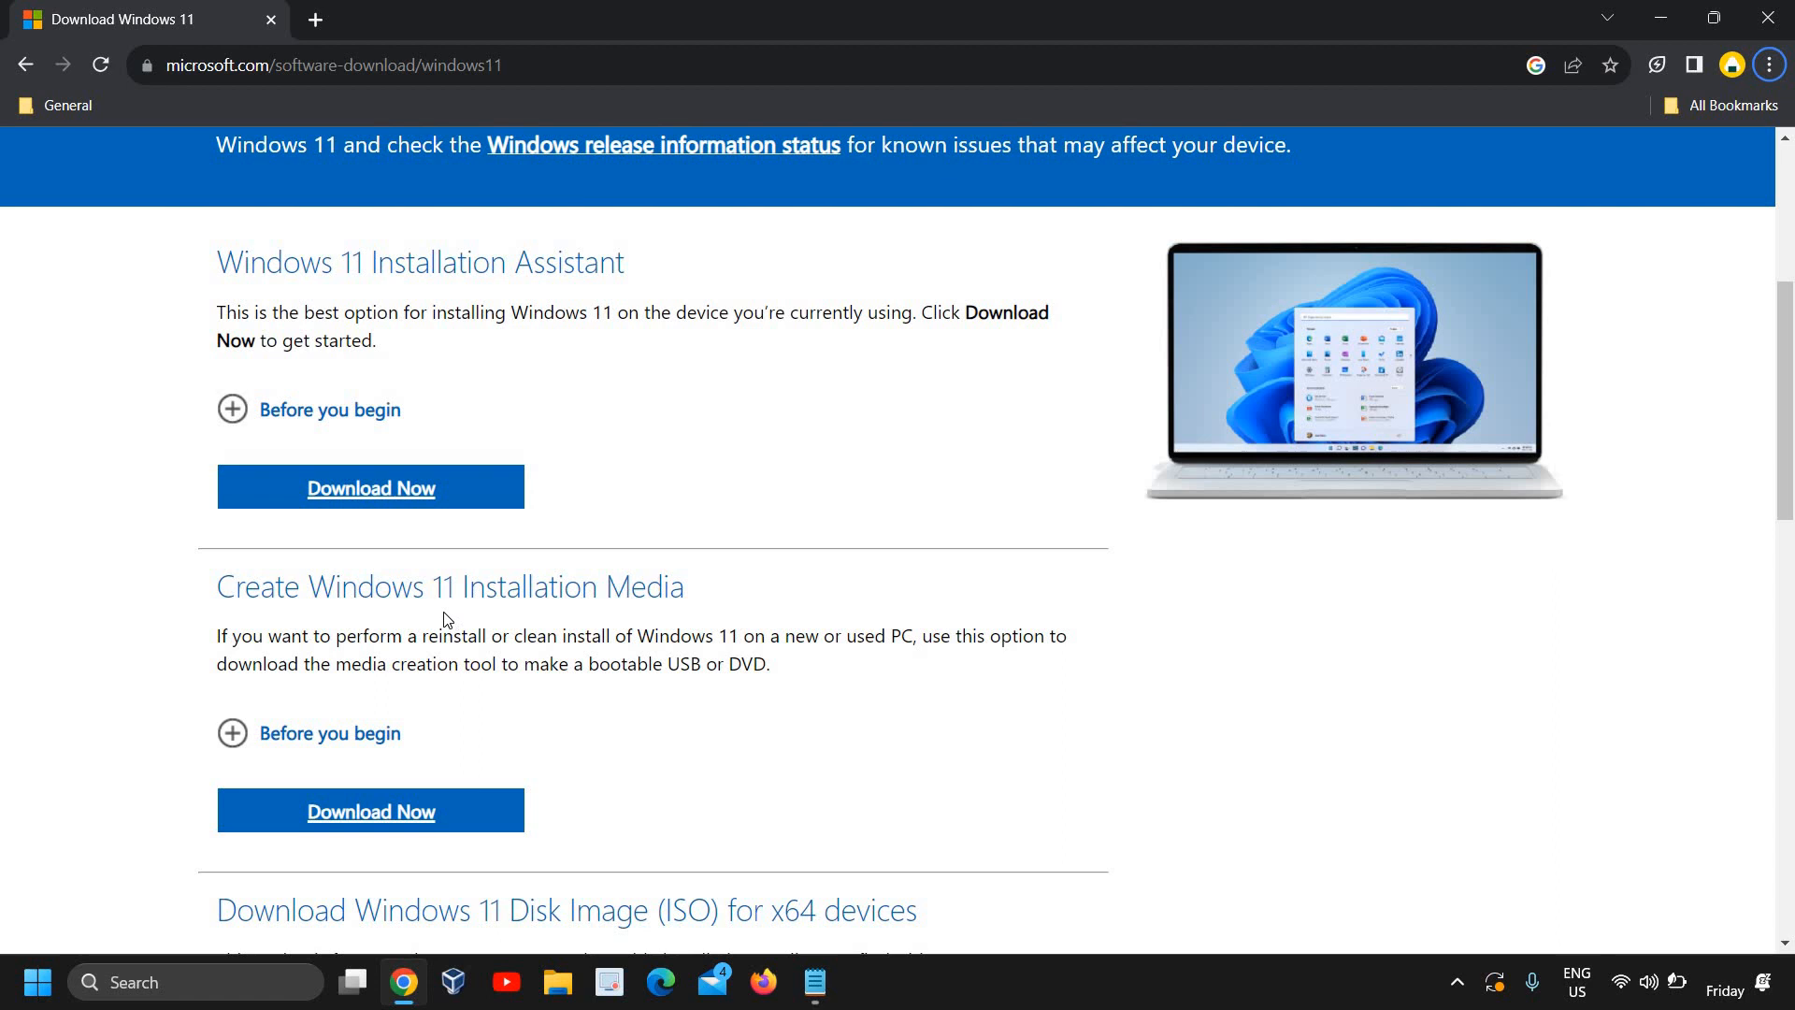
scroll("down", 3)
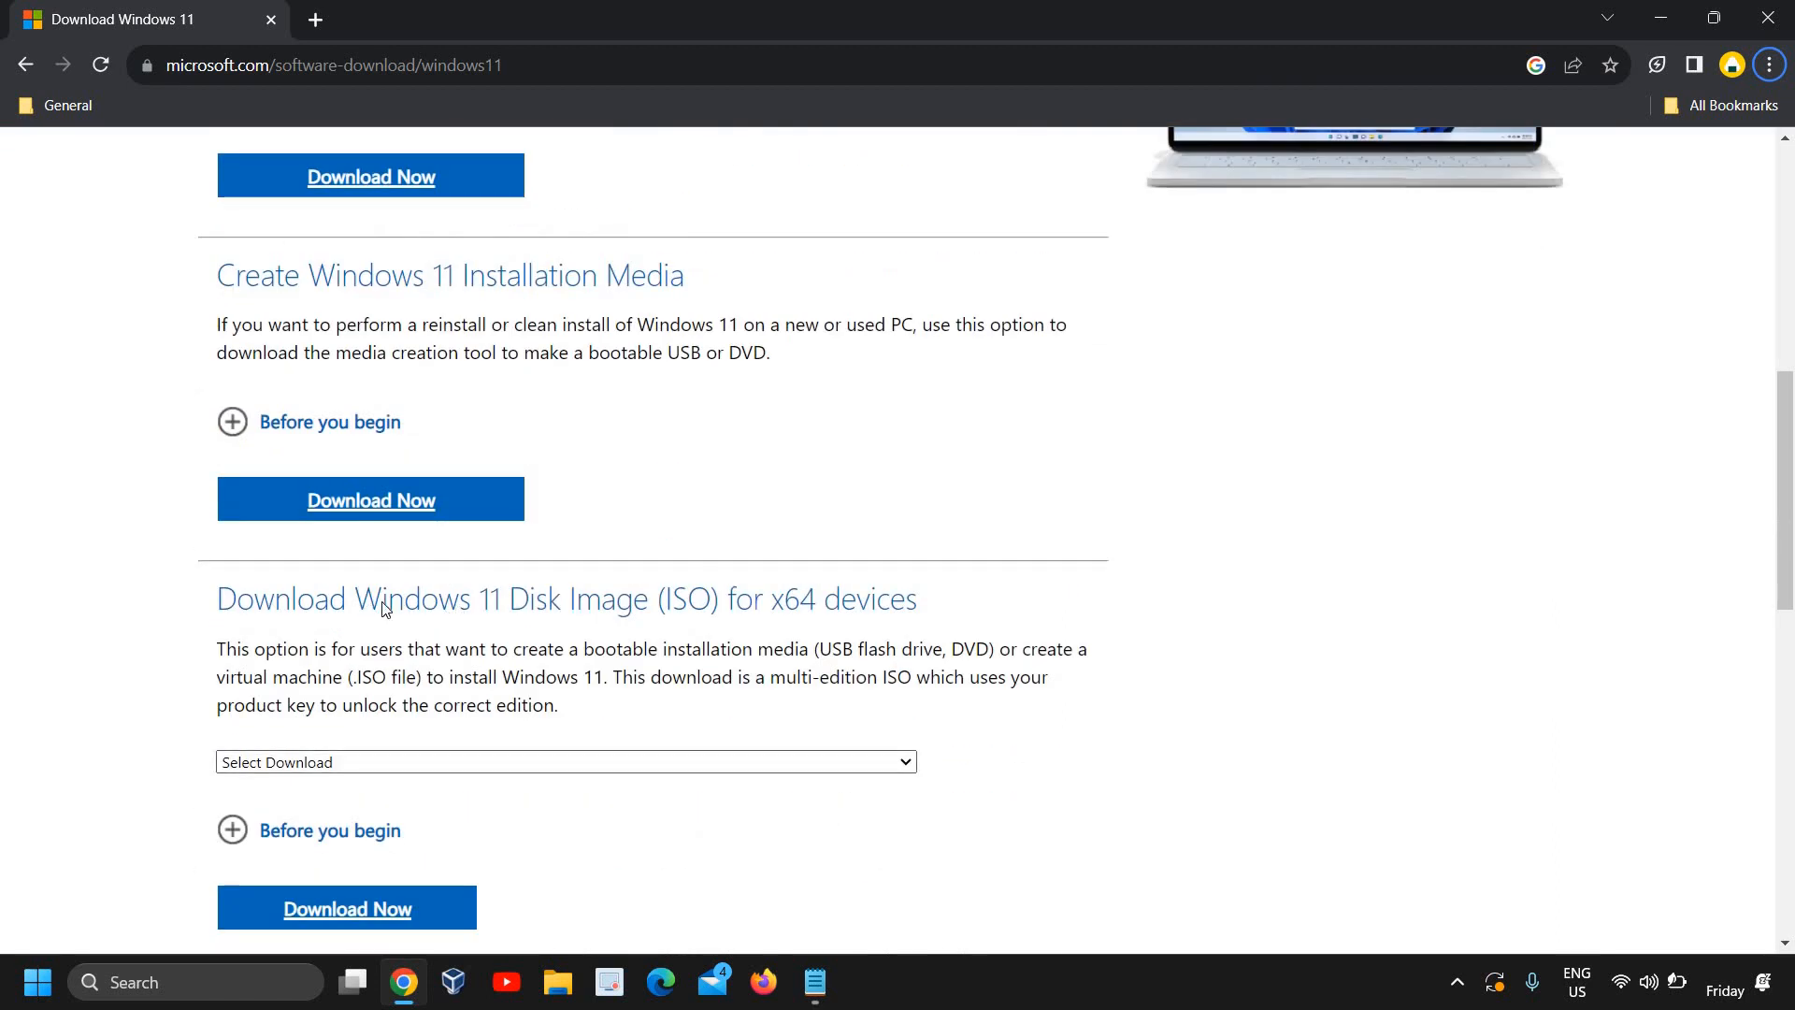
mouse_move(595, 621)
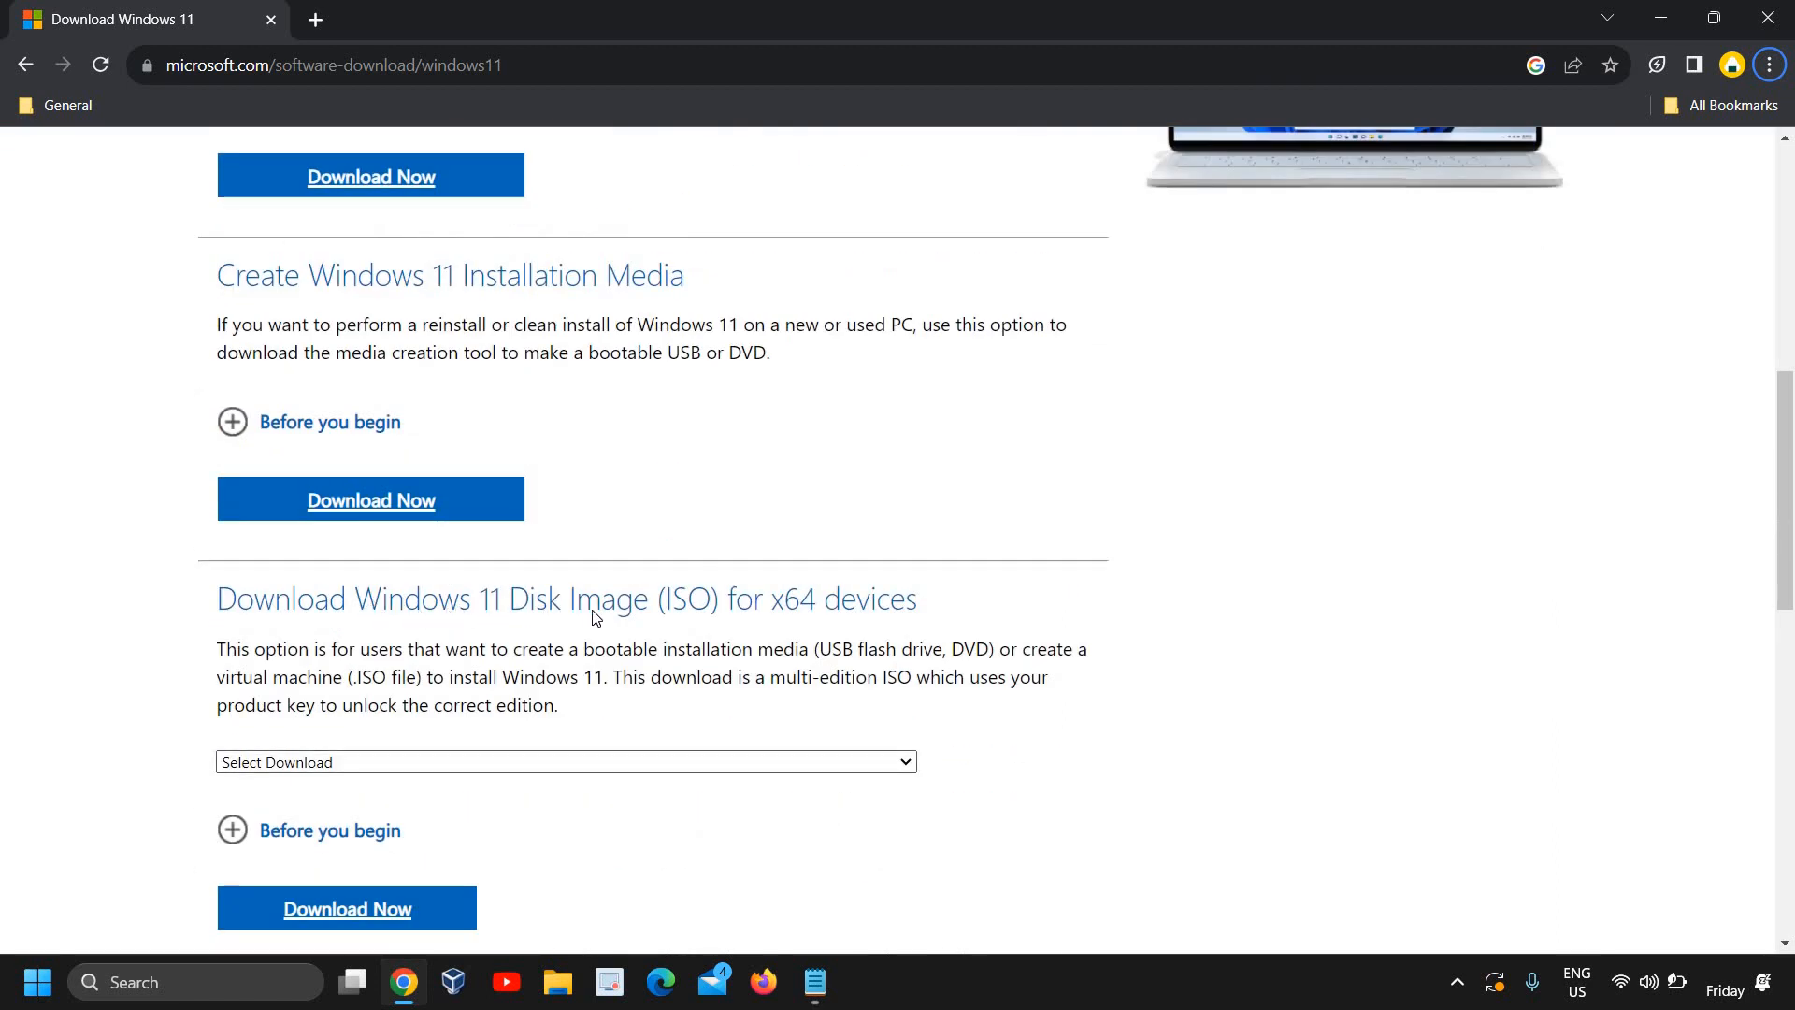
mouse_move(785, 612)
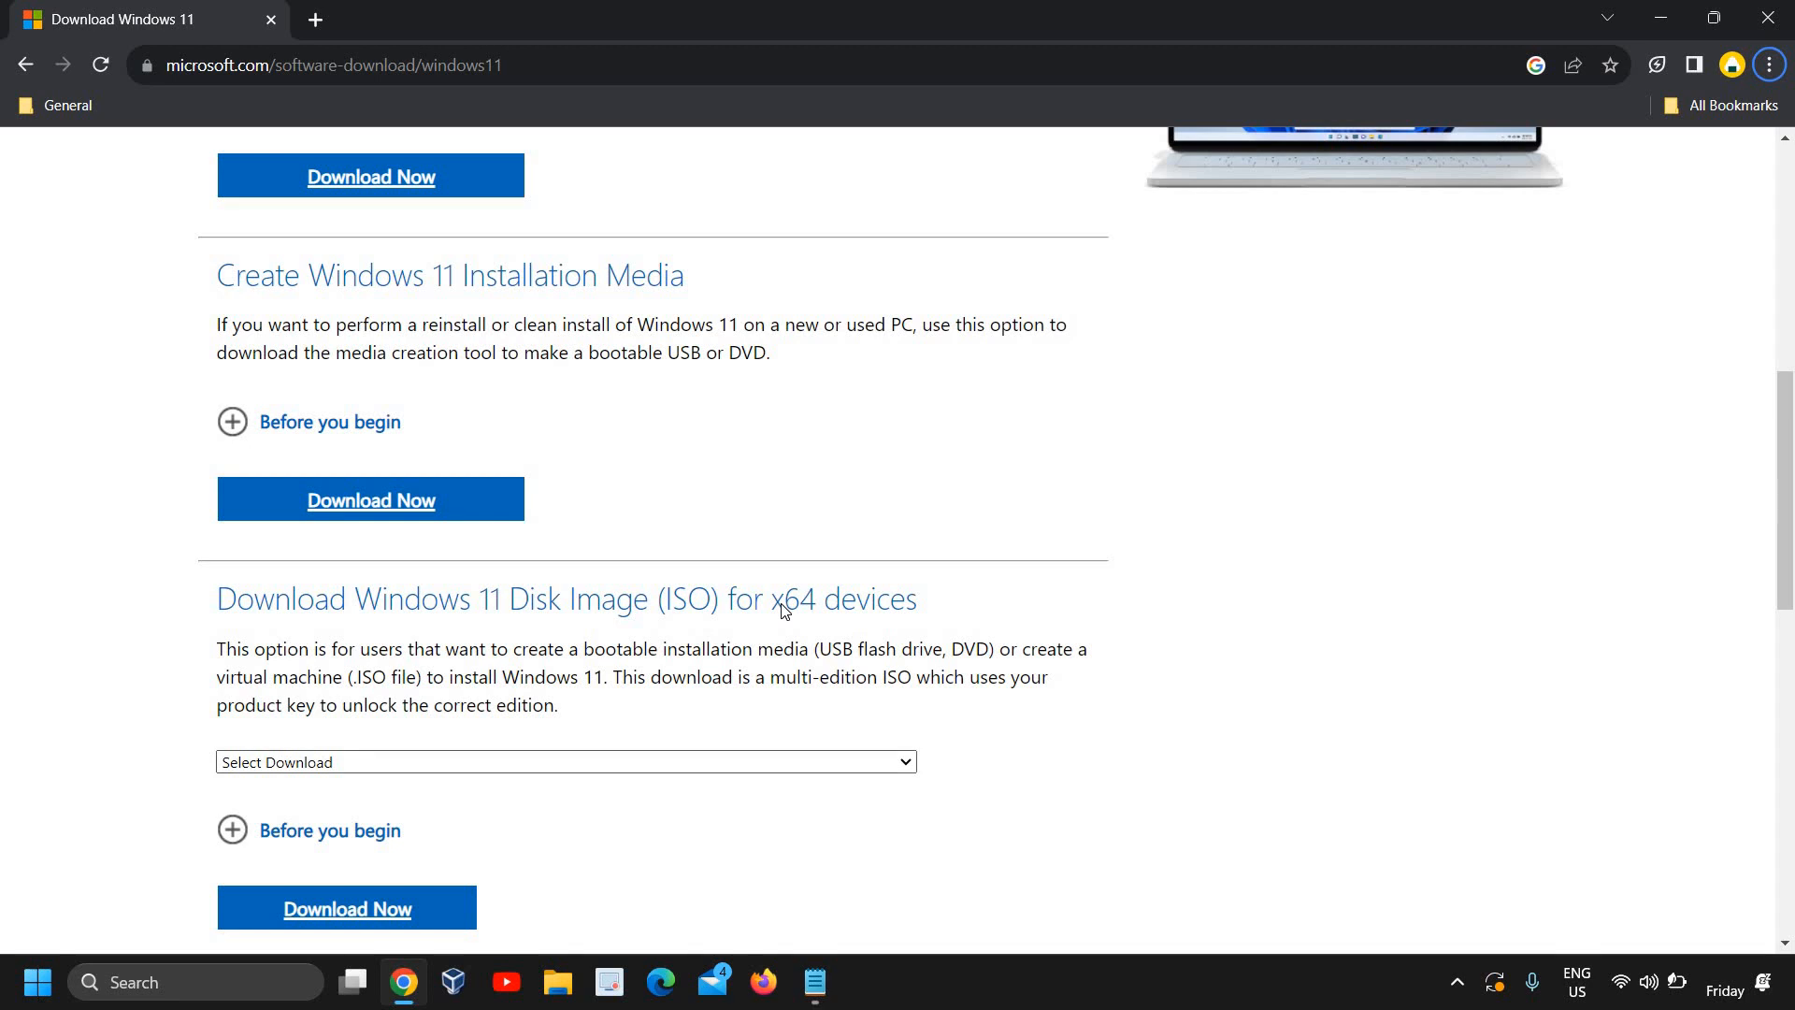
scroll("down", 3)
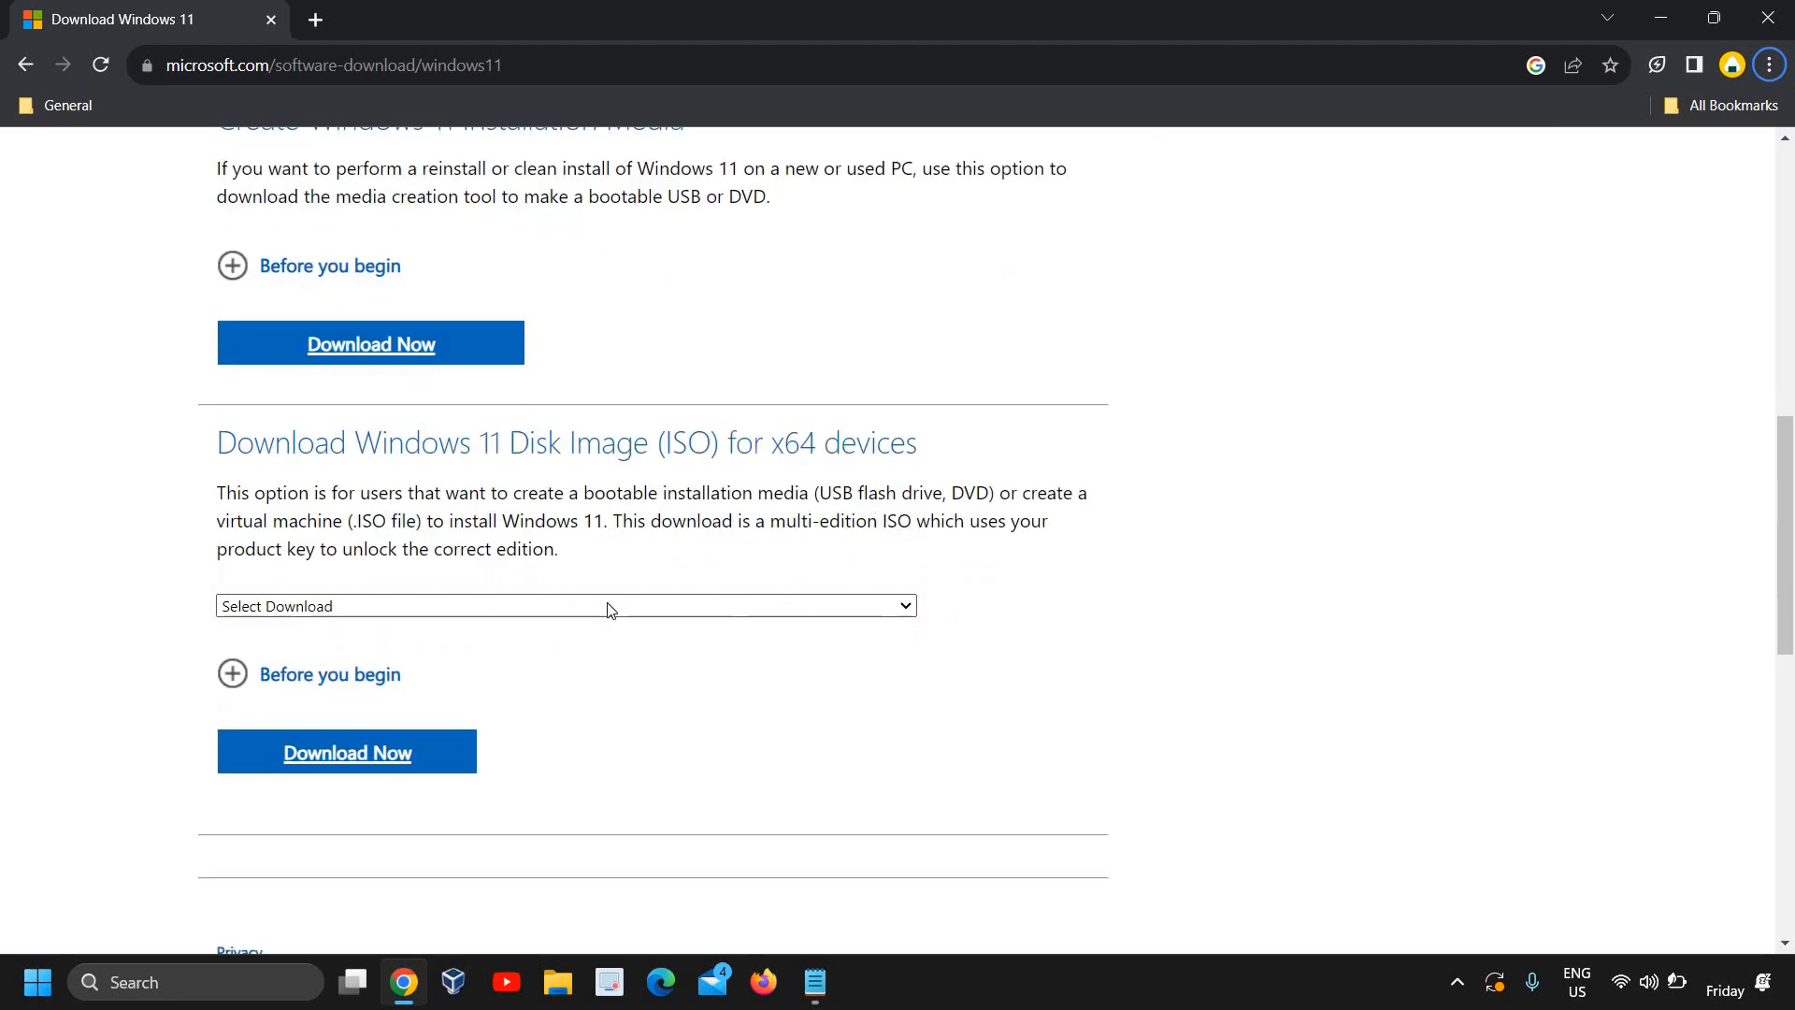
left_click(605, 606)
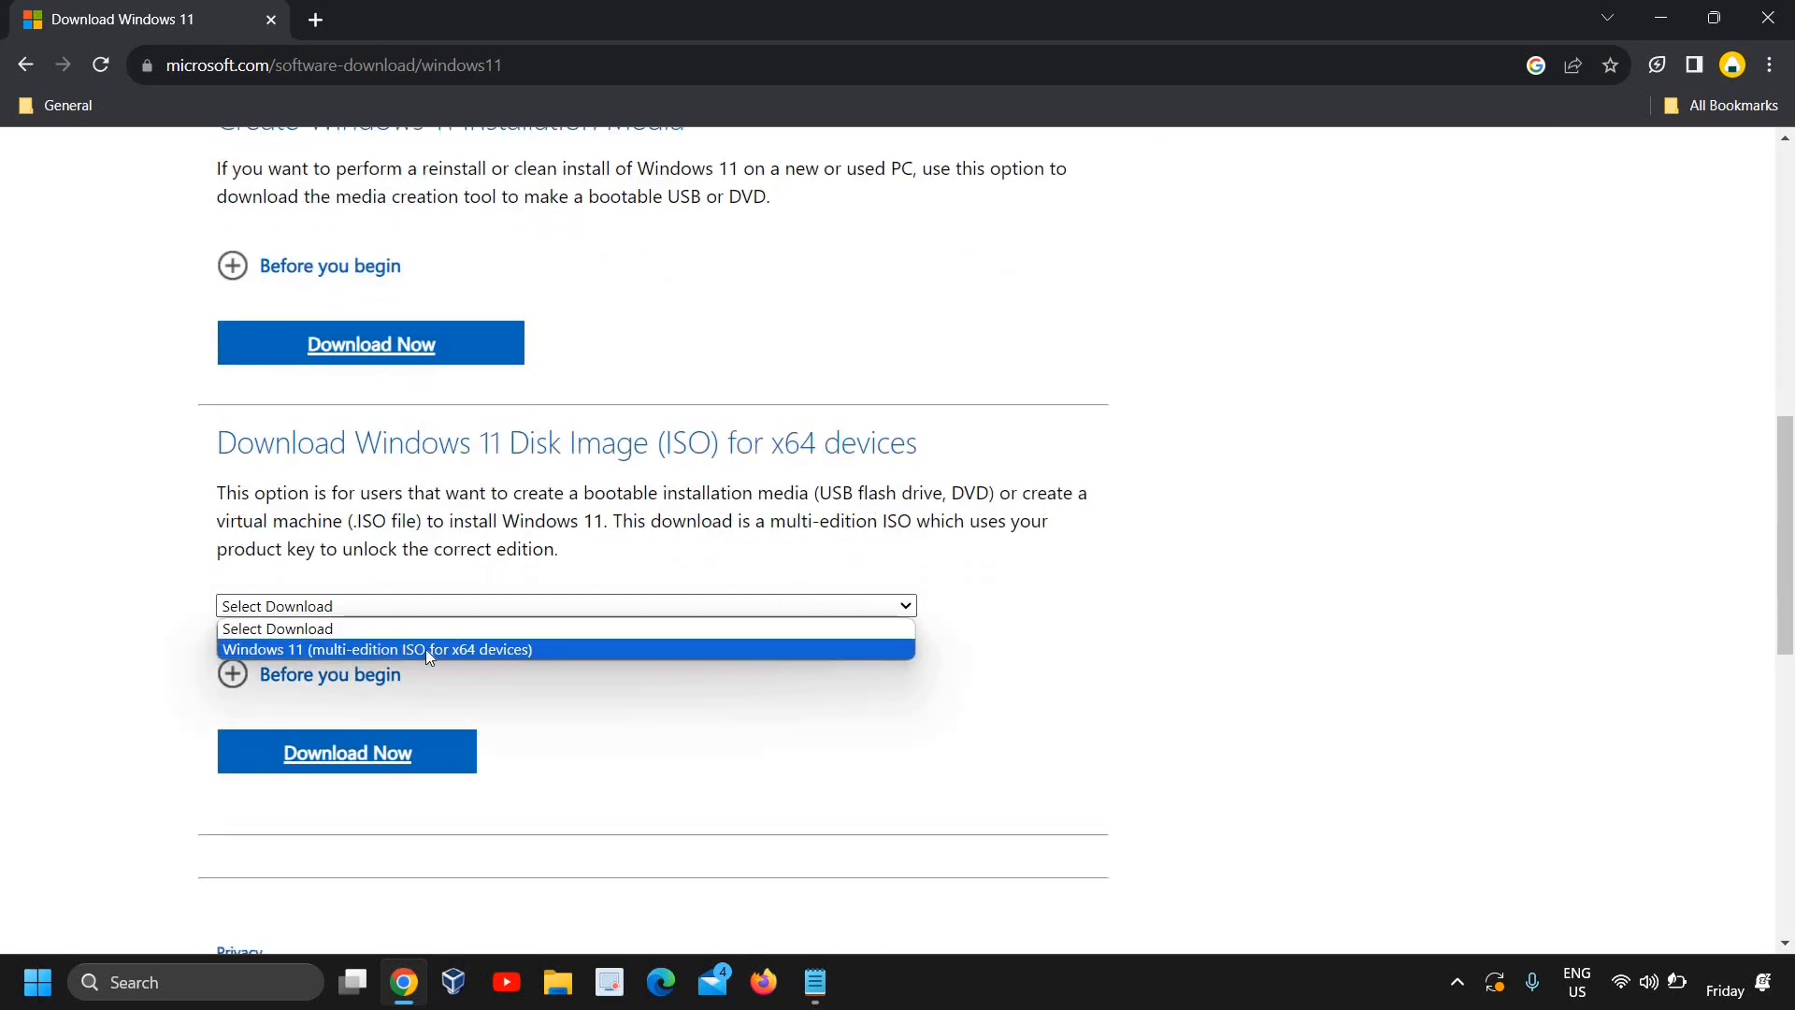
left_click(377, 649)
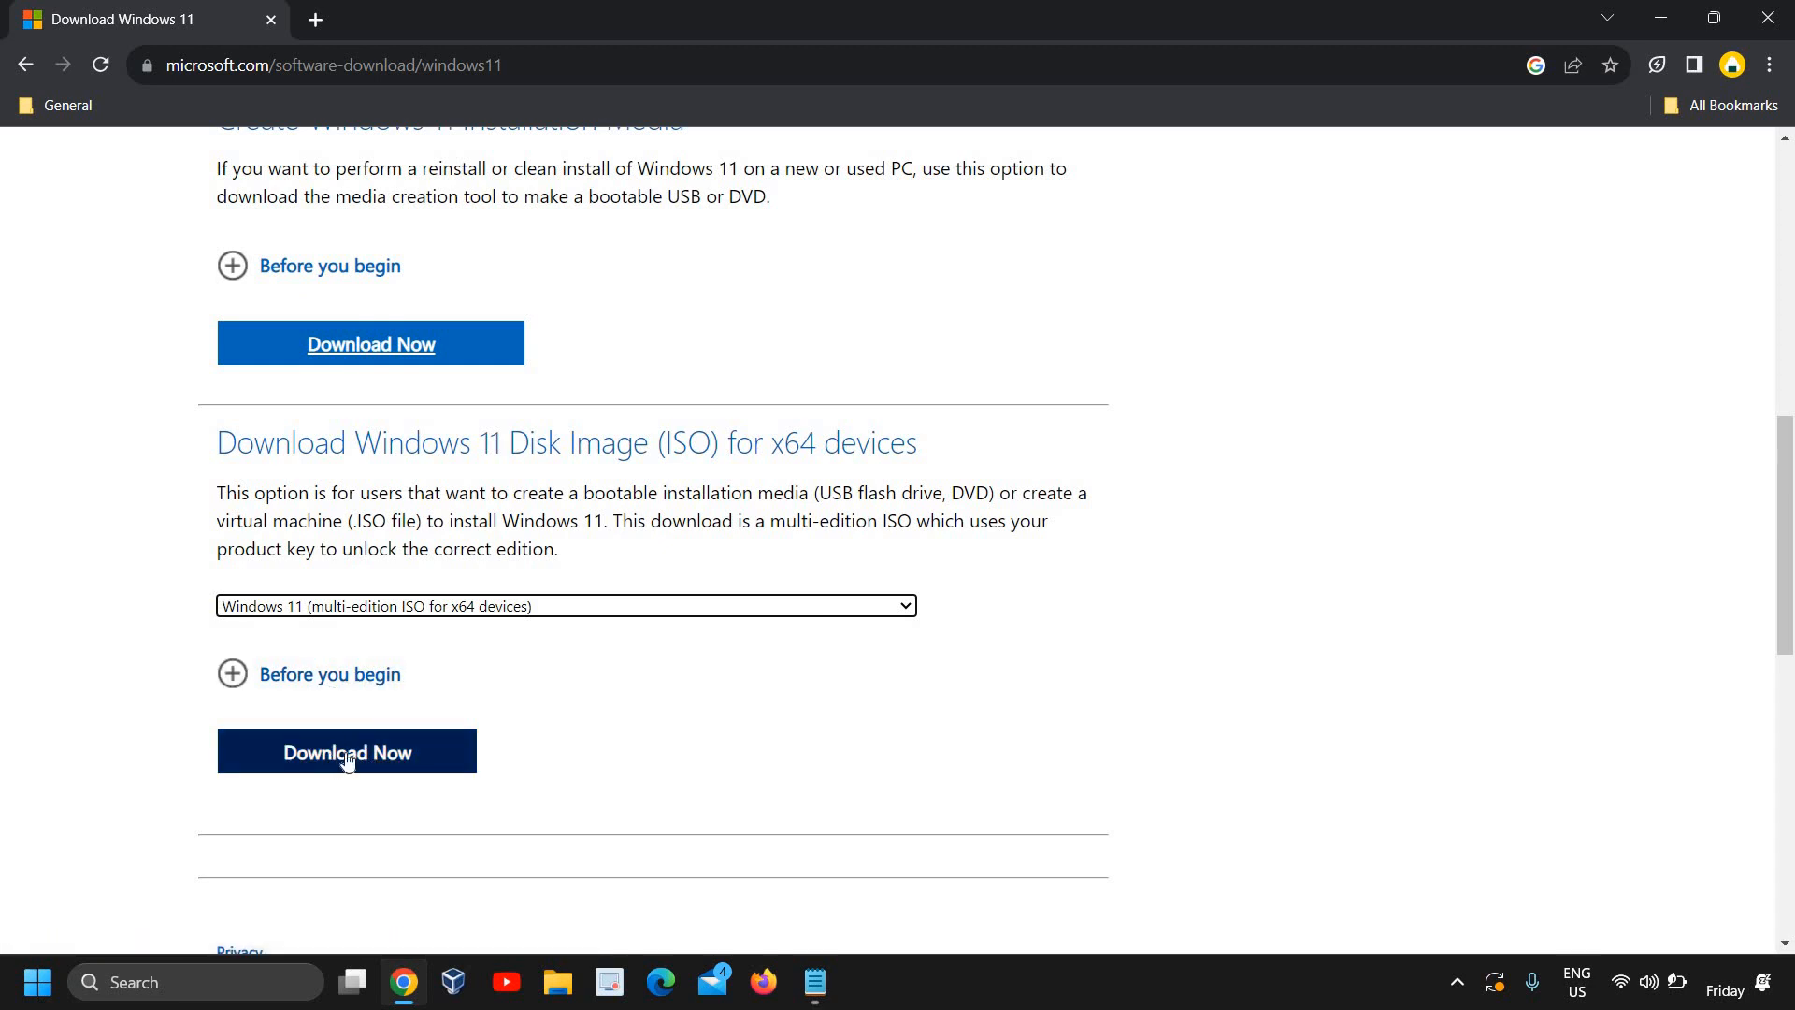
mouse_move(714, 681)
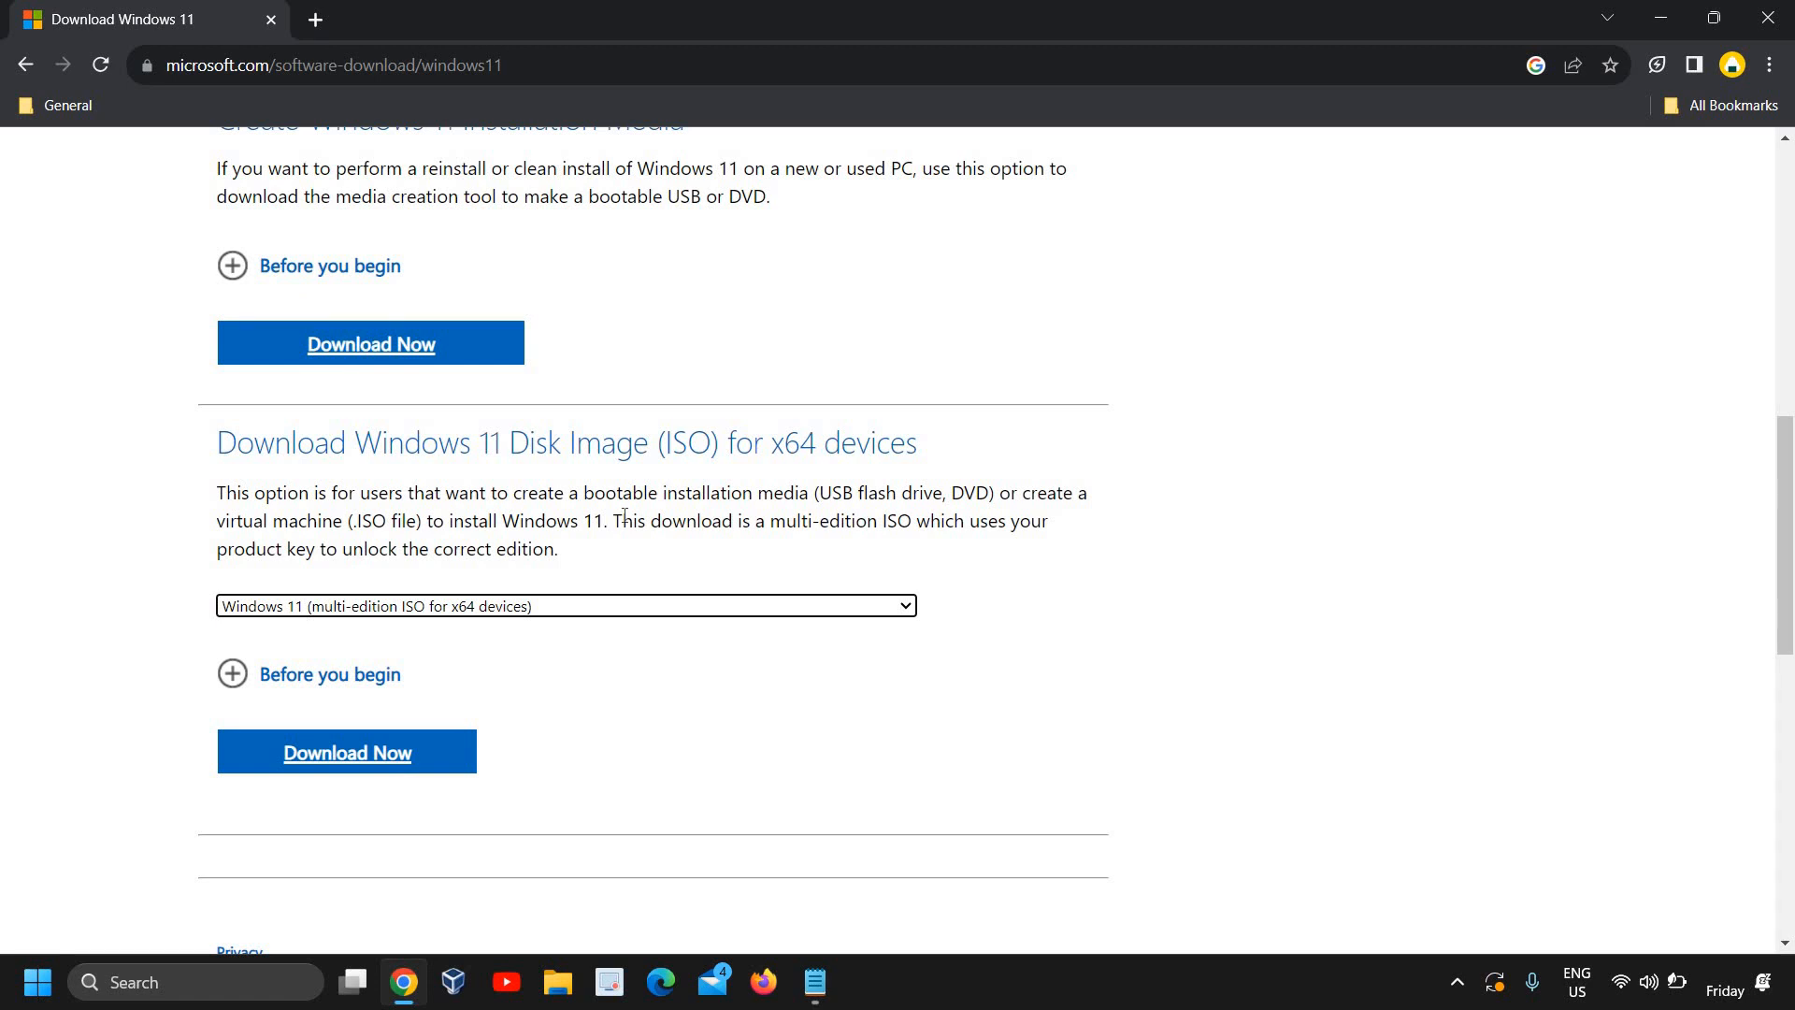
mouse_move(475, 22)
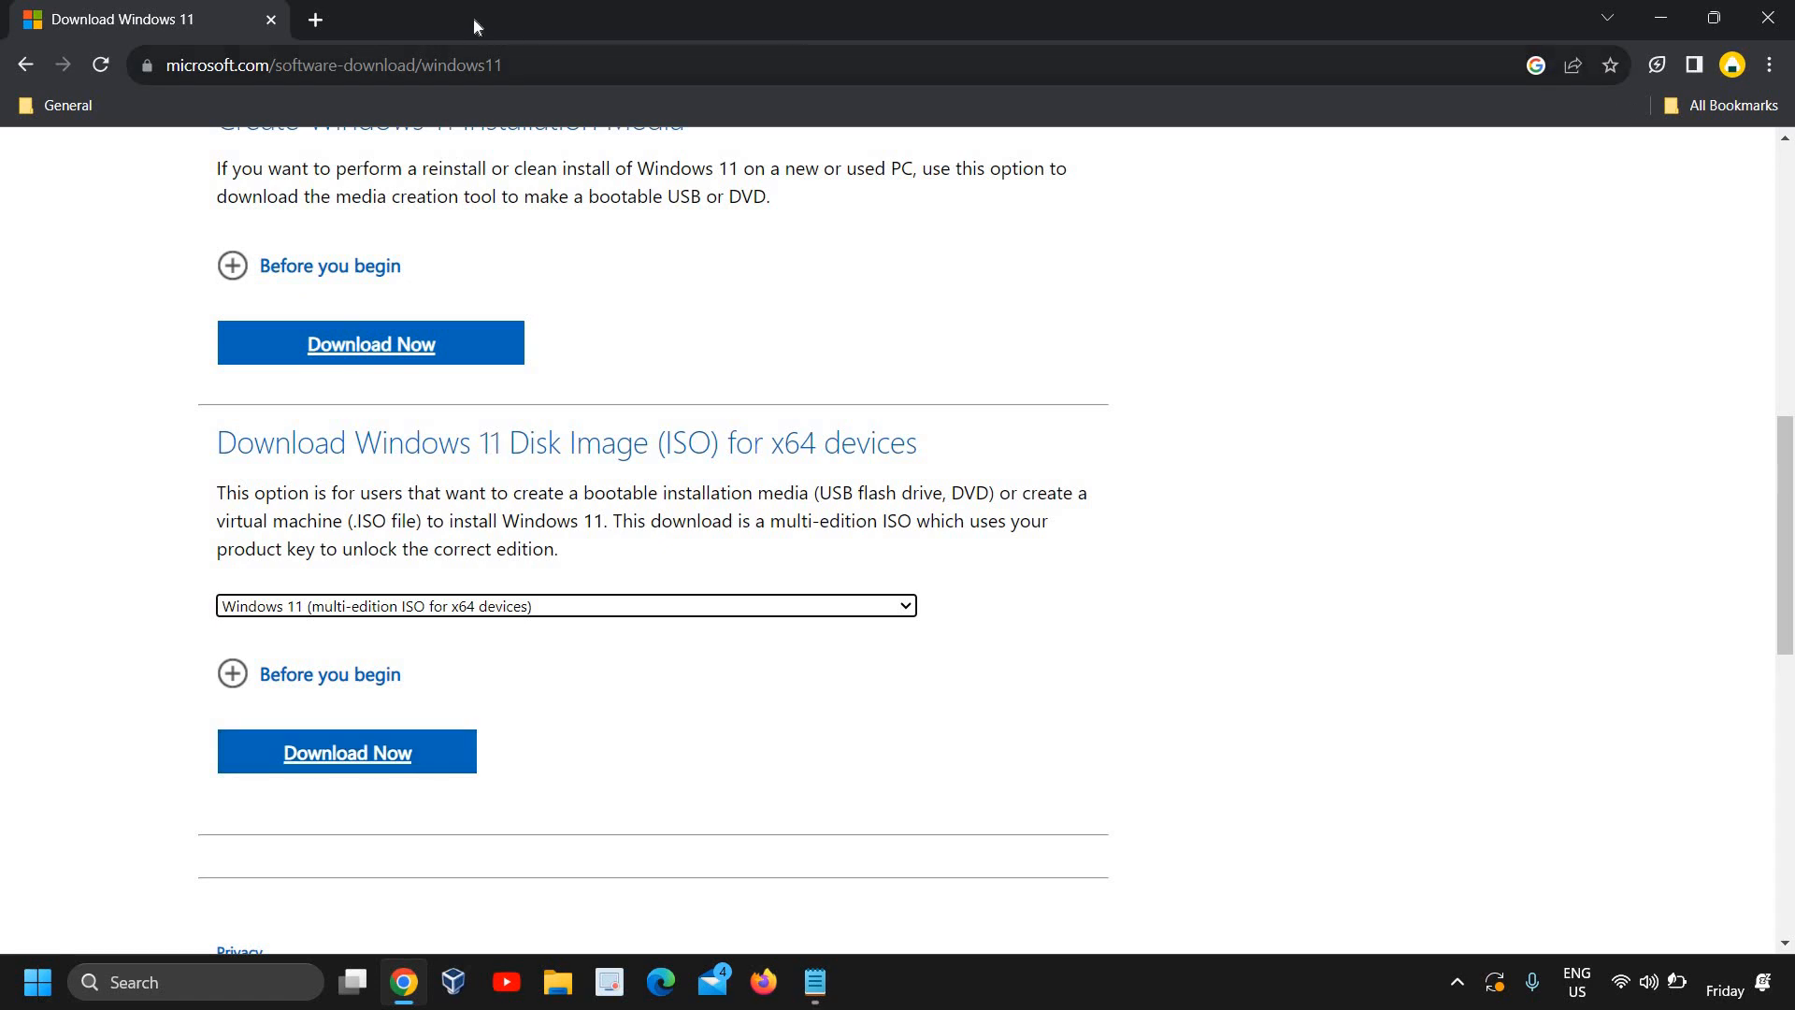
Search 'rufus' from the address bar and open rufus.ie.
left_click(374, 64)
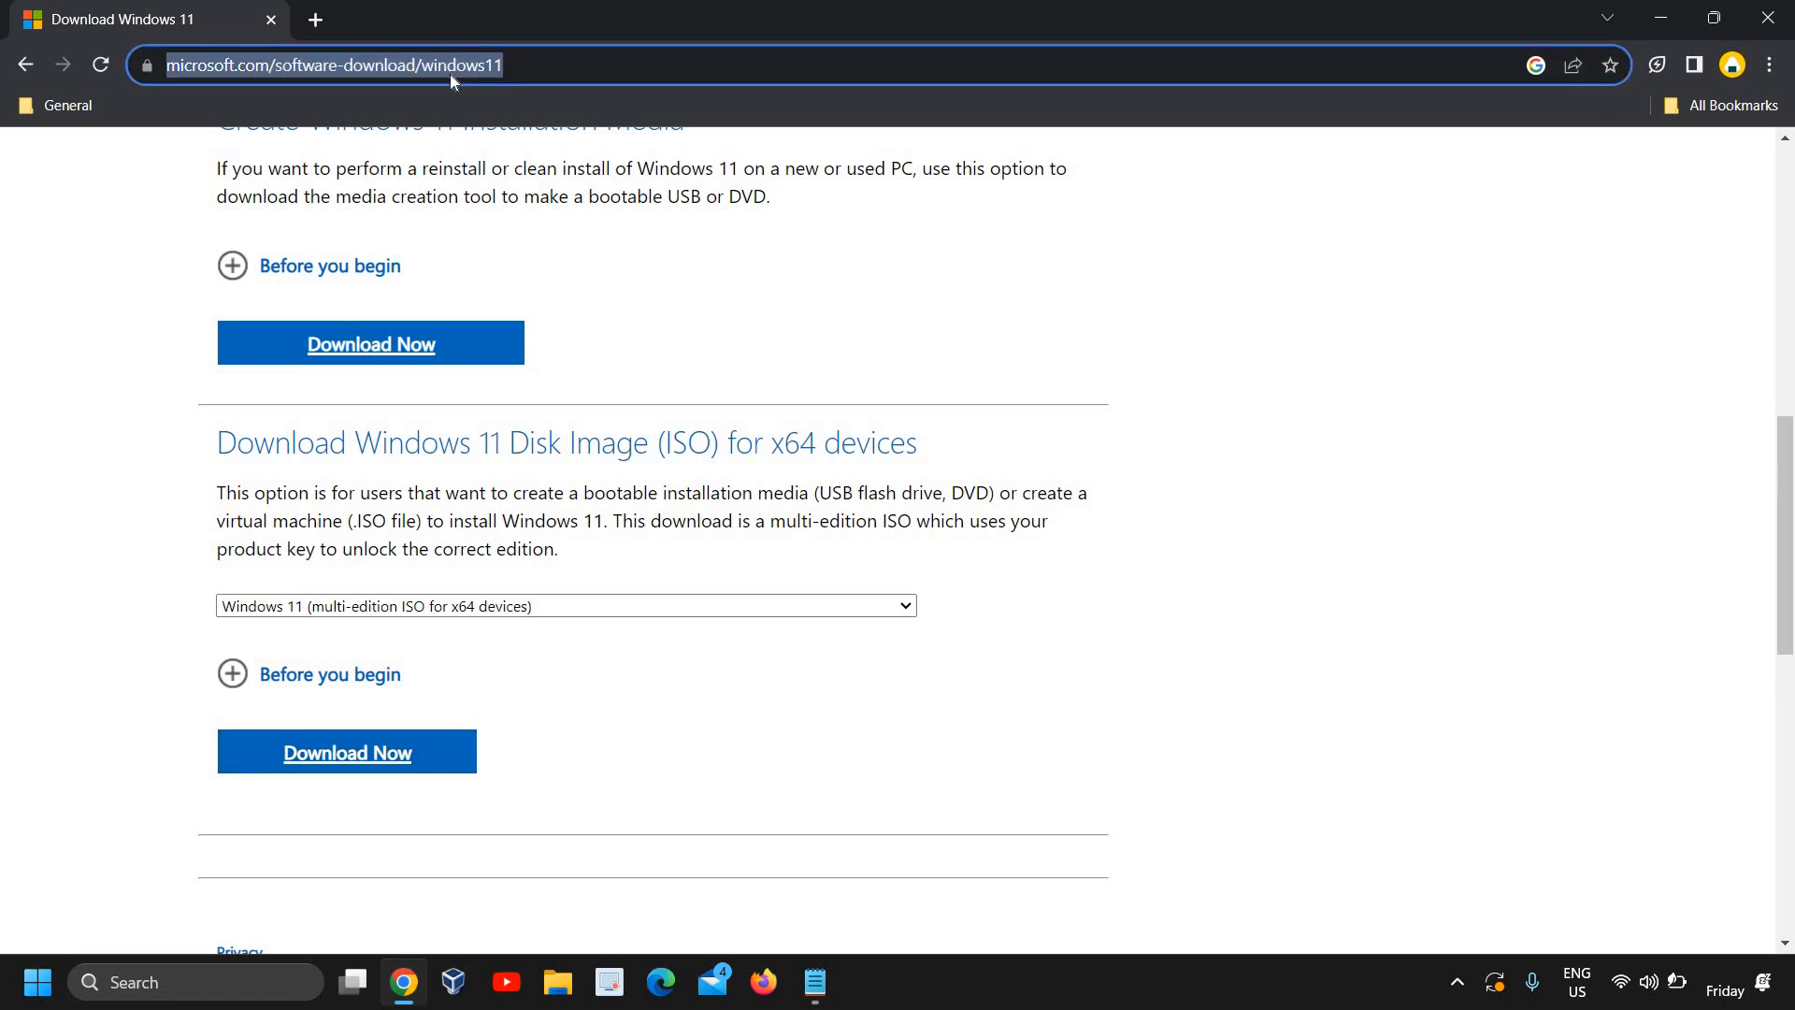
type("rufus.ie/en/")
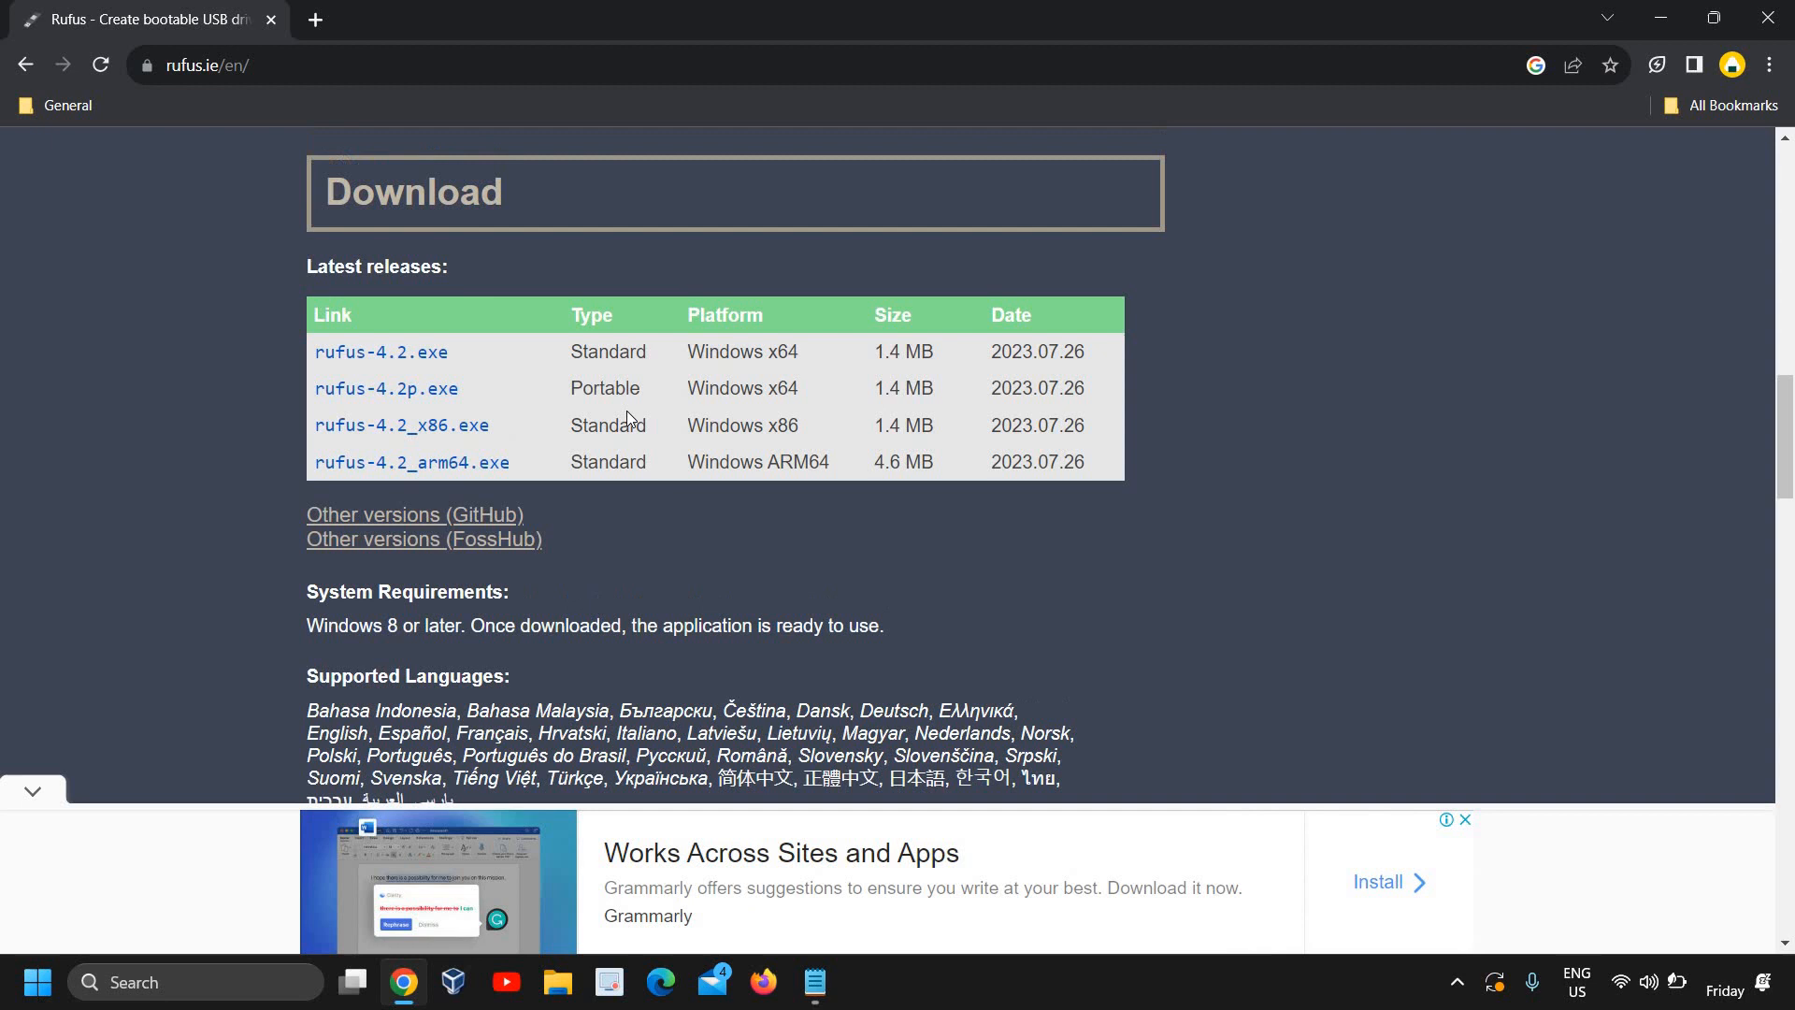
Download rufus-4.2.exe, dismiss the ad pop-up, and launch the downloaded file.
scroll("up", 3)
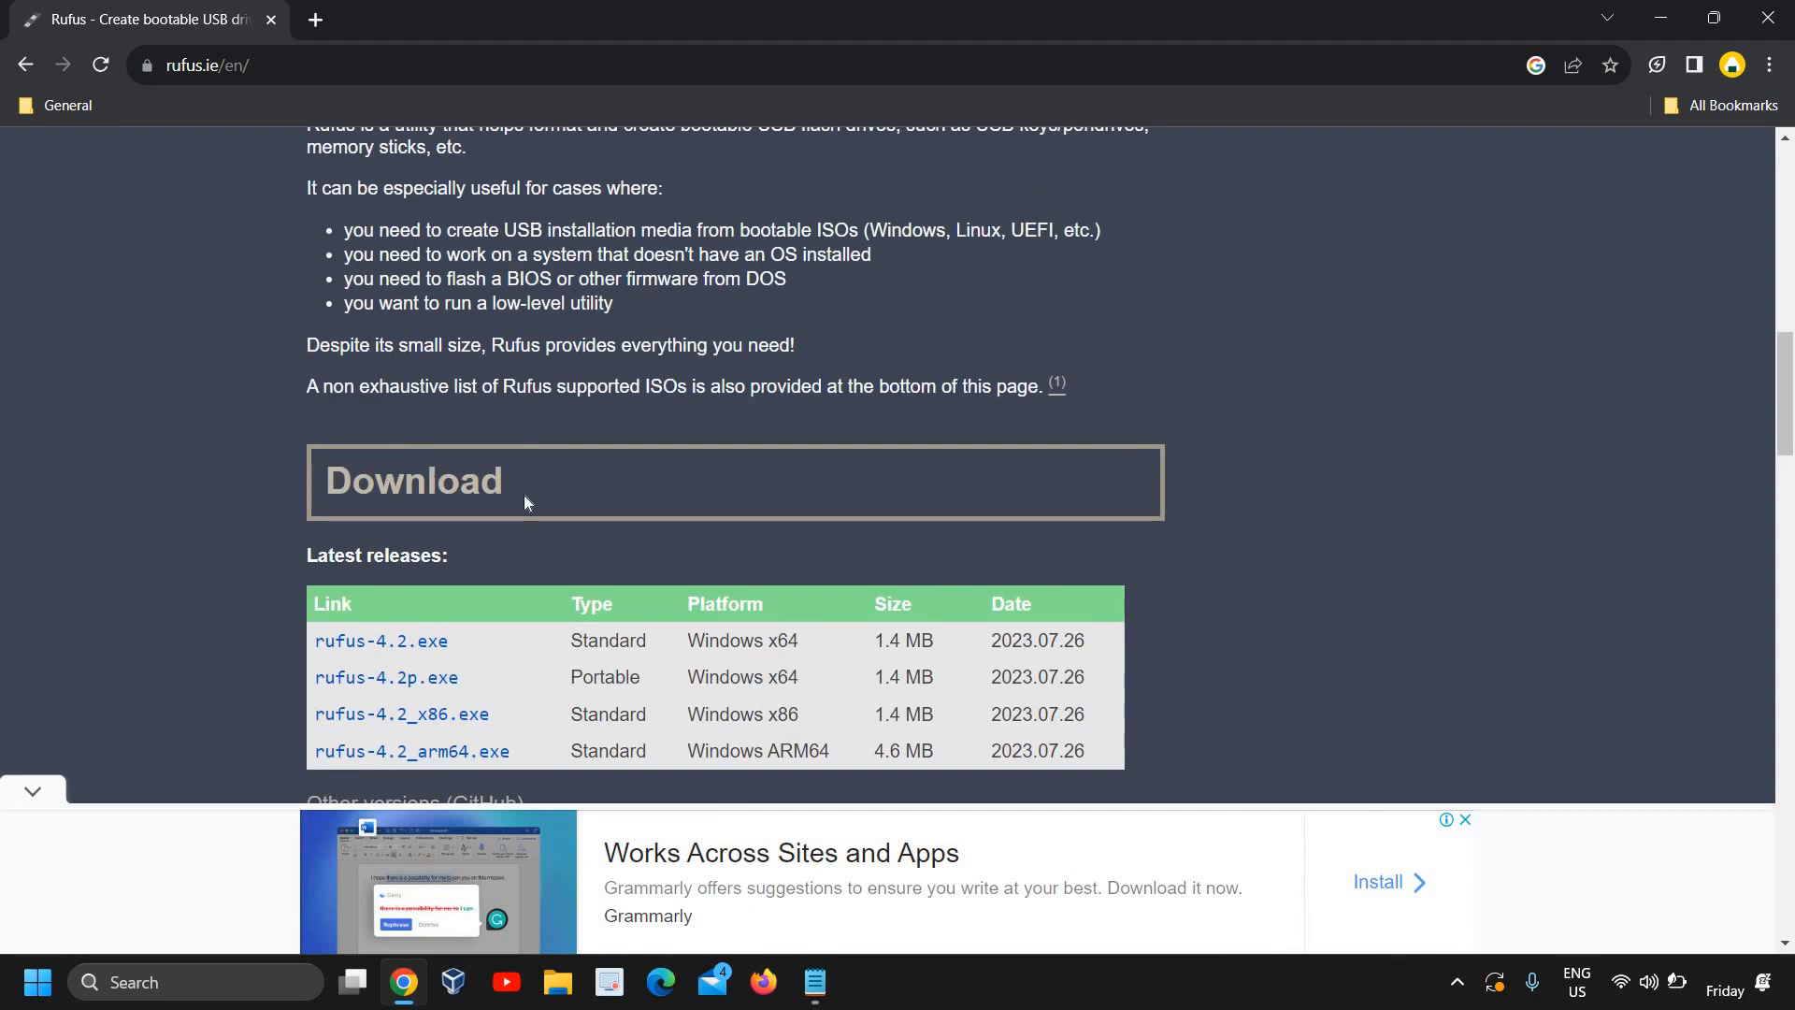
scroll("down", 3)
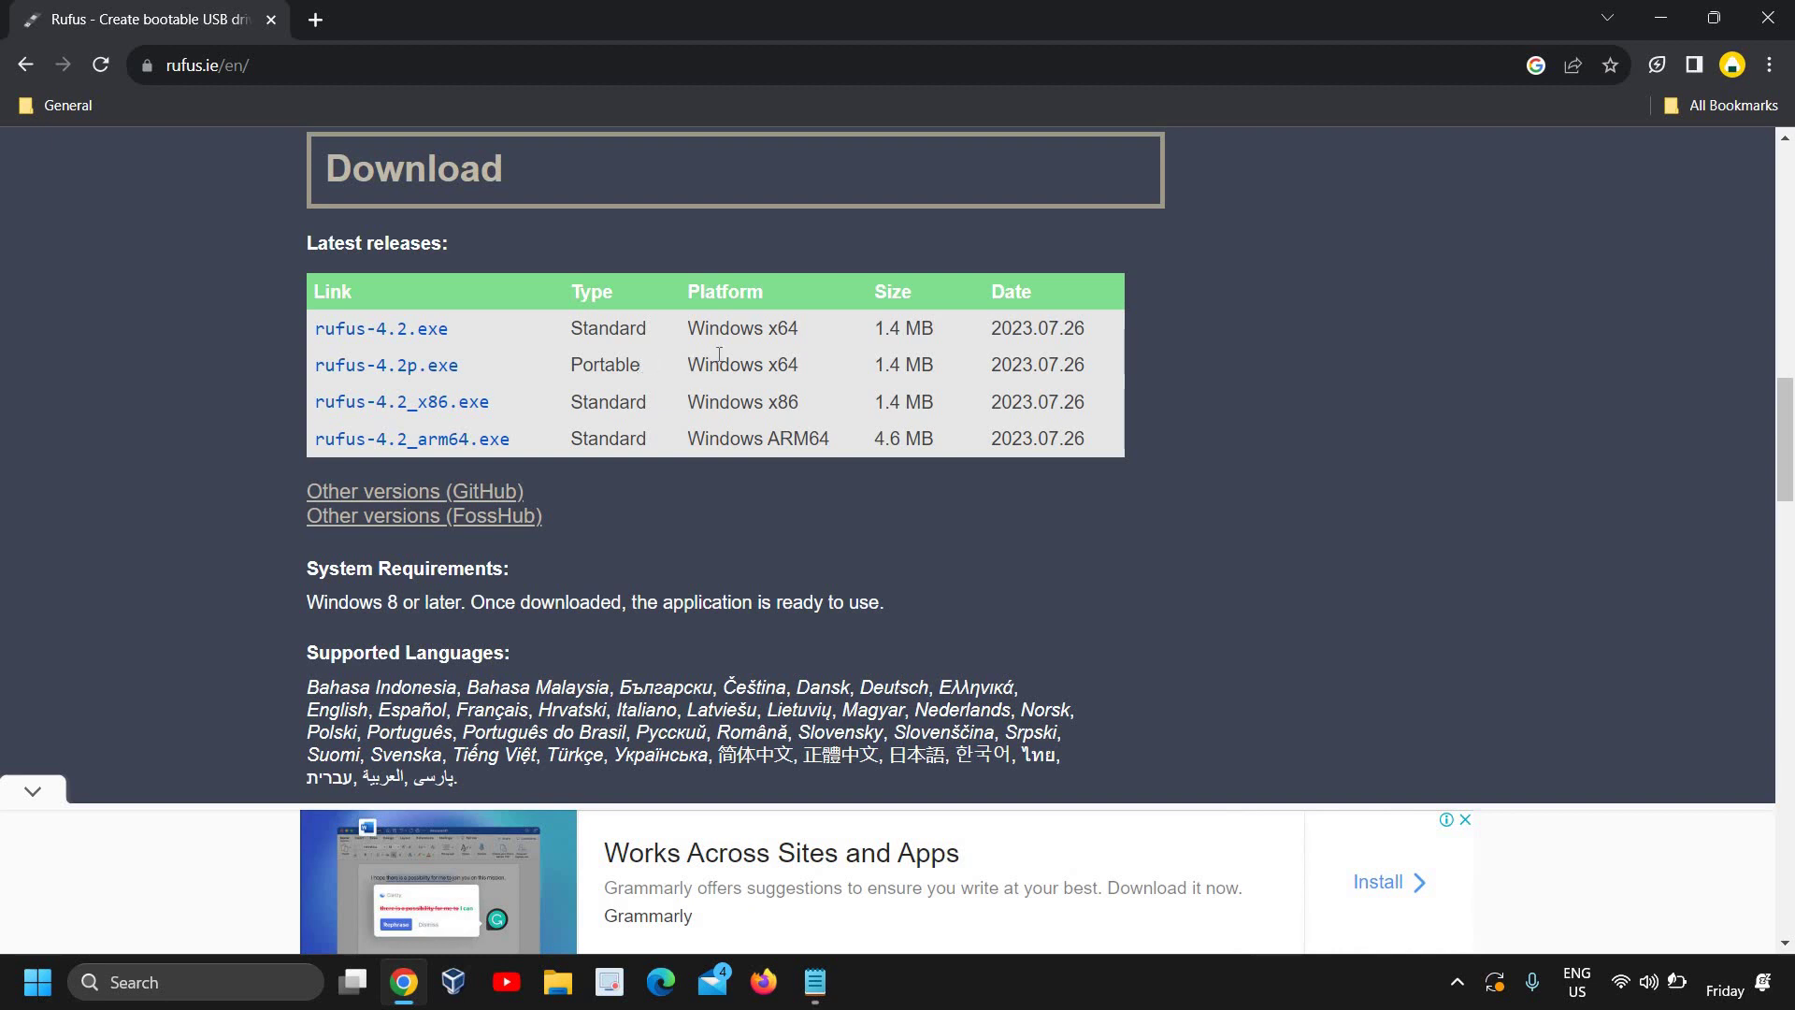
mouse_move(354, 341)
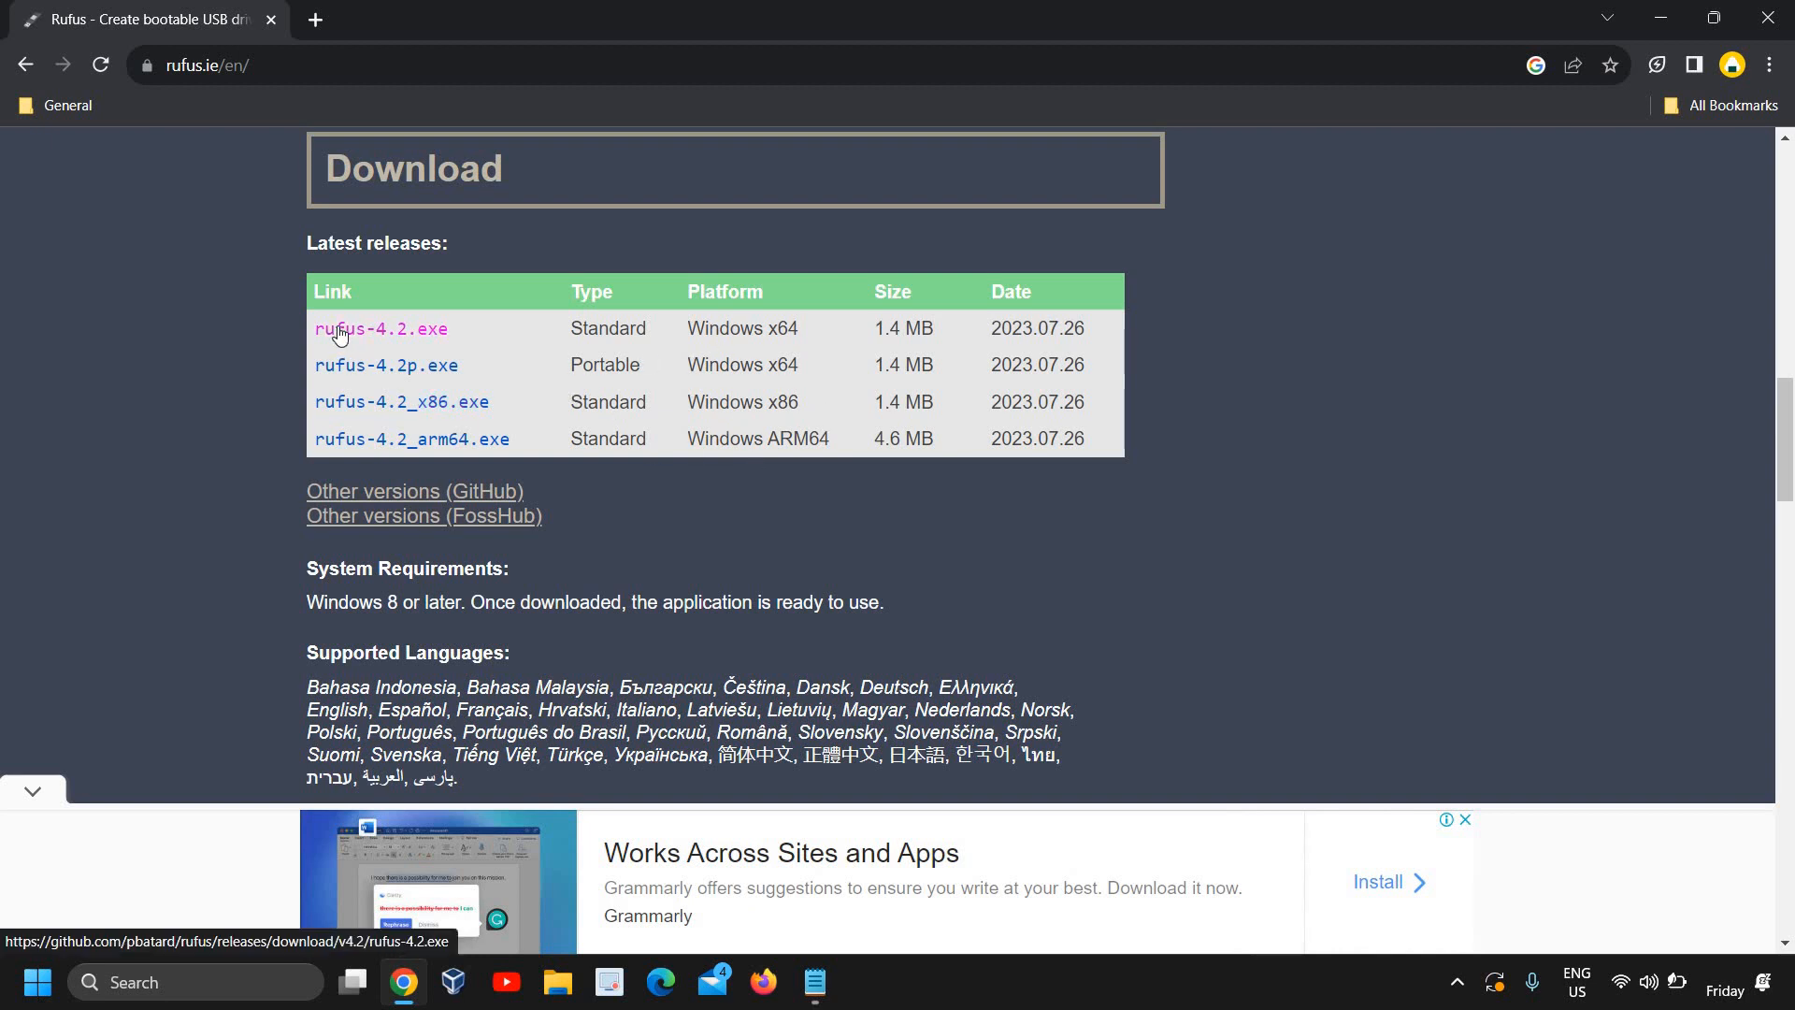
left_click(356, 329)
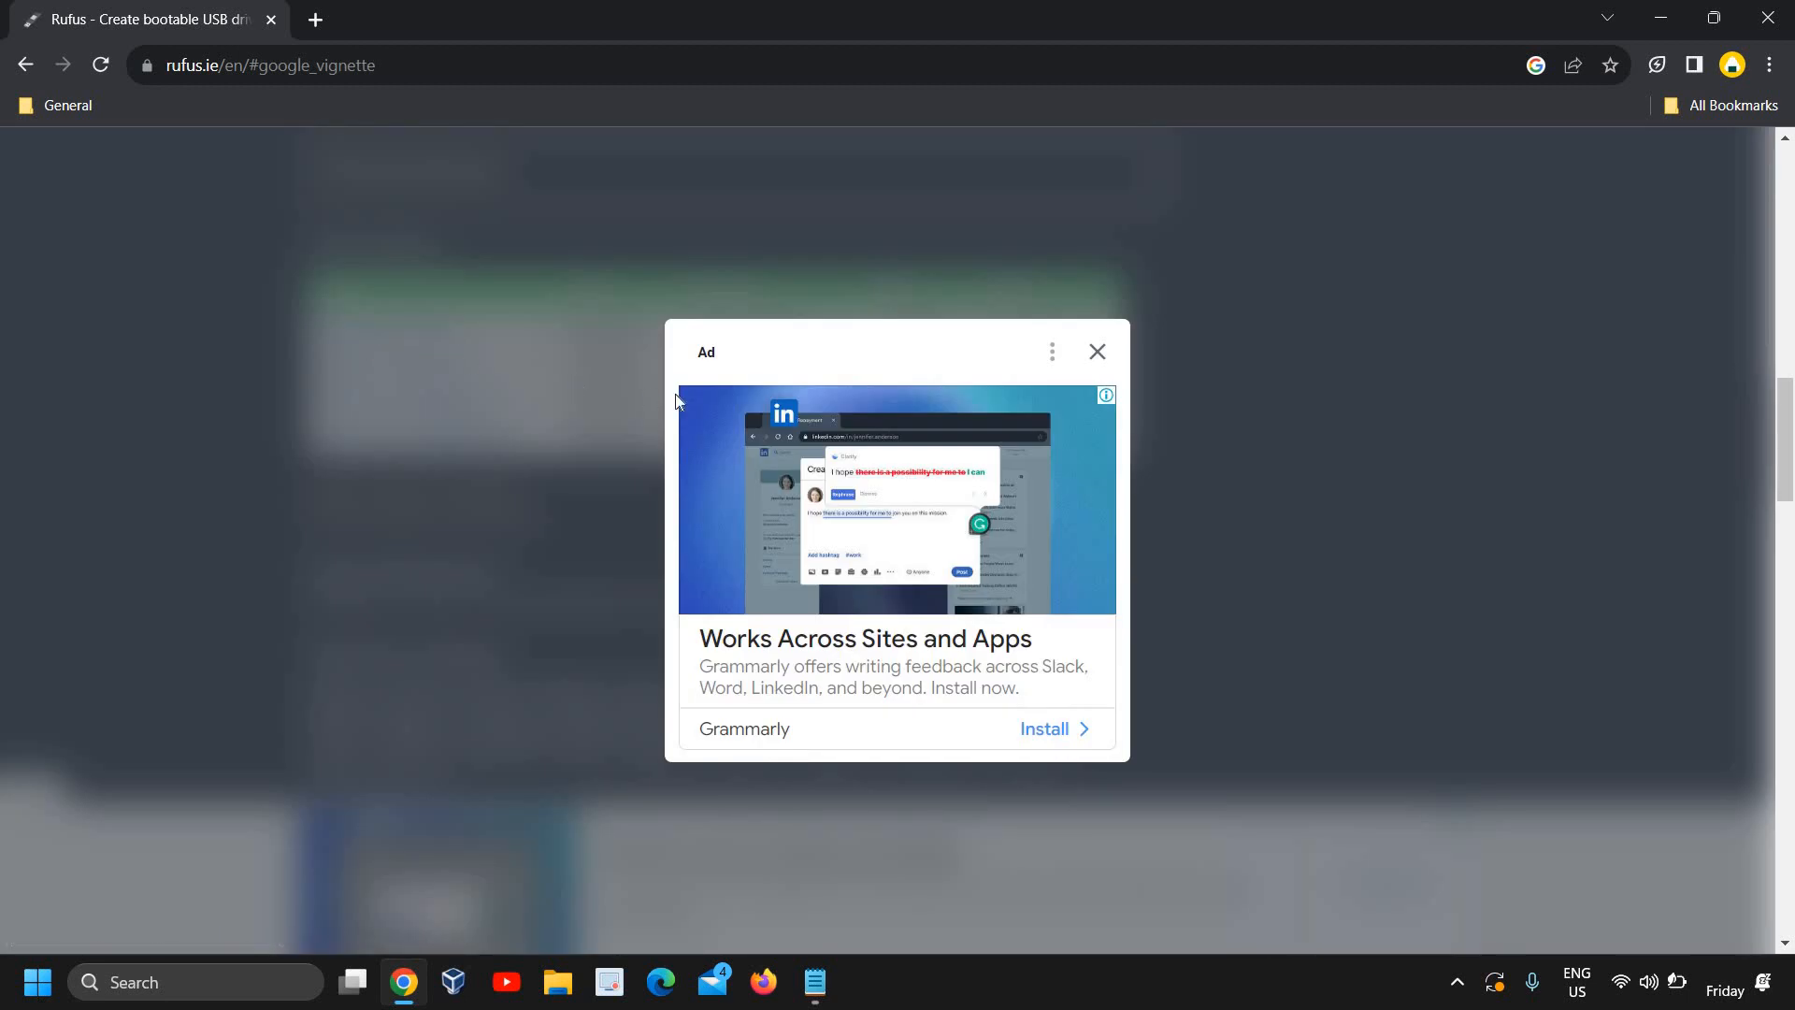
mouse_move(1097, 354)
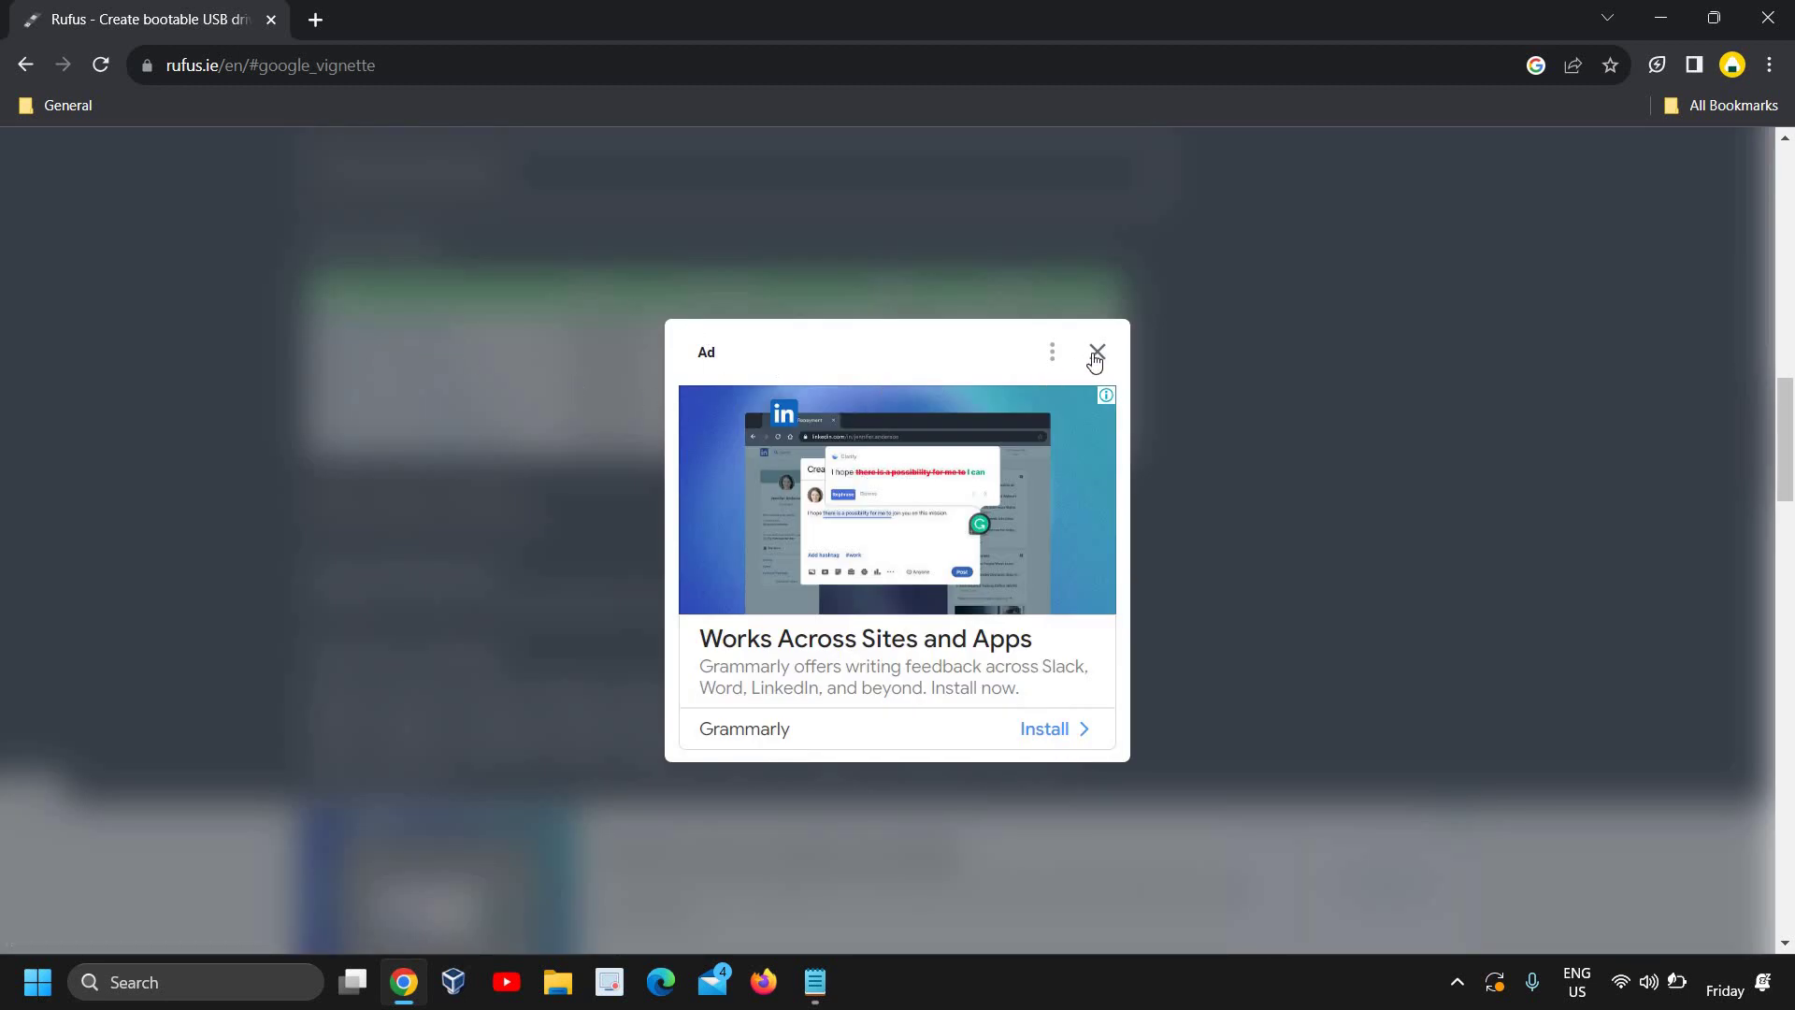
left_click(1097, 353)
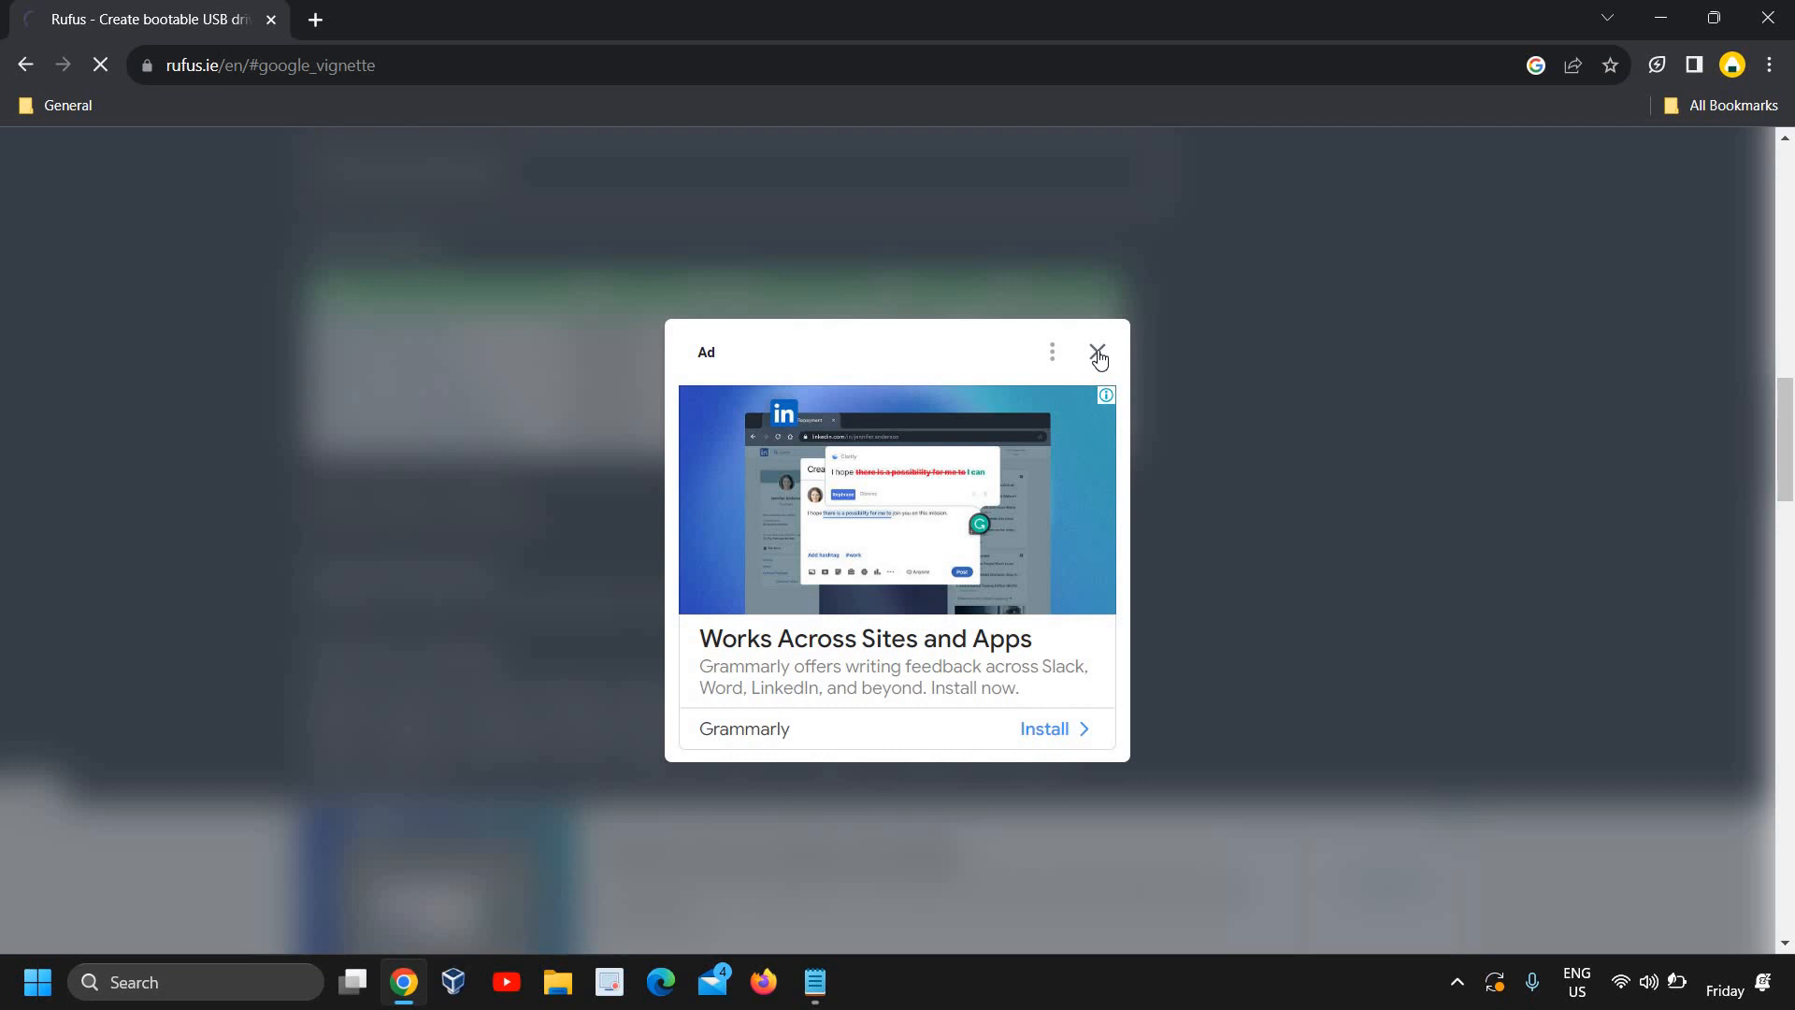
left_click(1098, 354)
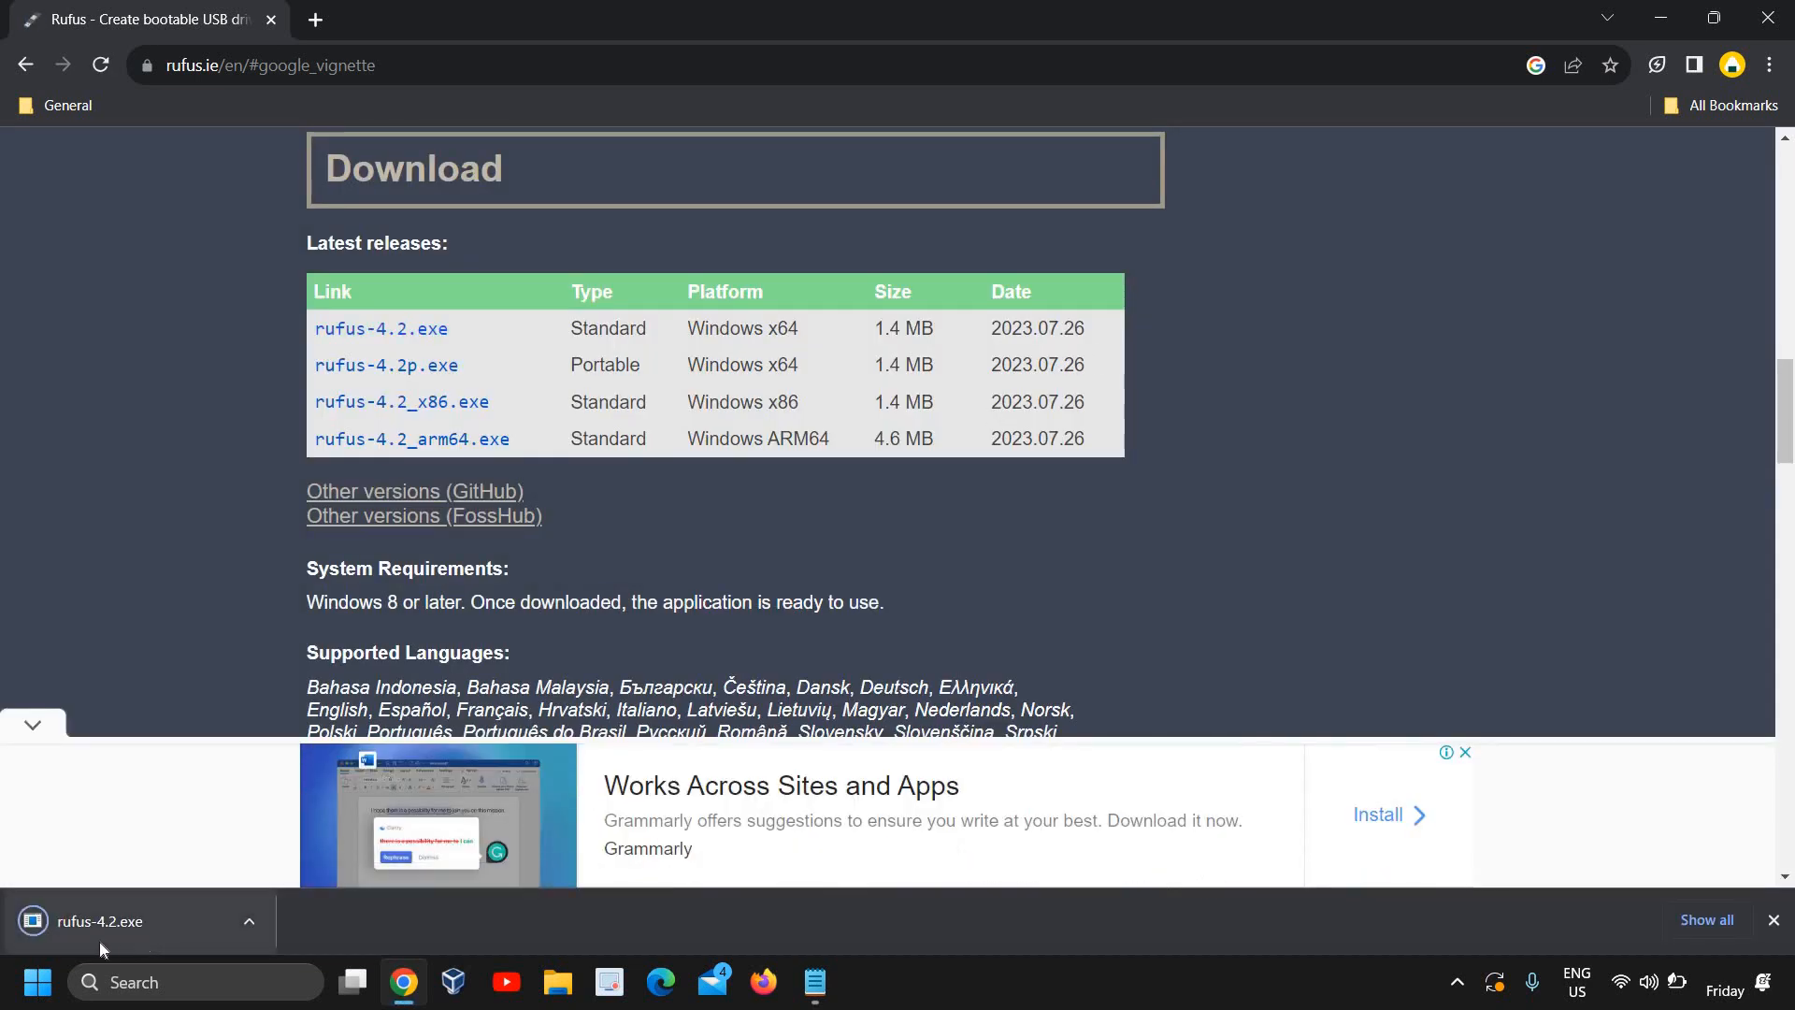
mouse_move(112, 945)
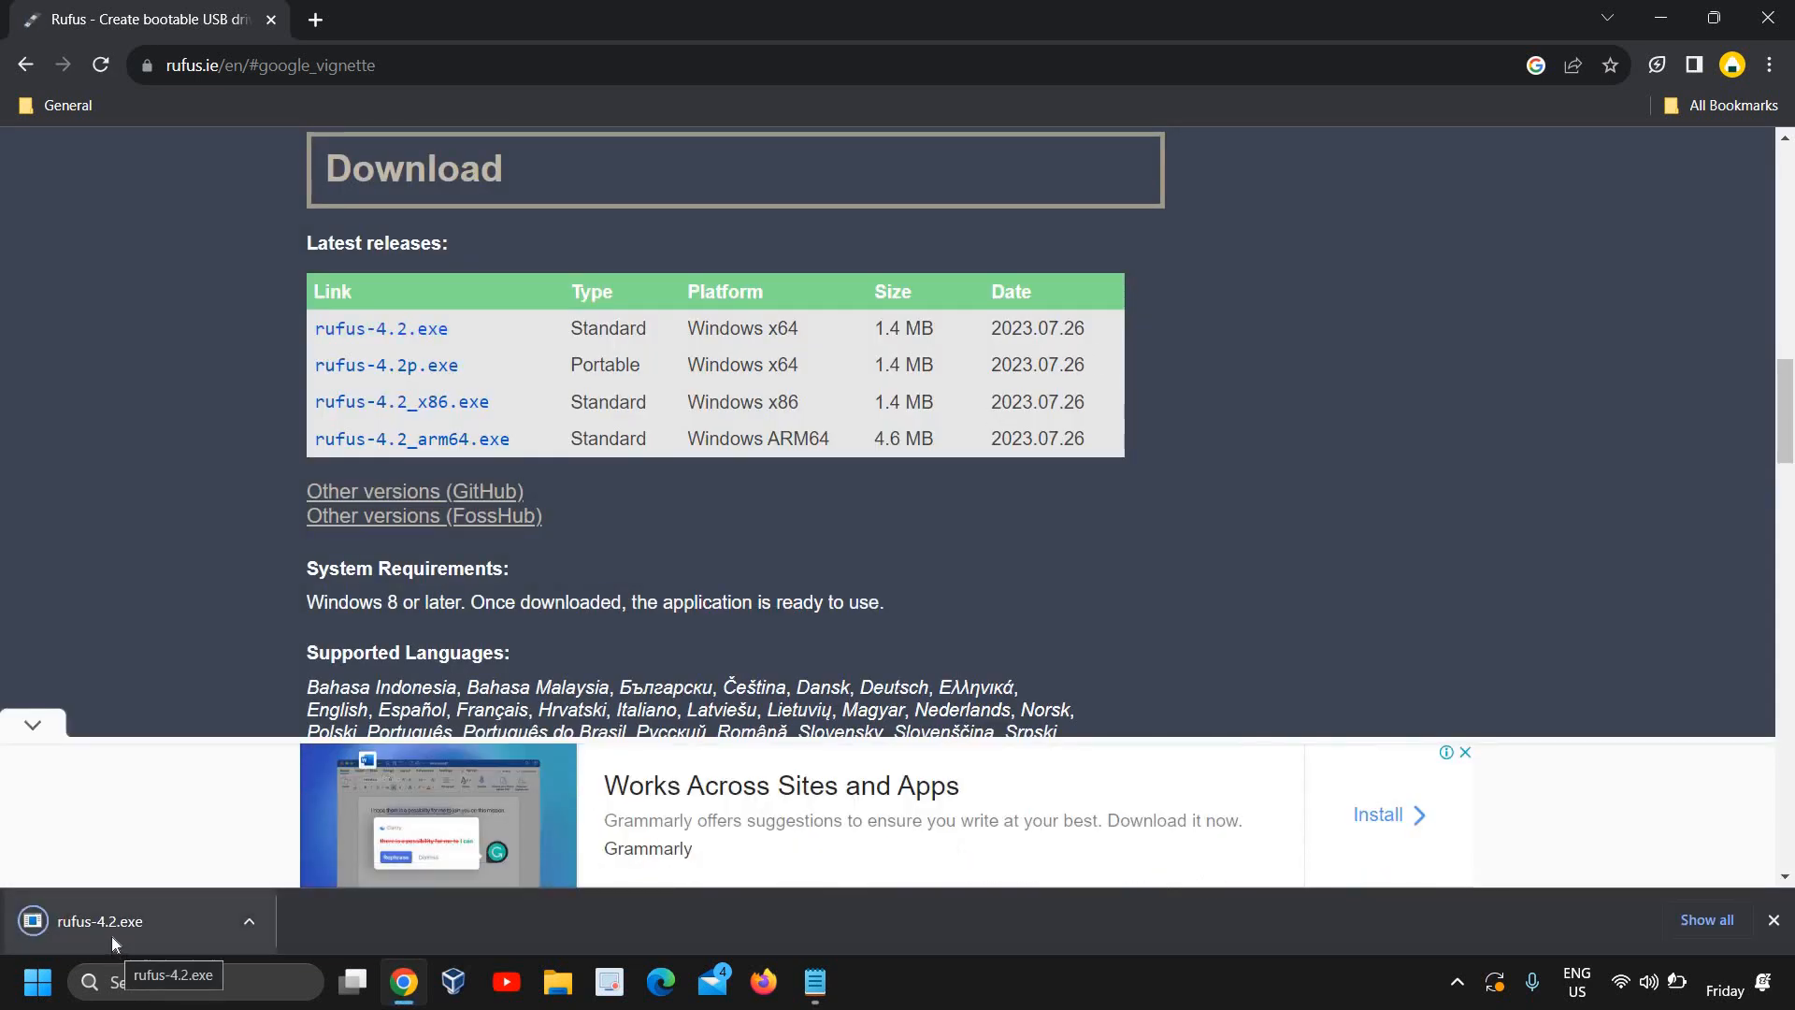
left_click(101, 921)
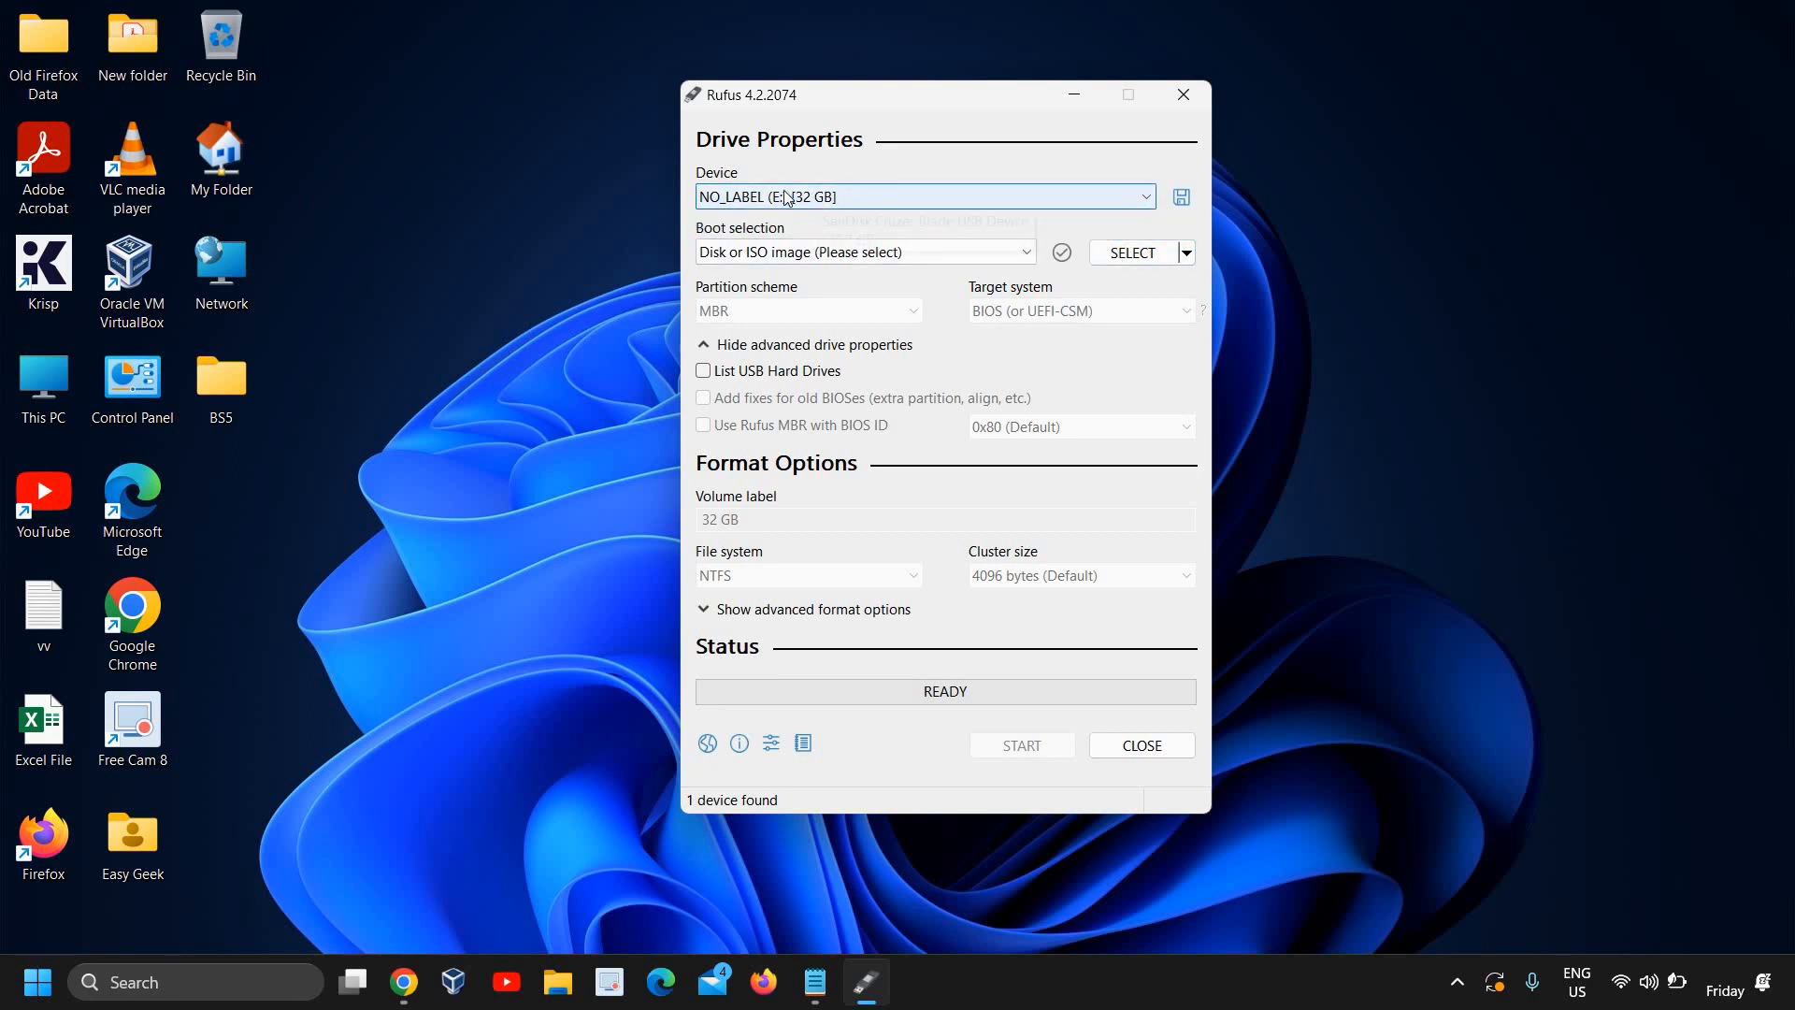
Select the NO_LABEL (E:) [32 GB] drive as the Rufus device.
left_click(1140, 195)
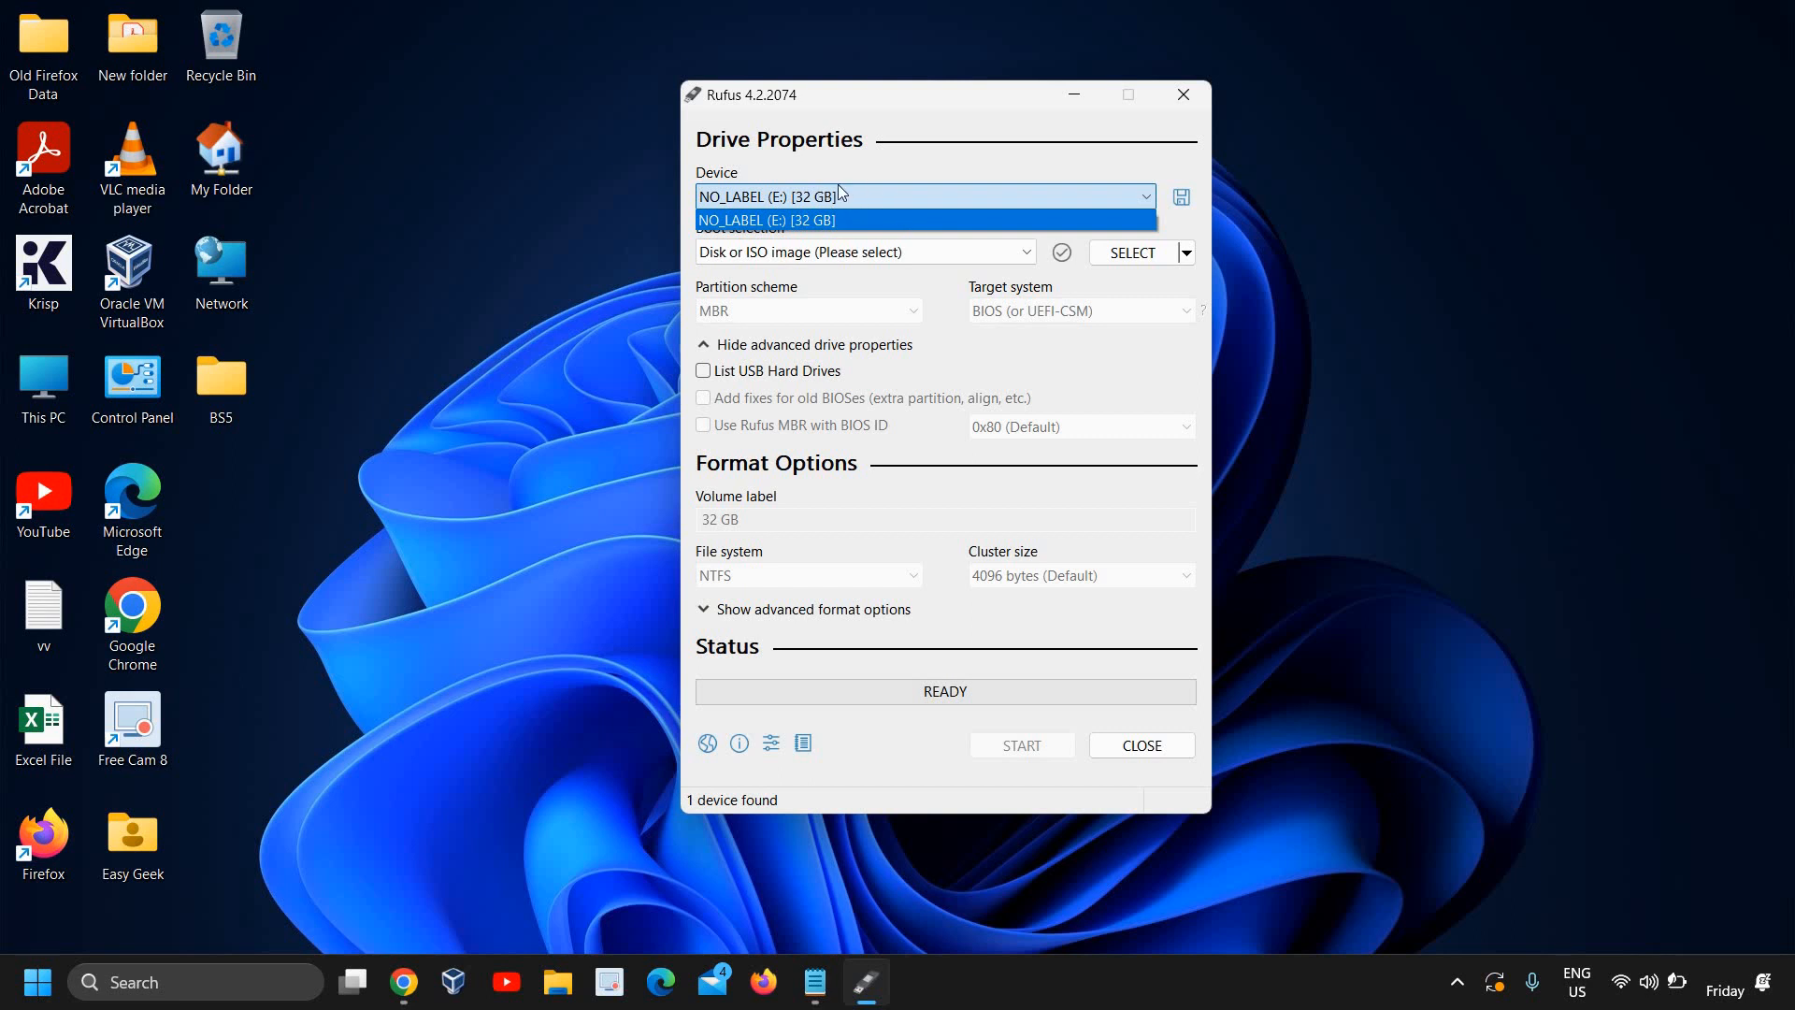
left_click(767, 219)
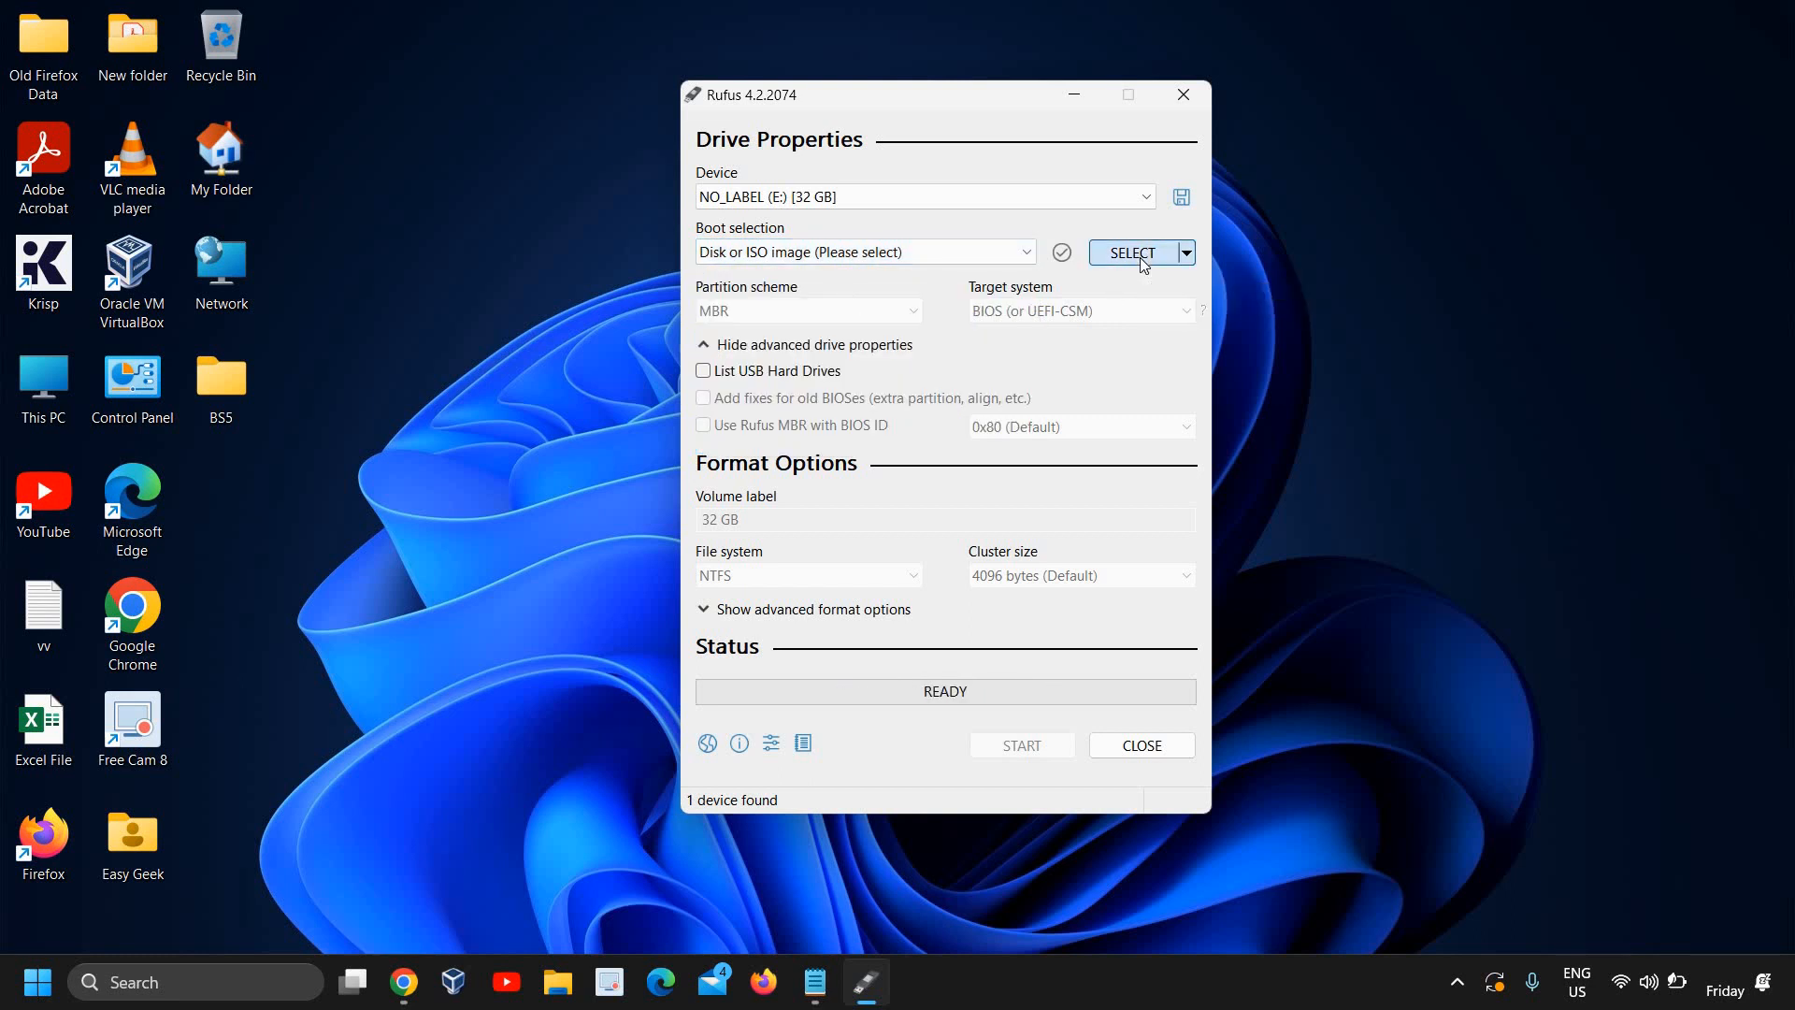
Load Win11_English_x64.iso from Documents > ISO as the boot image.
left_click(1134, 252)
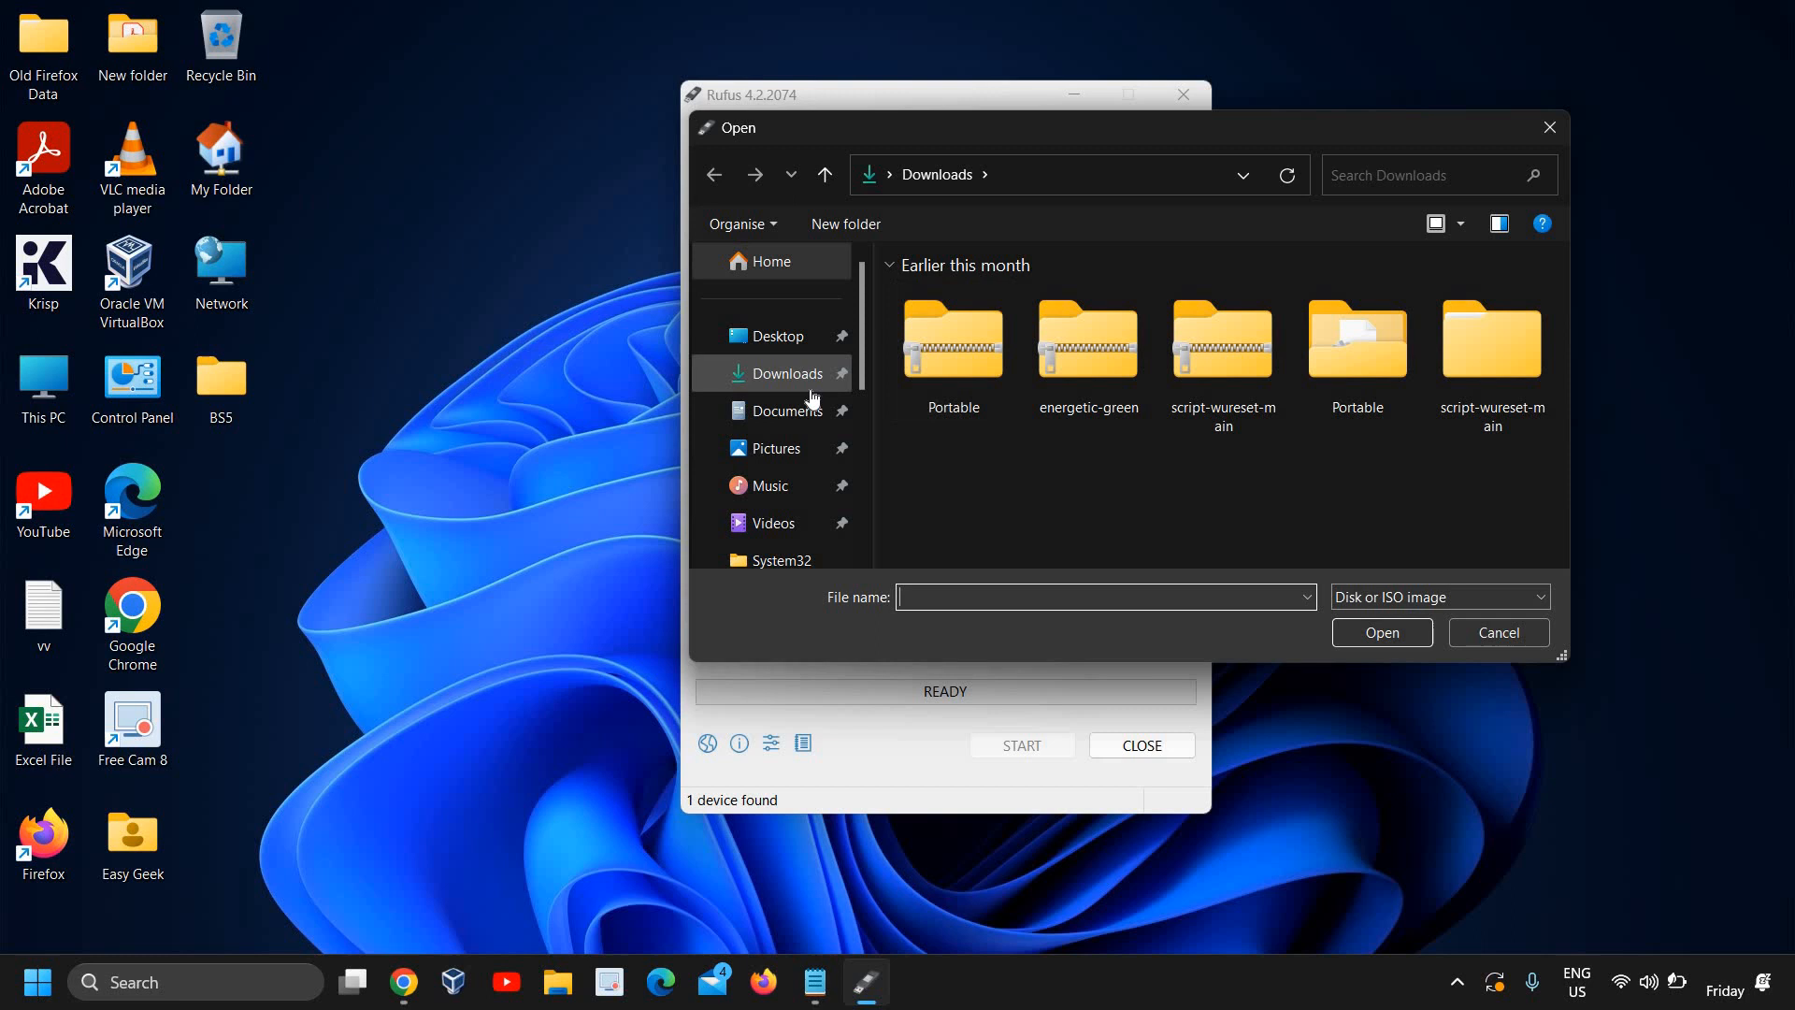
mouse_move(779, 411)
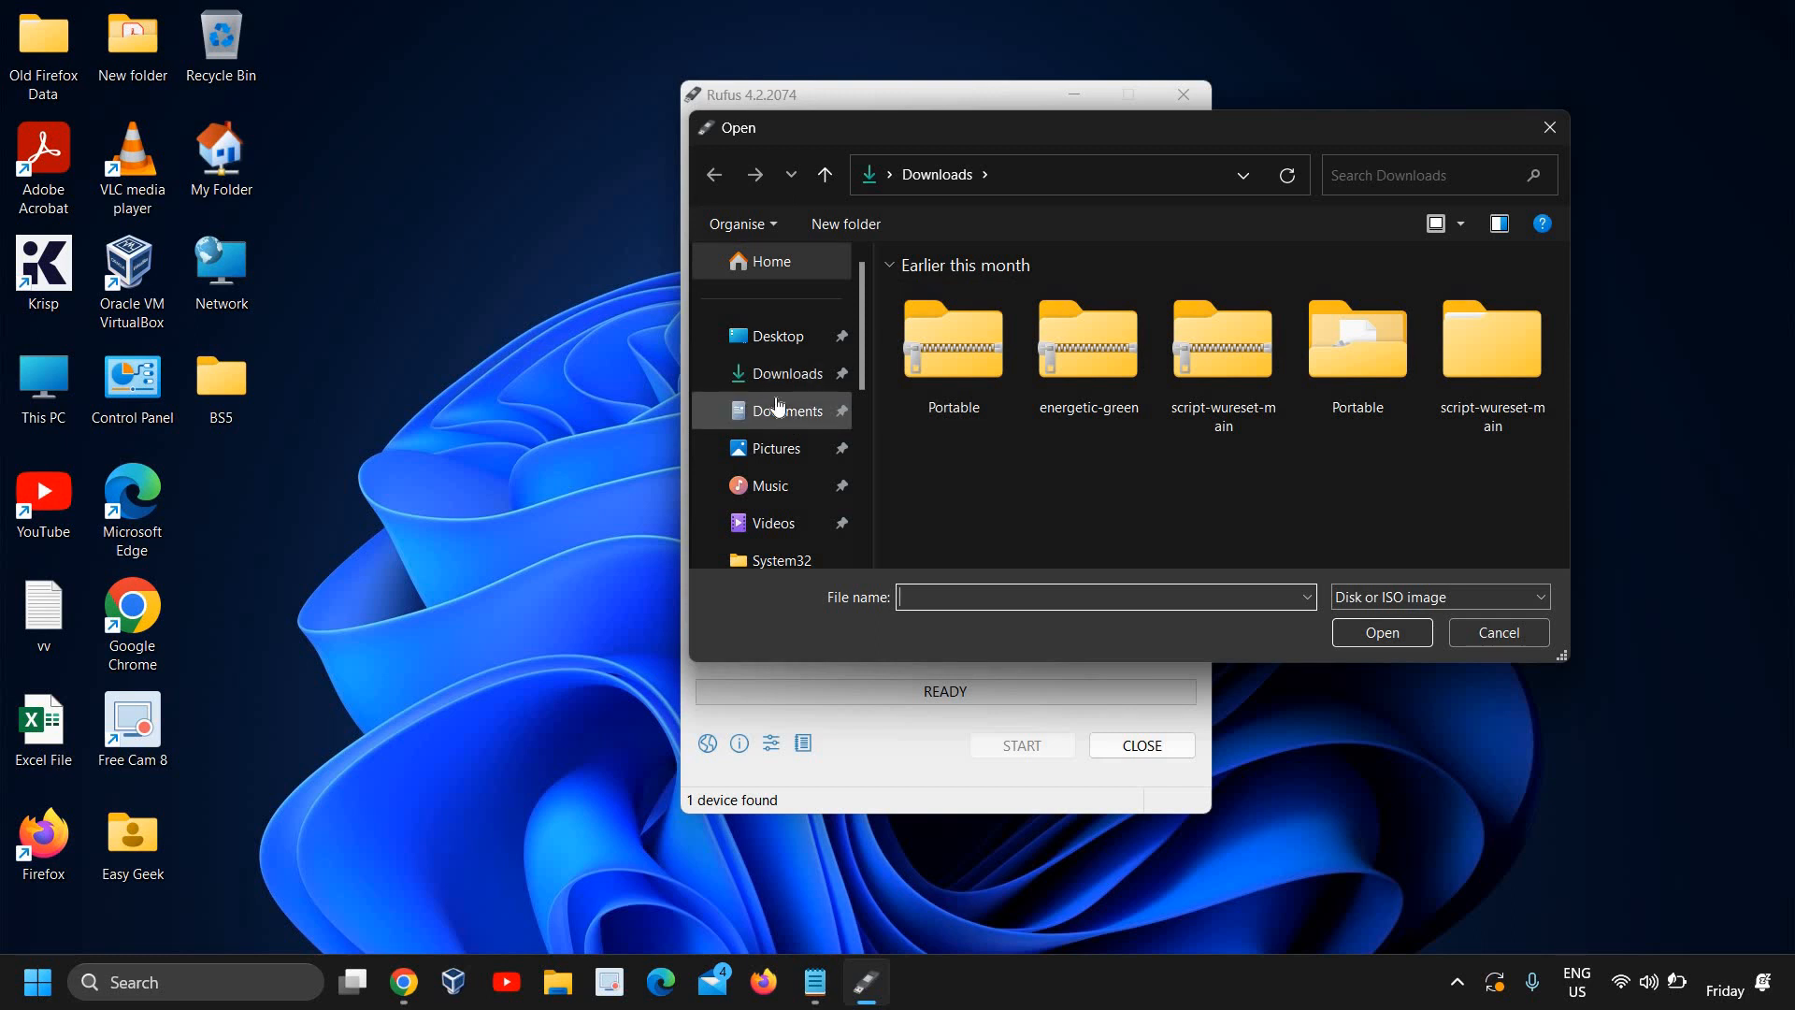
left_click(786, 410)
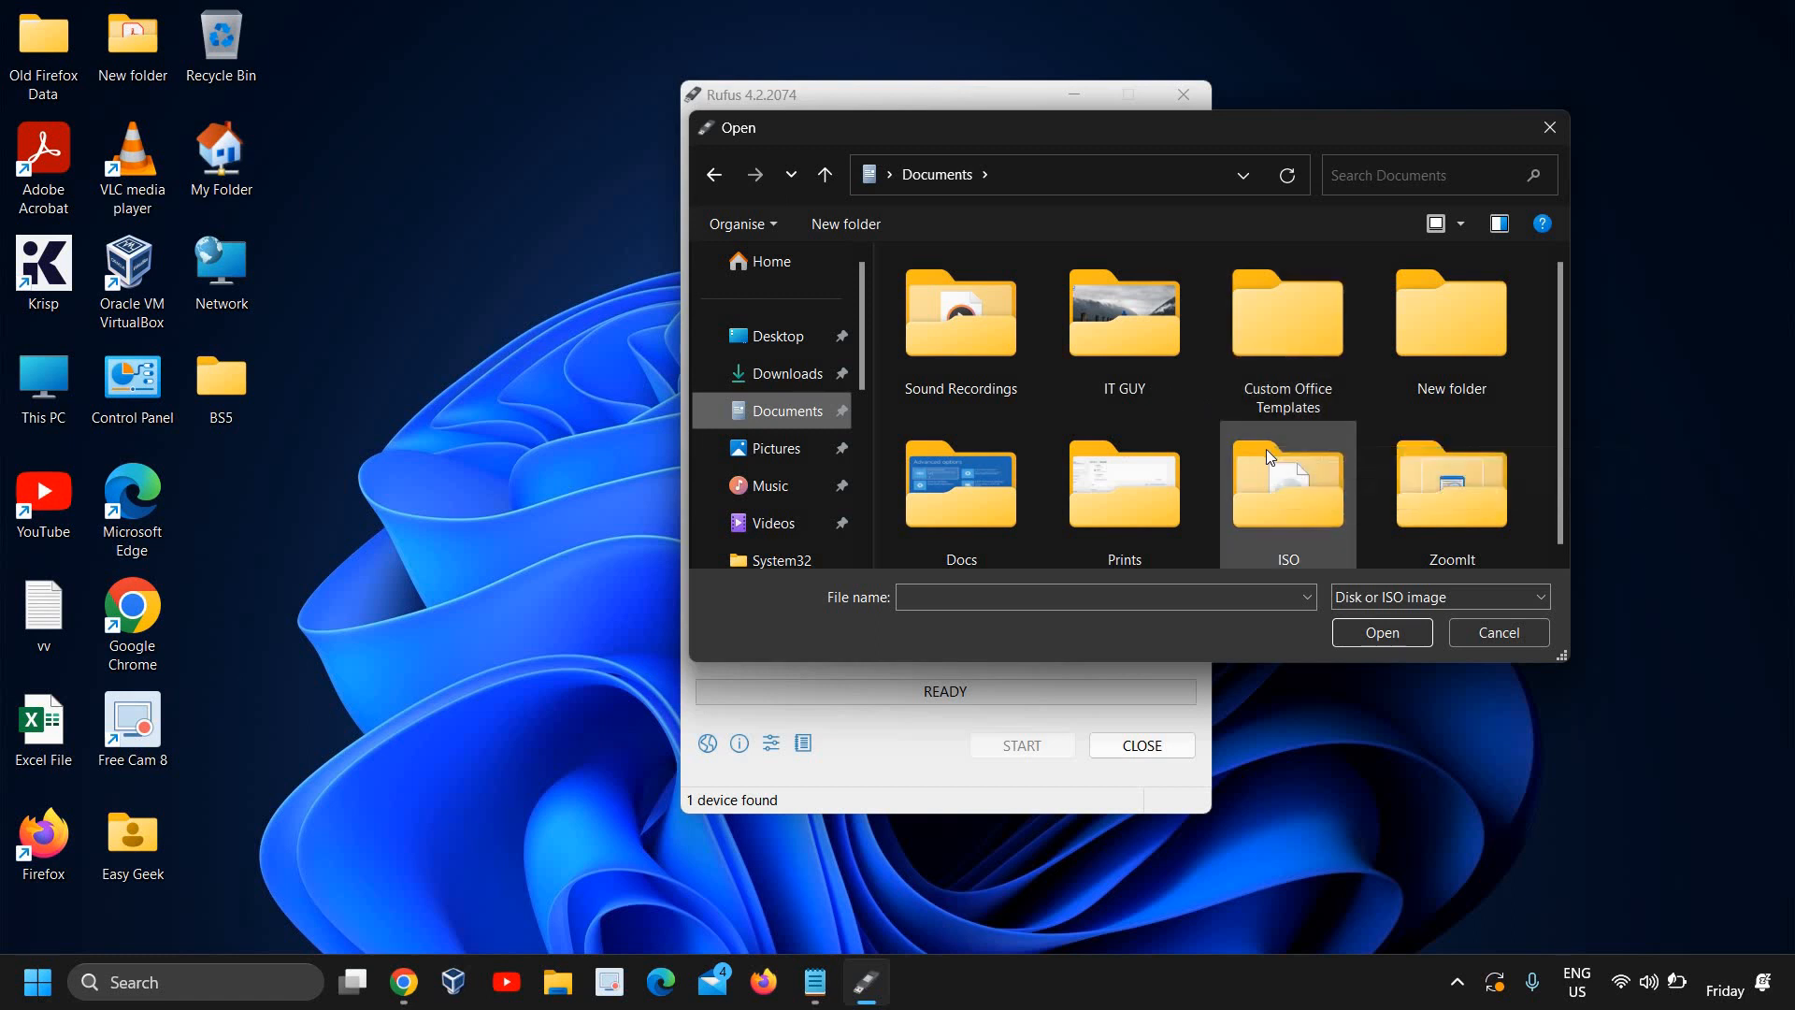
double_click(1288, 486)
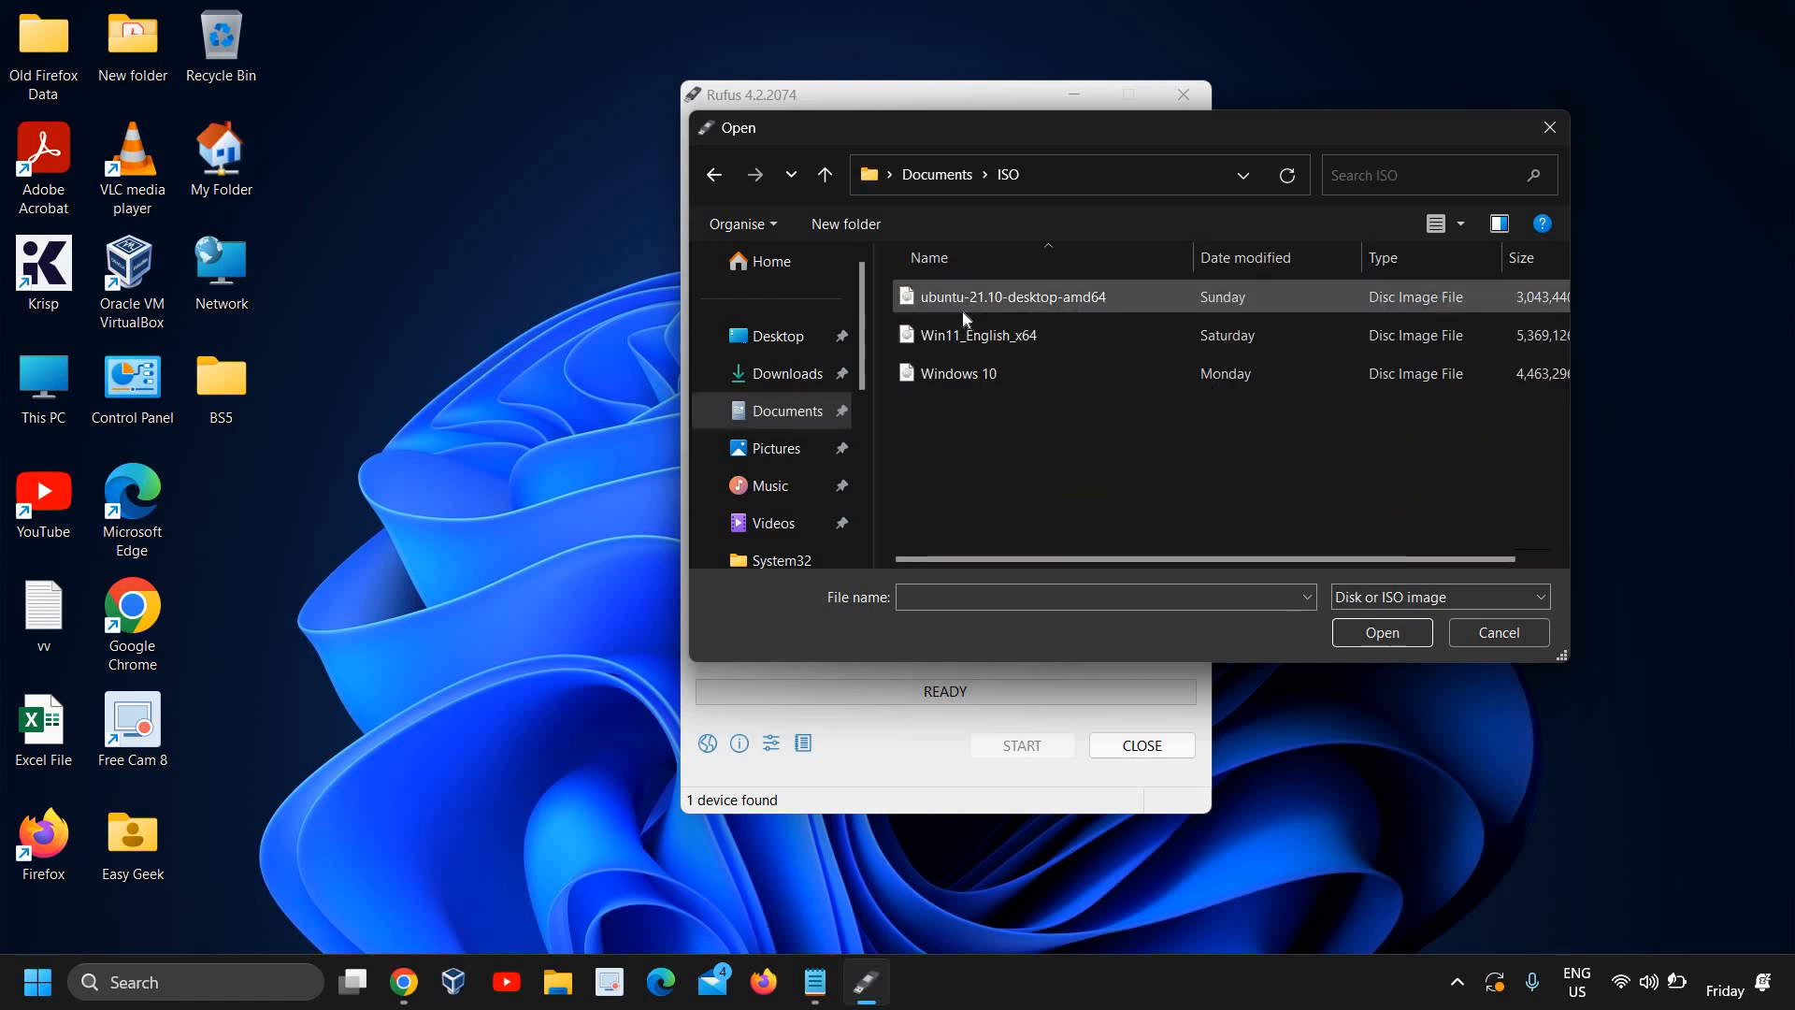
left_click(977, 334)
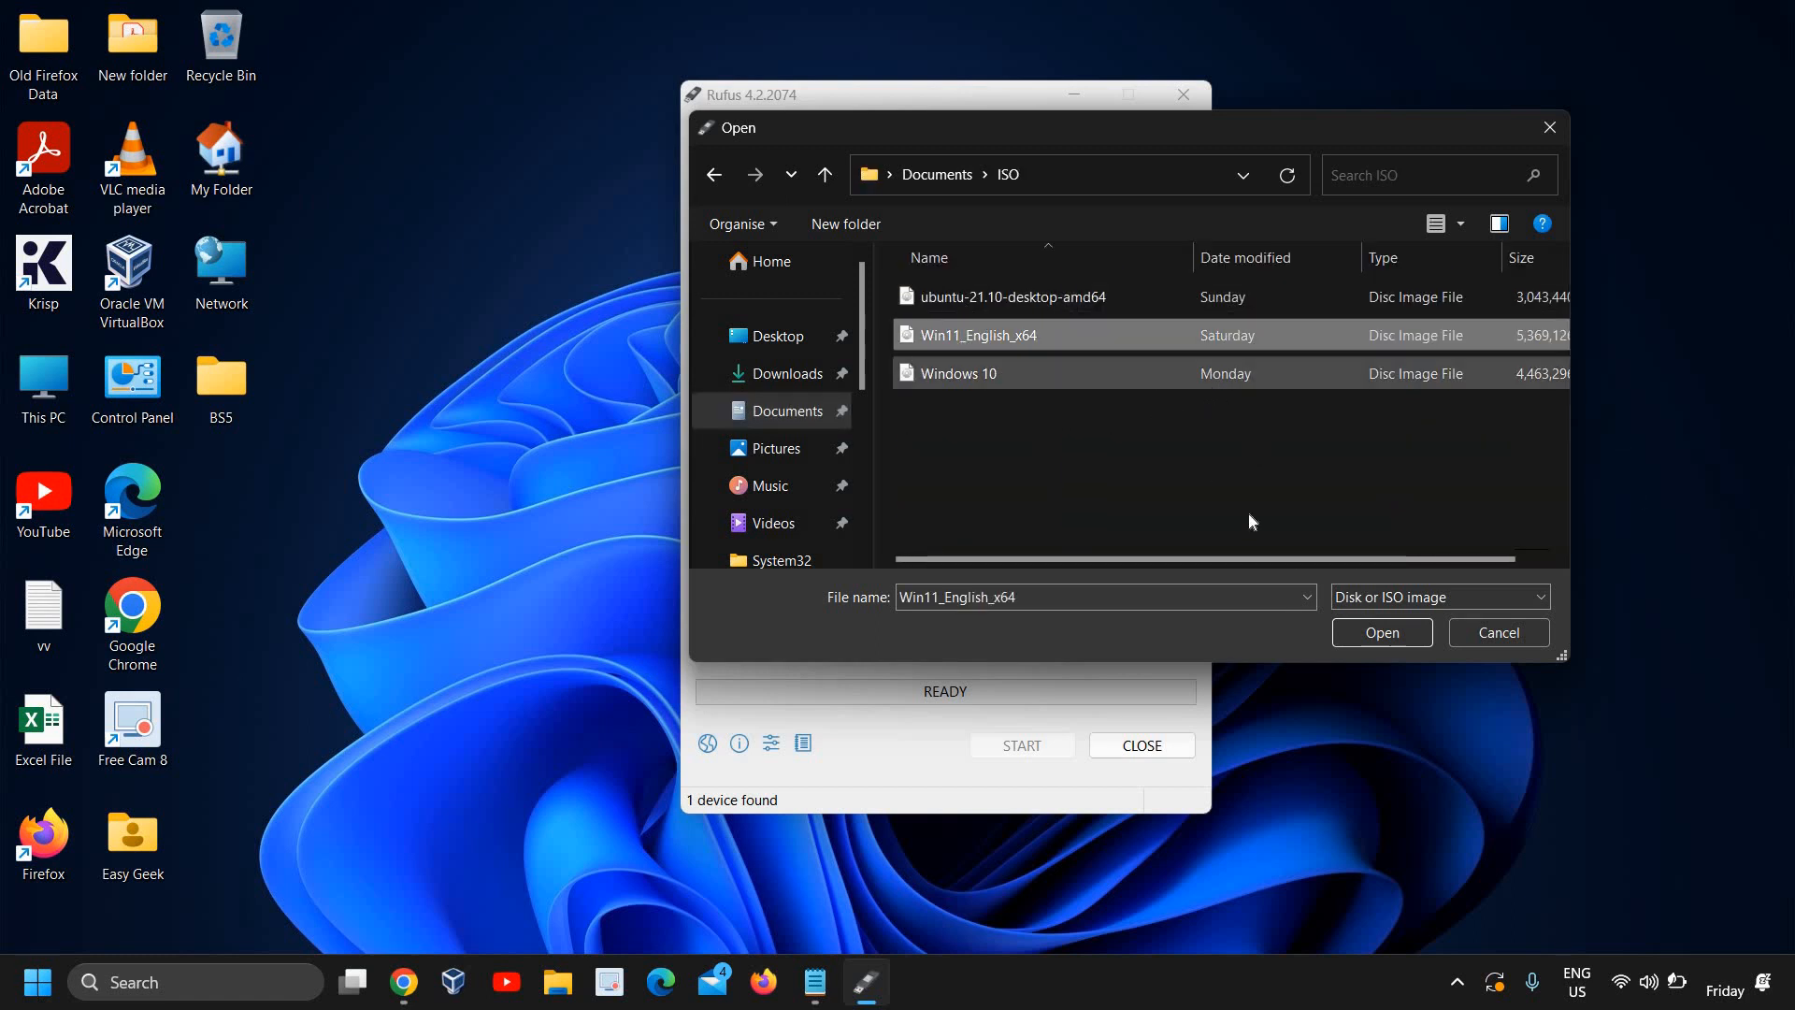
left_click(1382, 632)
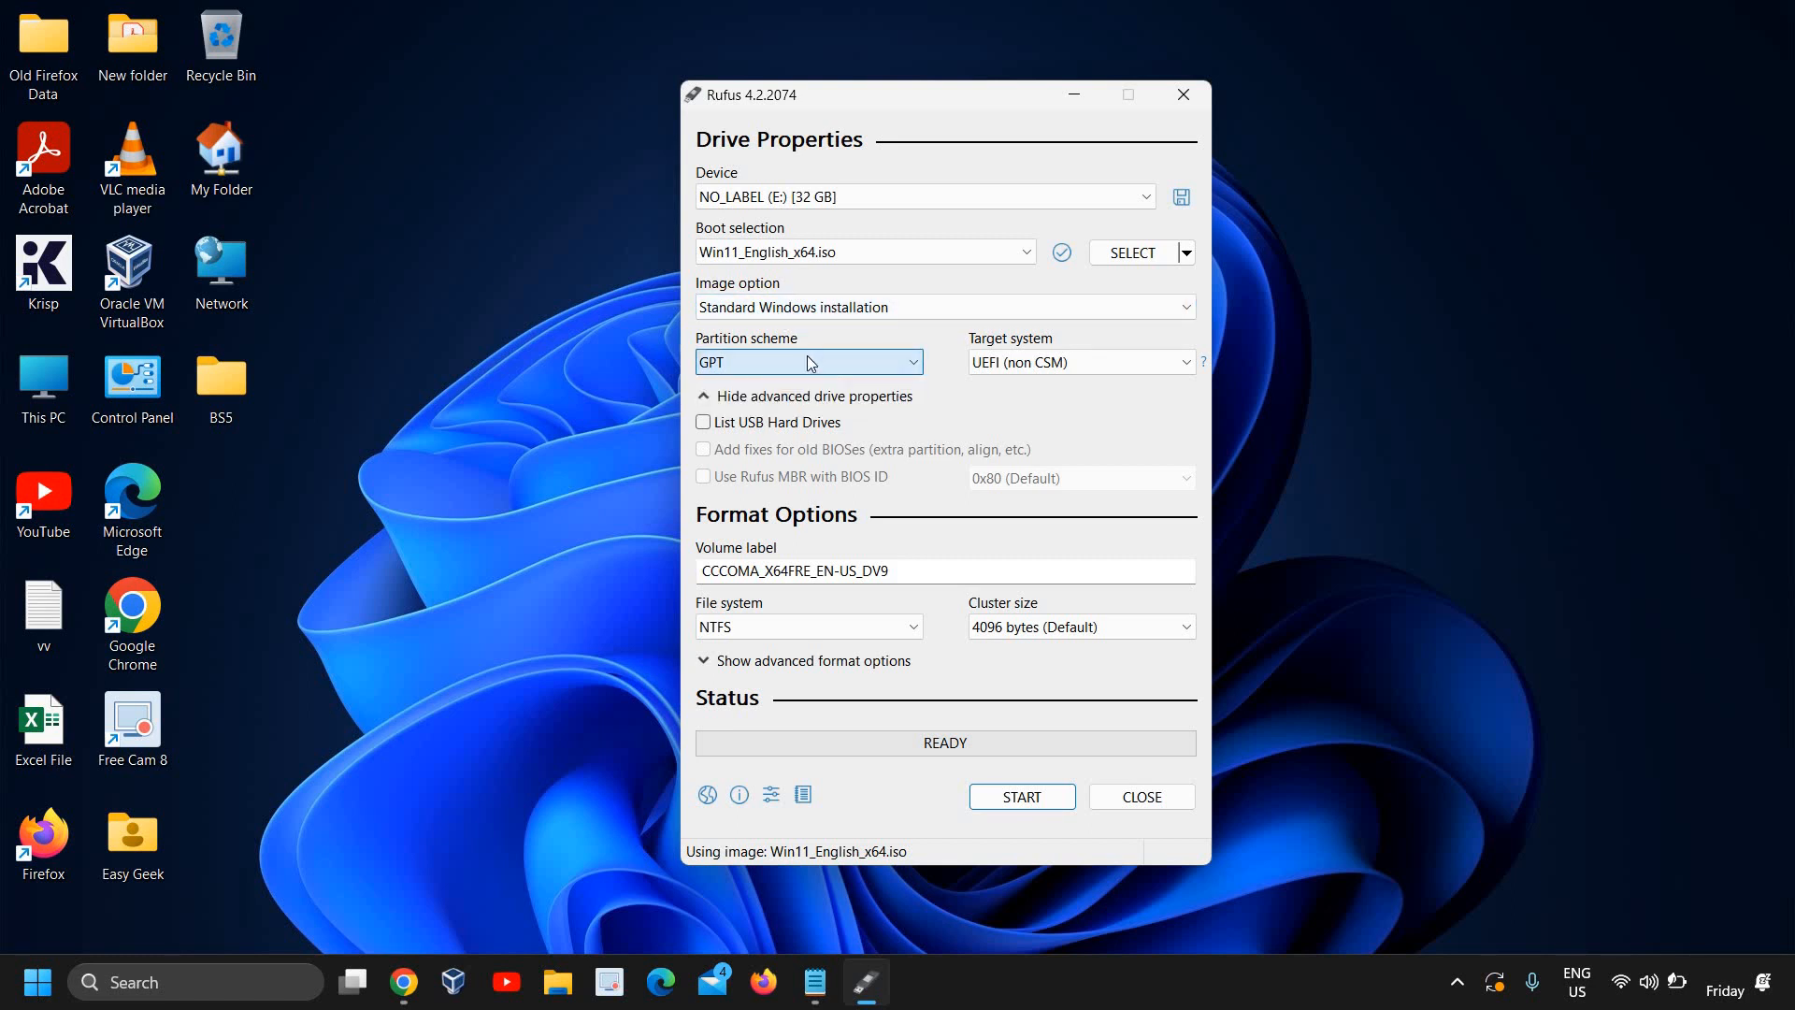
Set the partition scheme to GPT.
left_click(809, 362)
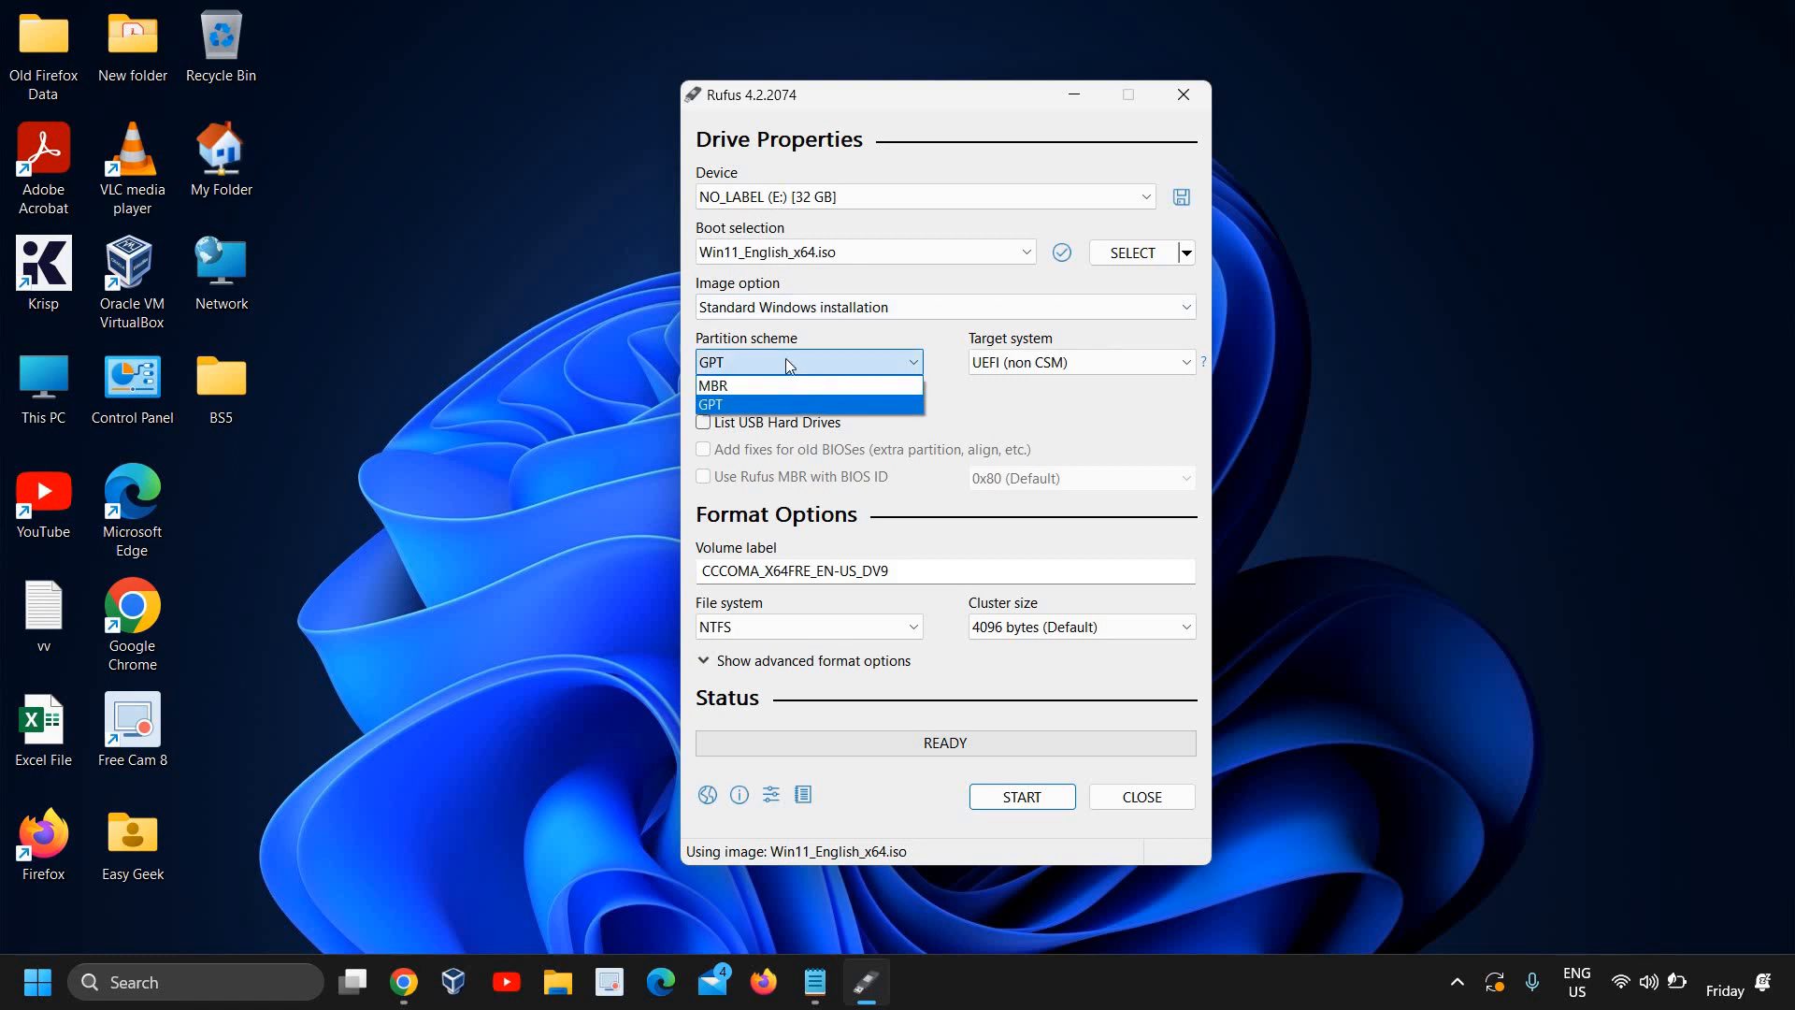
left_click(710, 403)
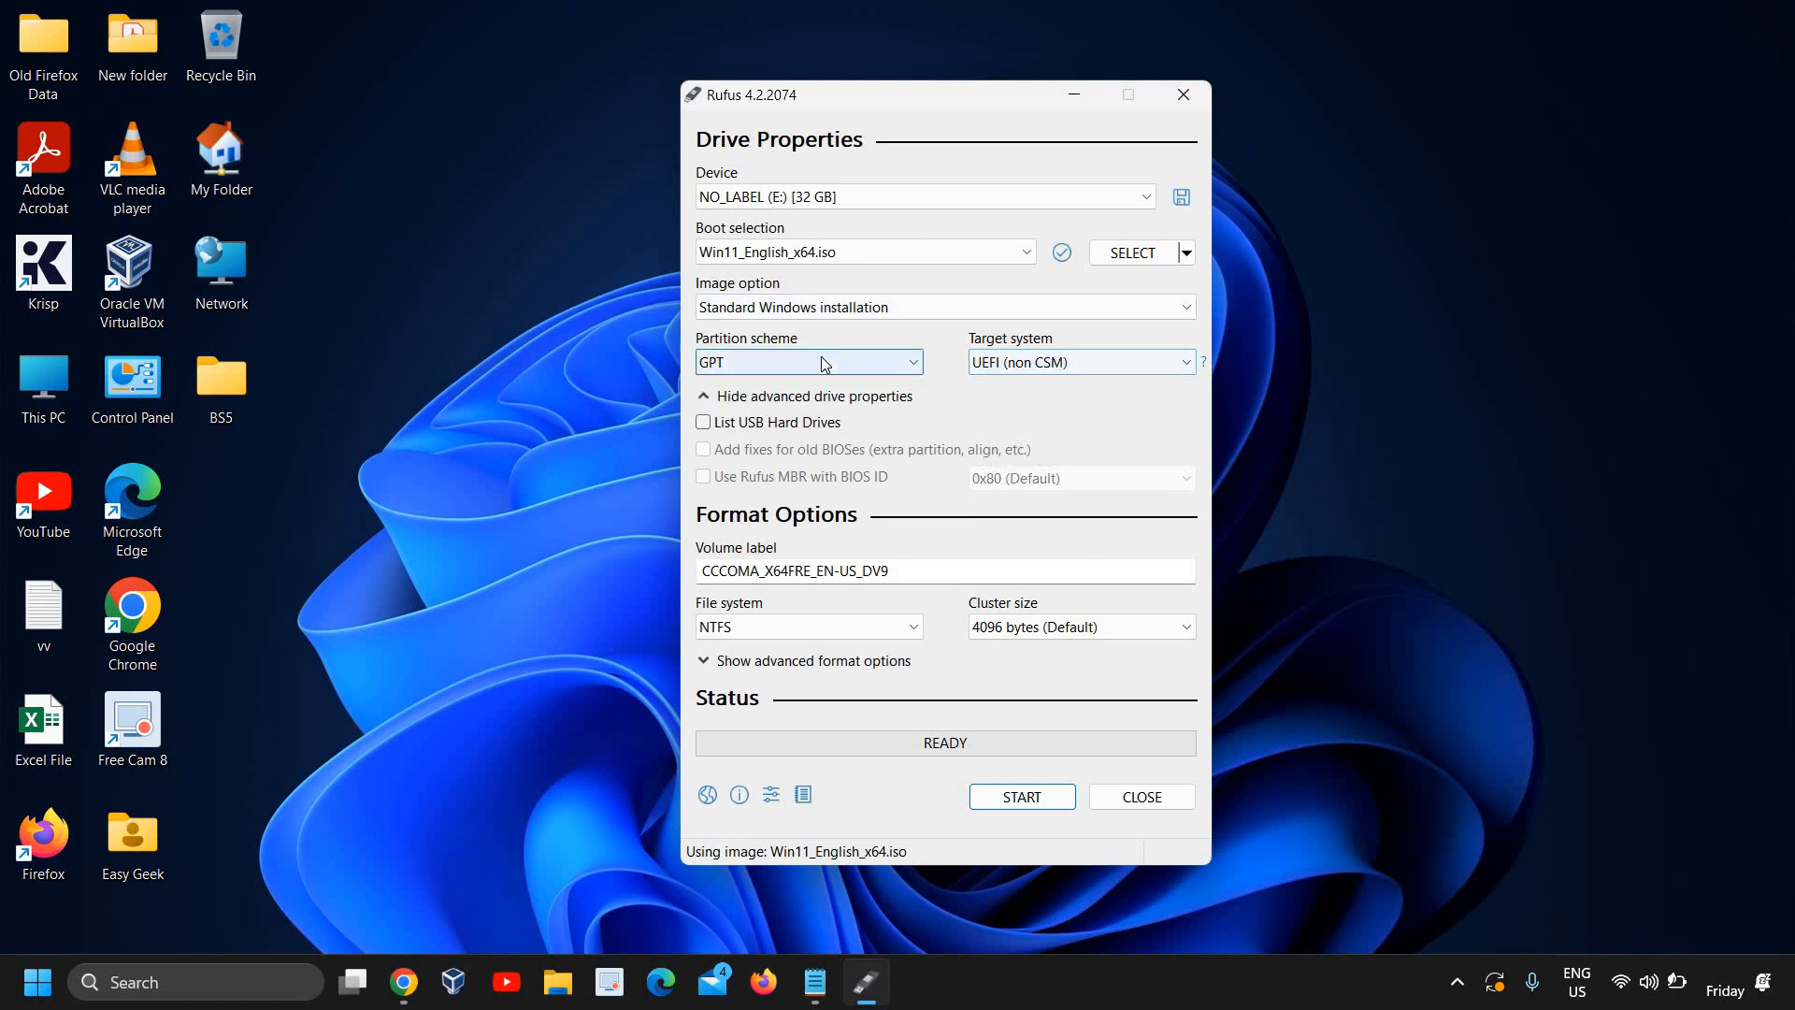
Show advanced format options and set the volume label to 'Windows 11'.
left_click(814, 660)
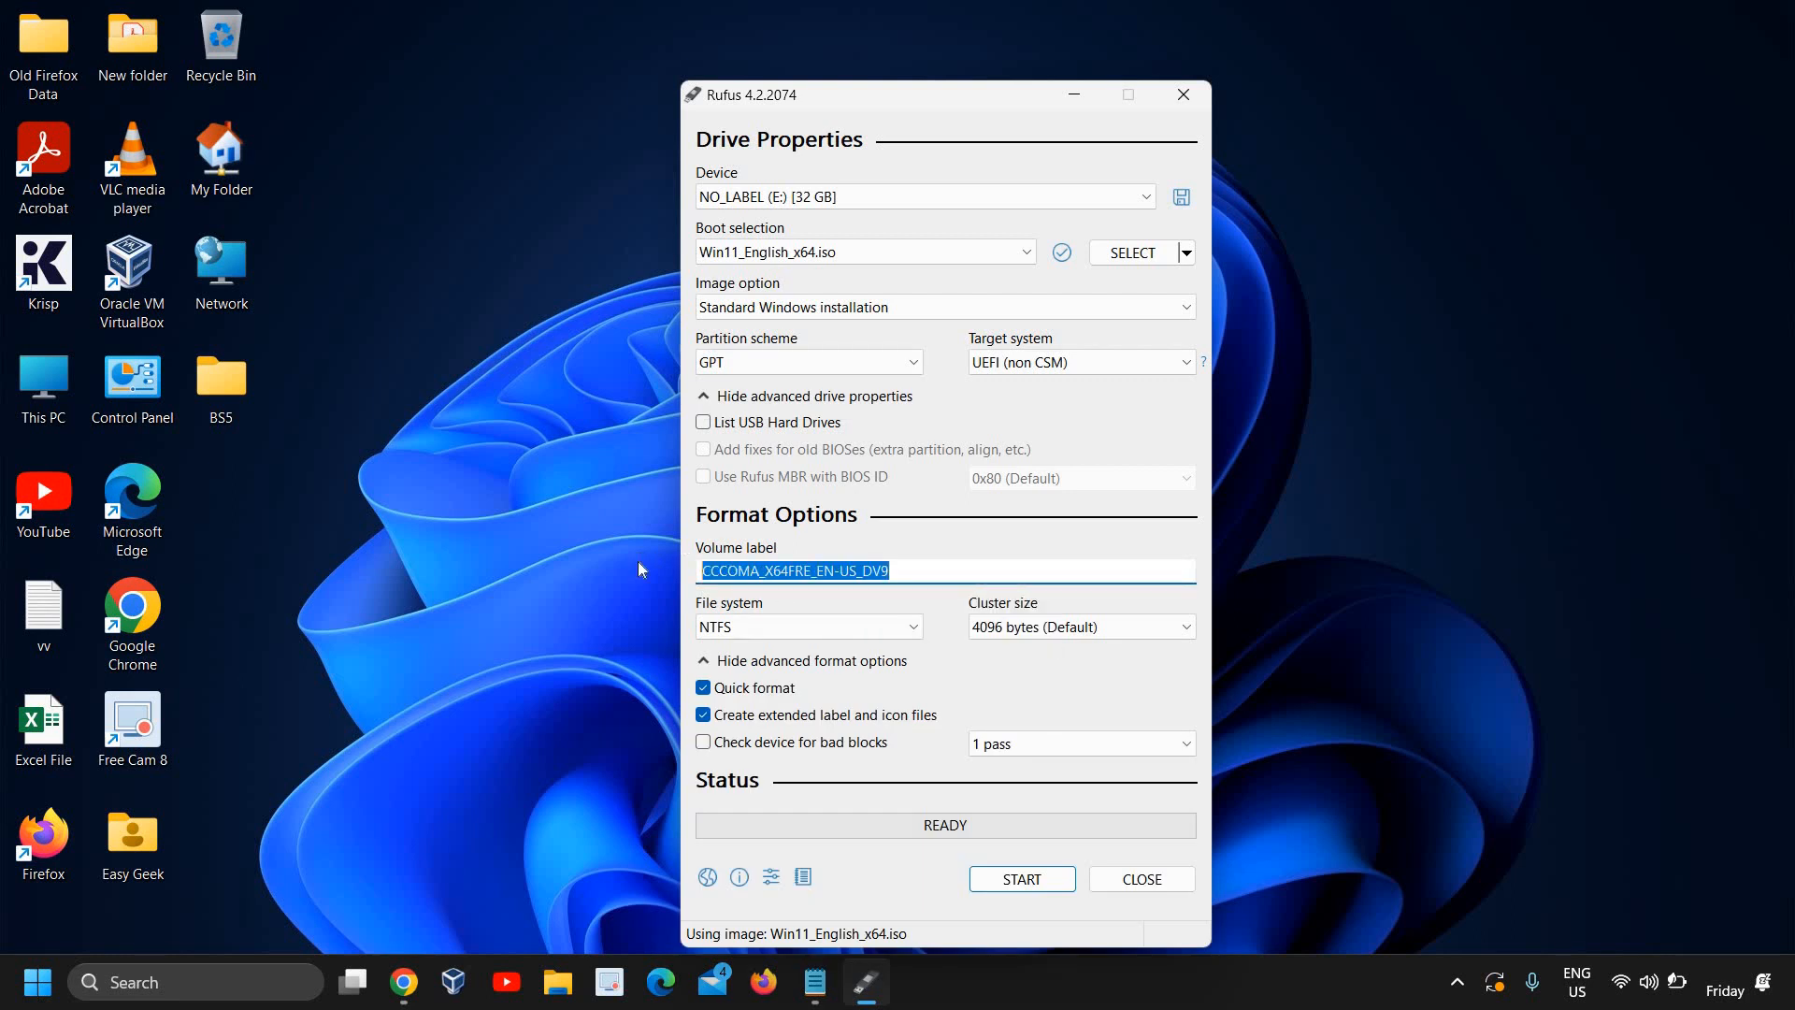
type("Wind")
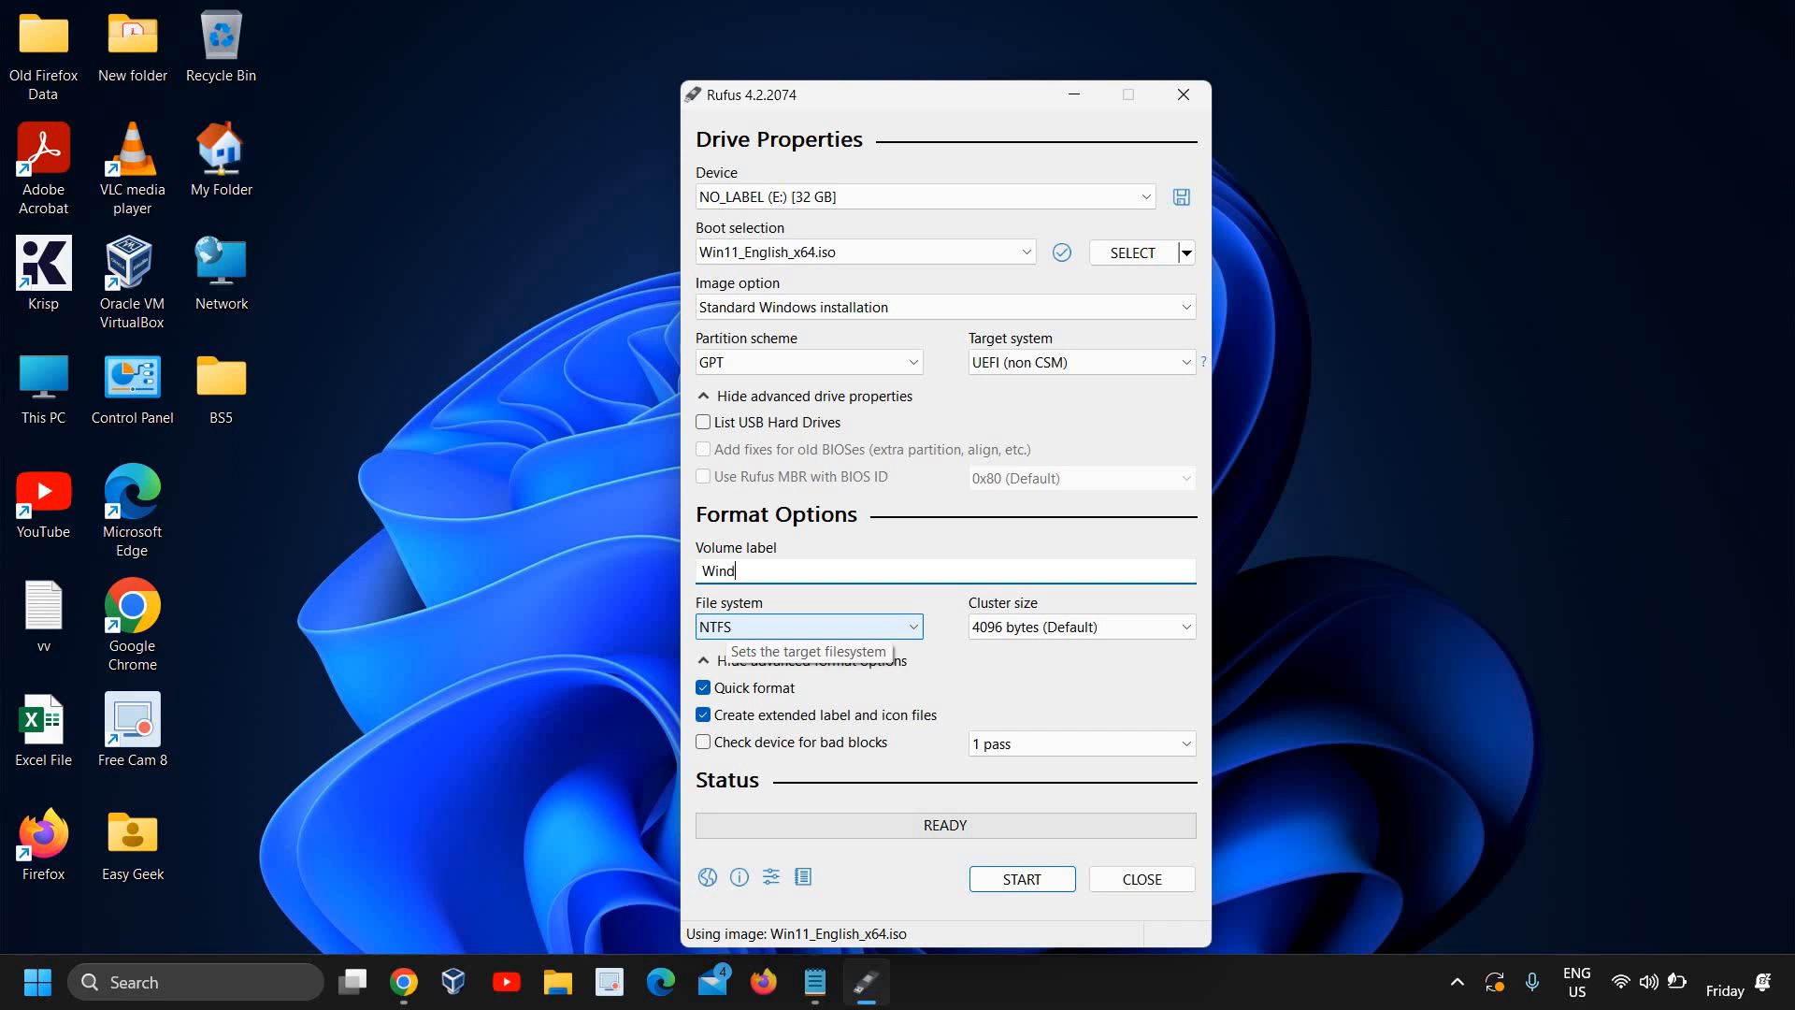
left_click(808, 626)
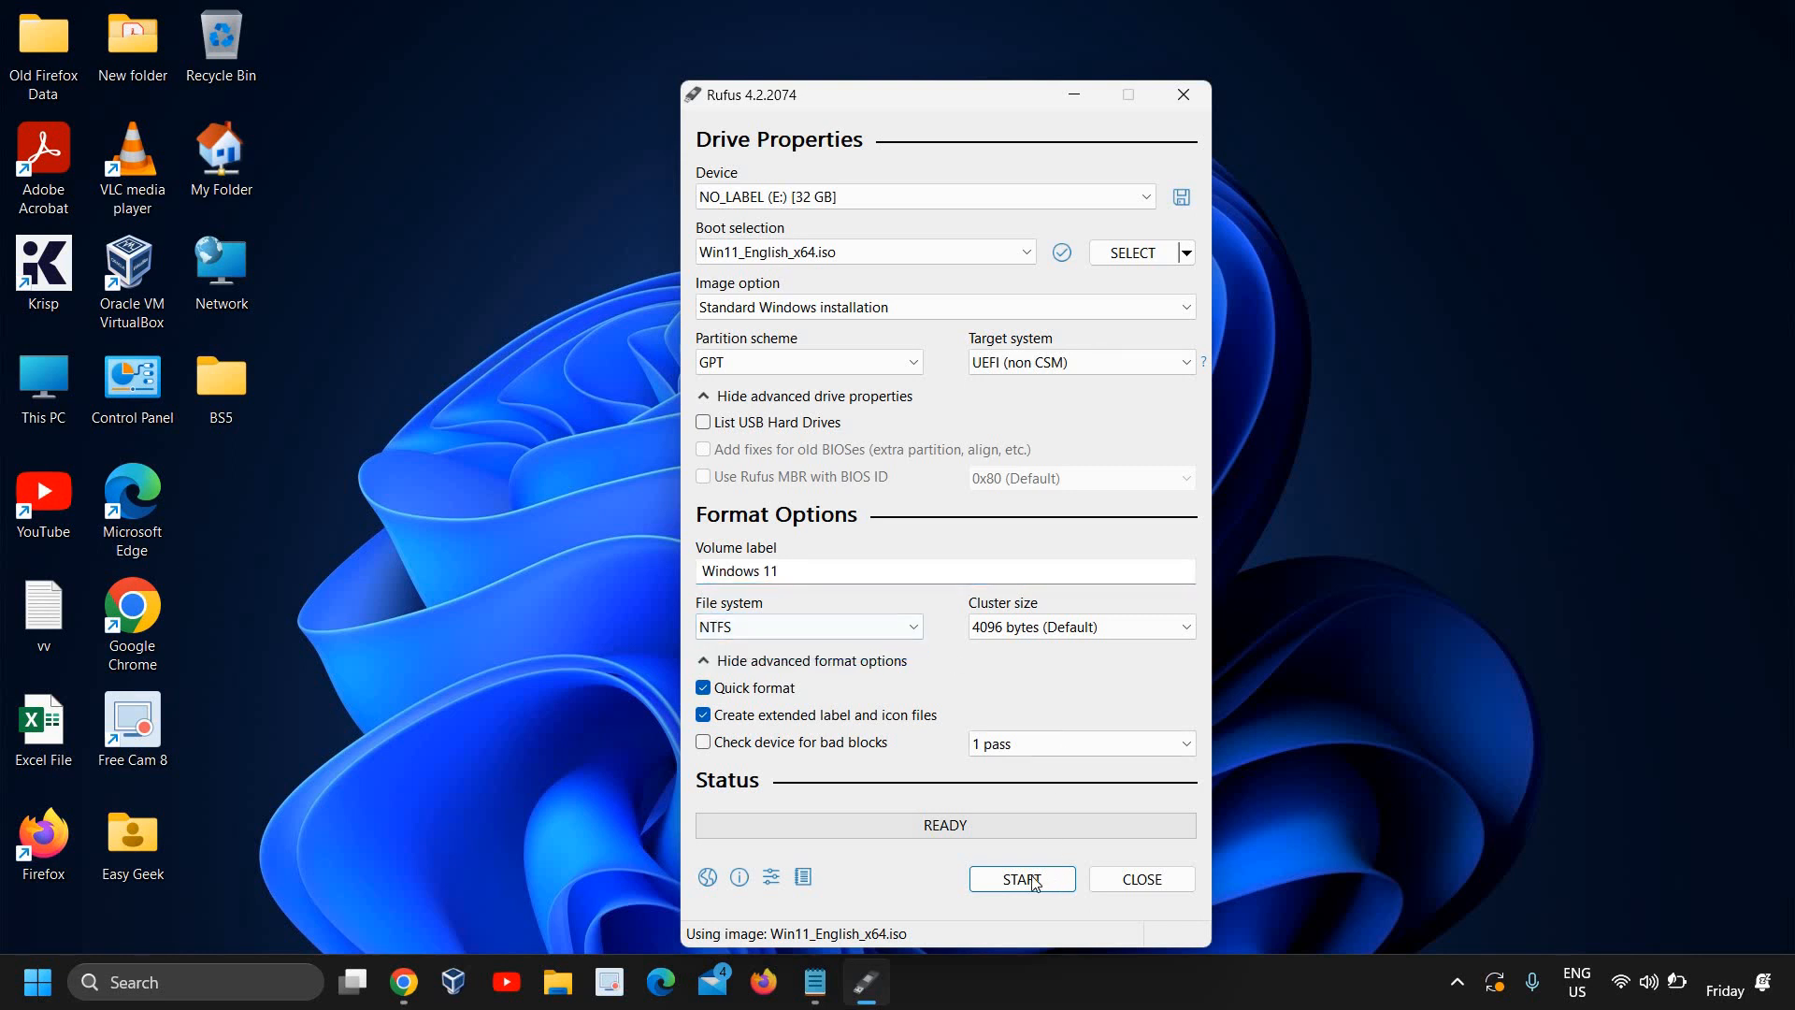
mouse_move(999, 876)
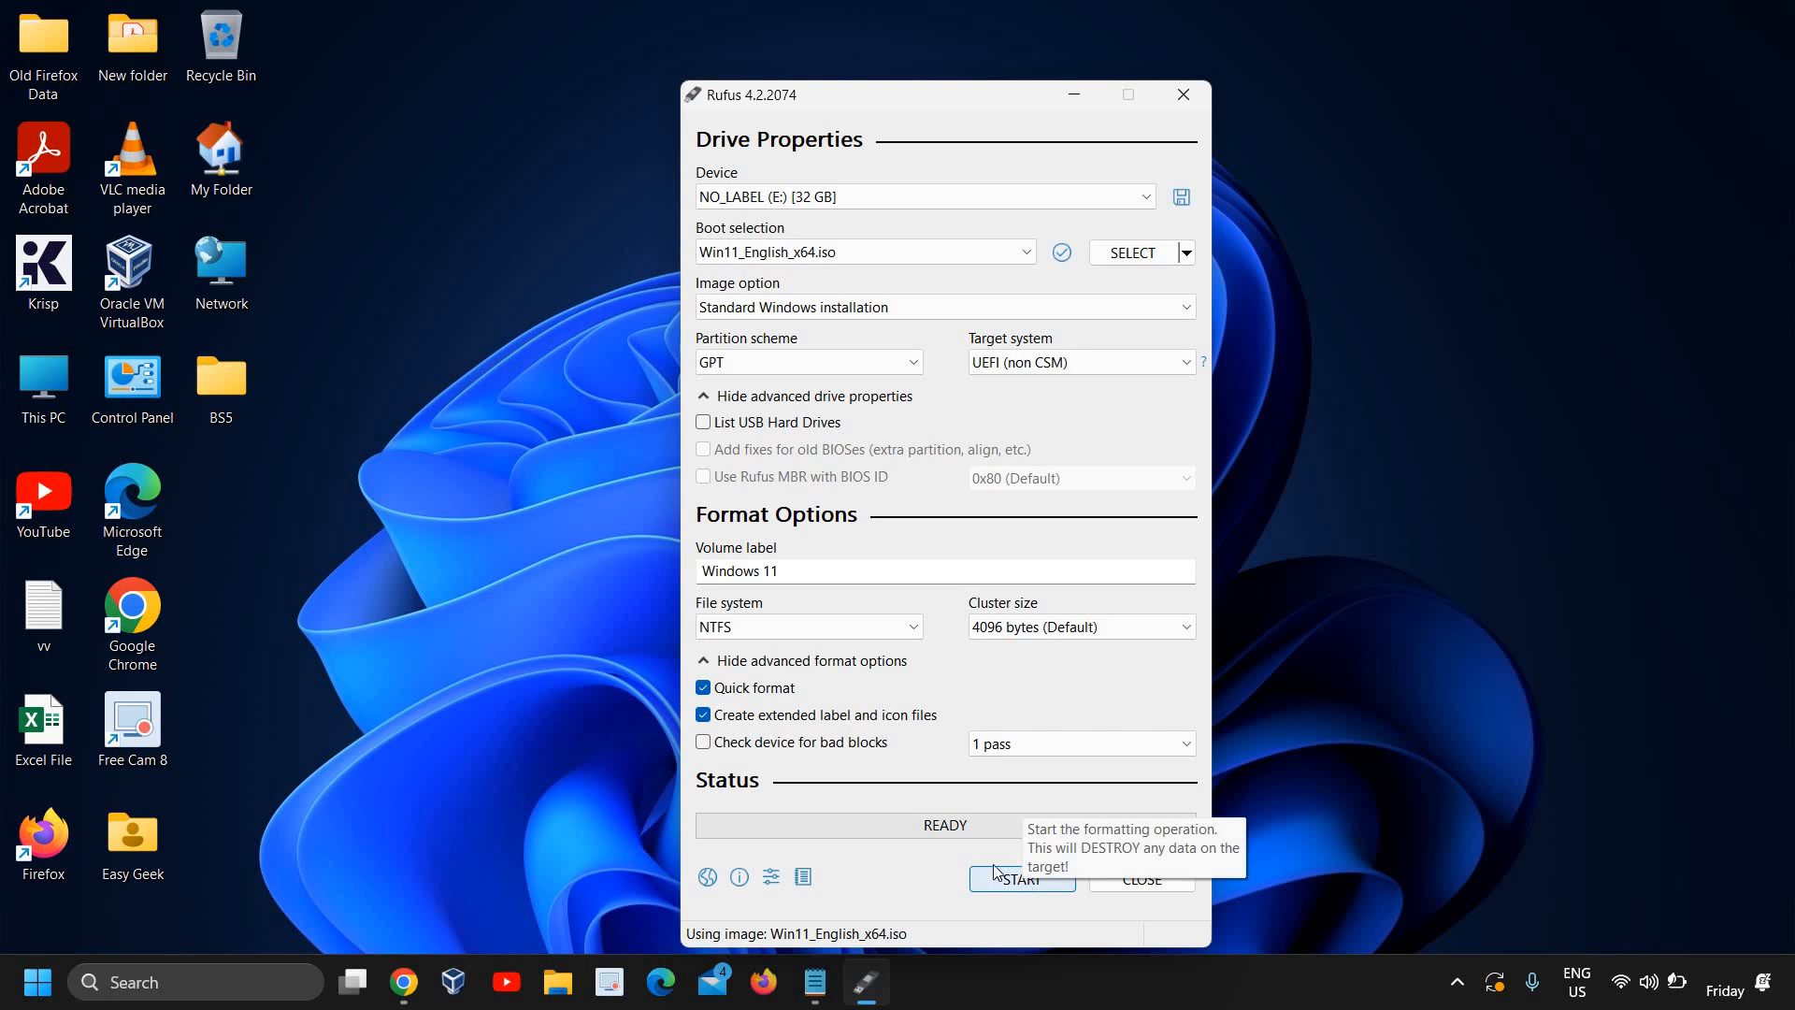